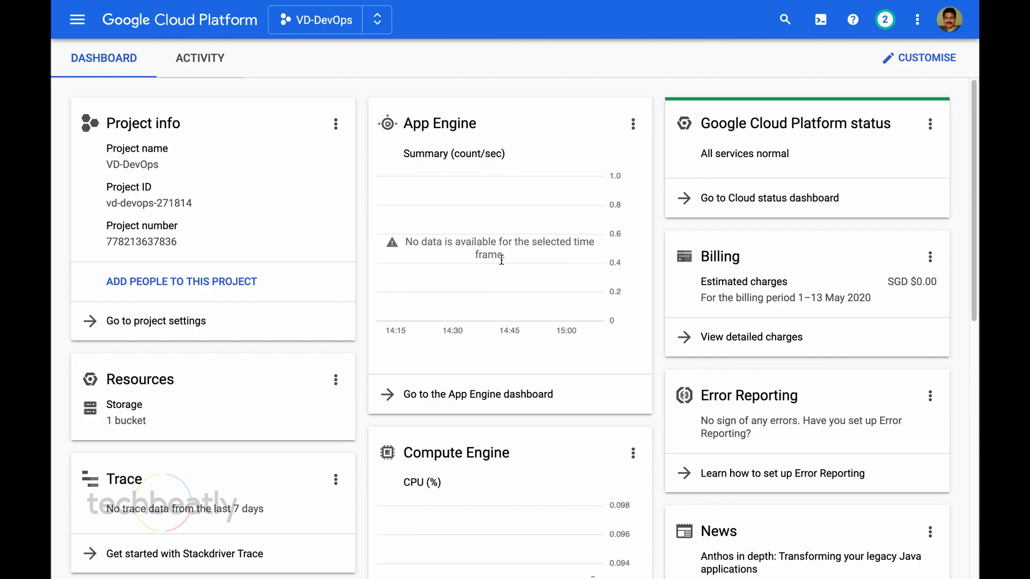
# Shrink the page view and go to the Compute Engine VM instances page.
pyautogui.click(784, 19)
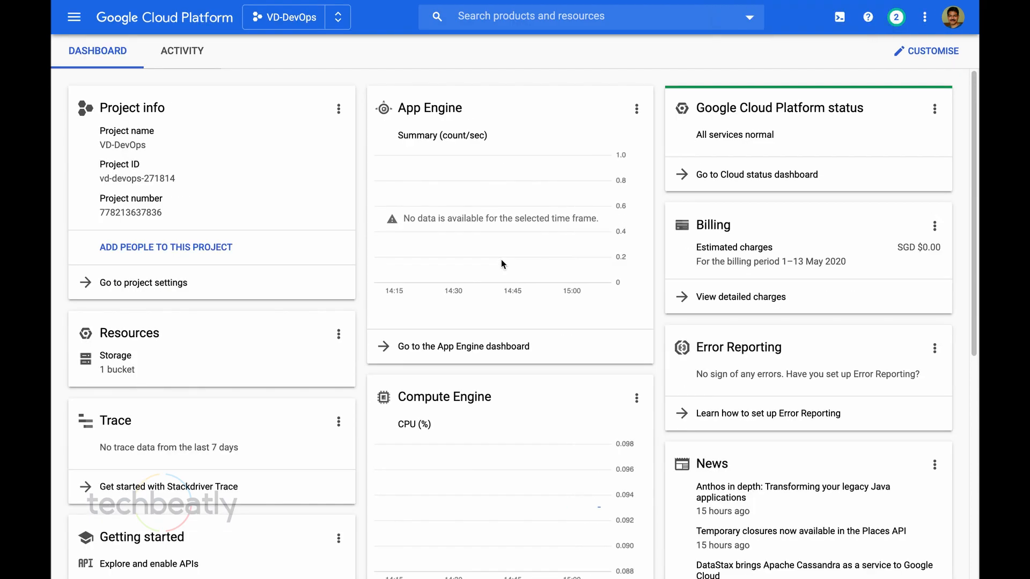
pyautogui.press('ctrl+minus')
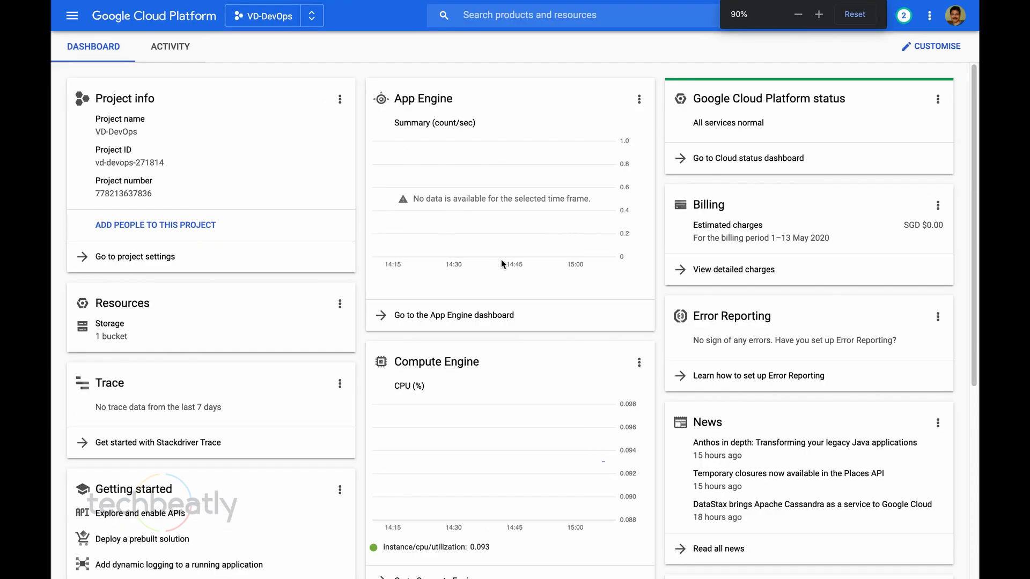
pyautogui.click(818, 14)
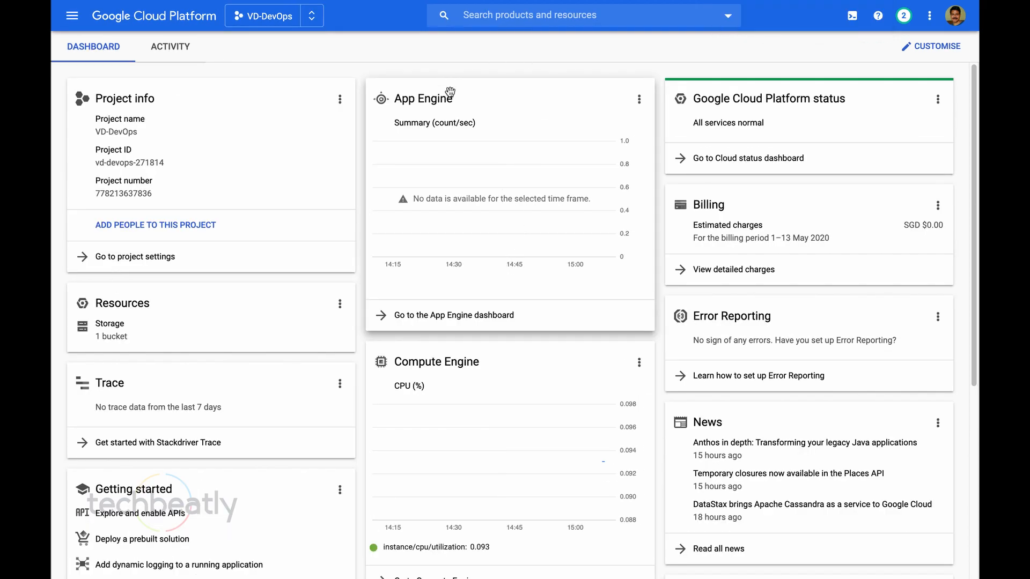
pyautogui.moveTo(522, 227)
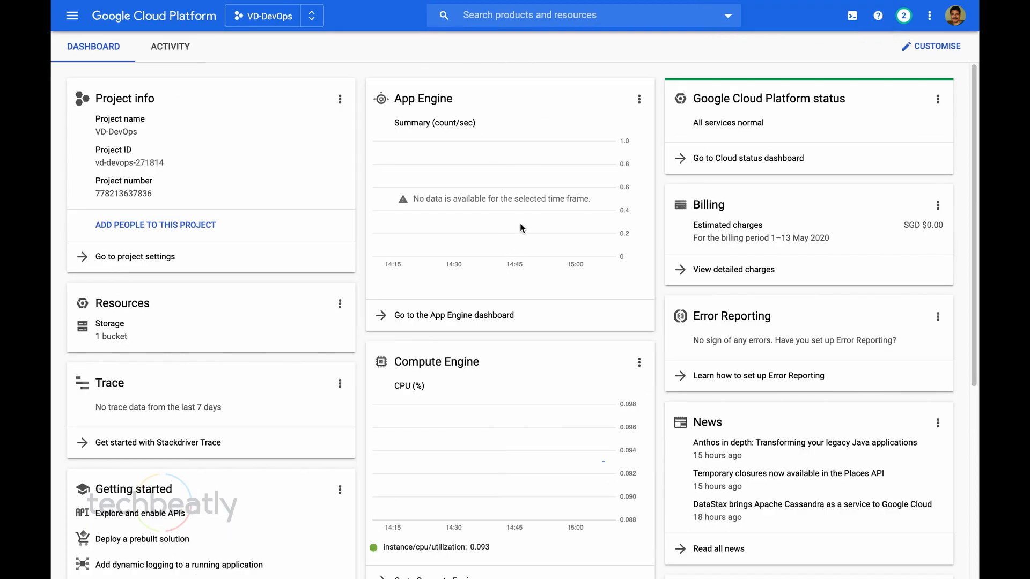
pyautogui.scroll(-3)
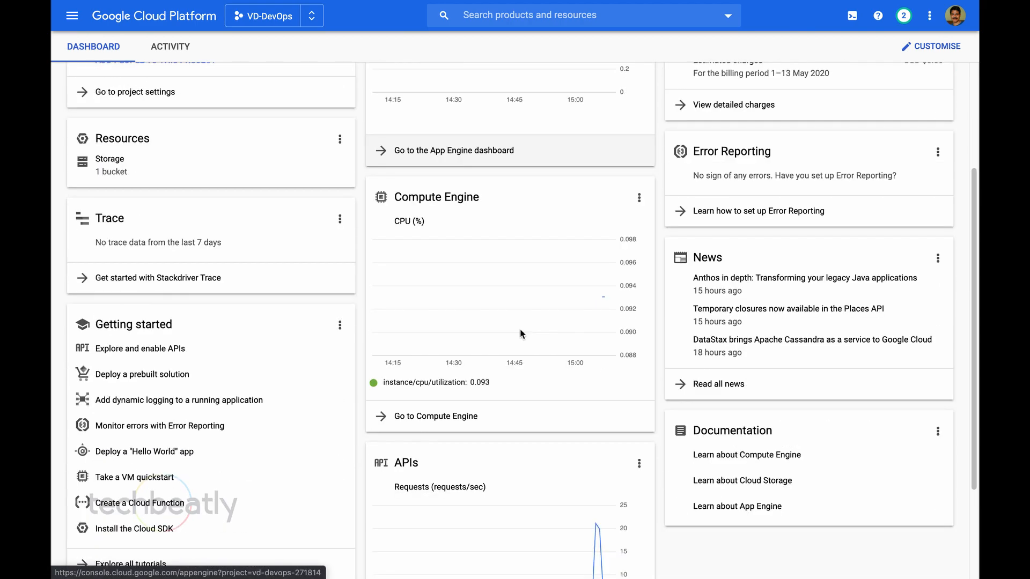
pyautogui.click(435, 416)
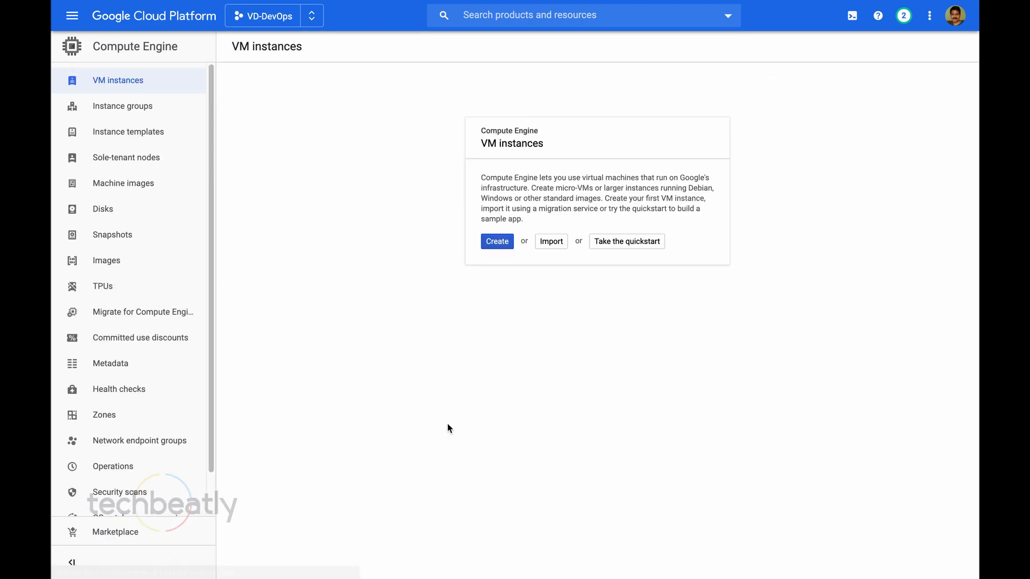
pyautogui.moveTo(386, 362)
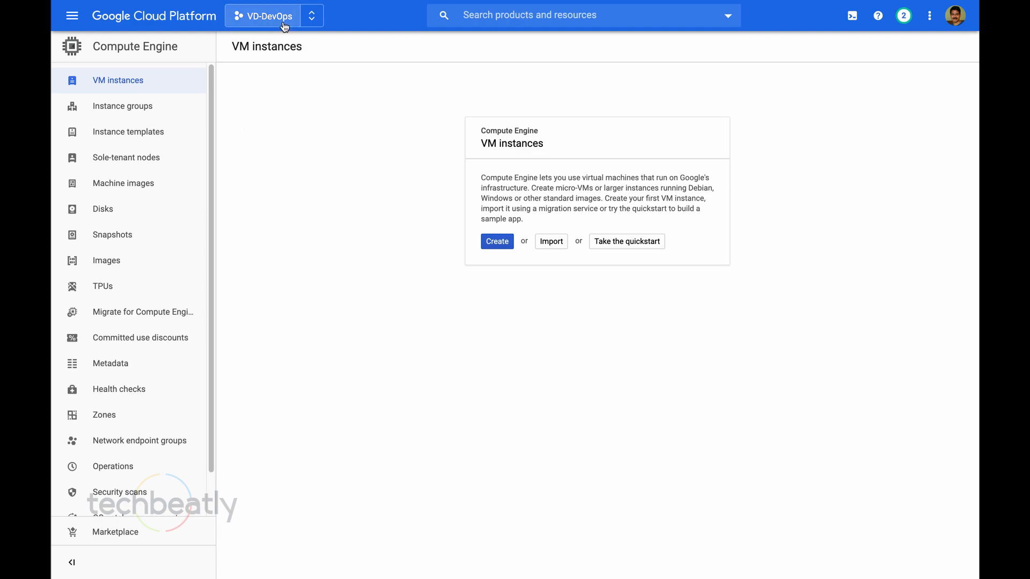
pyautogui.moveTo(428, 76)
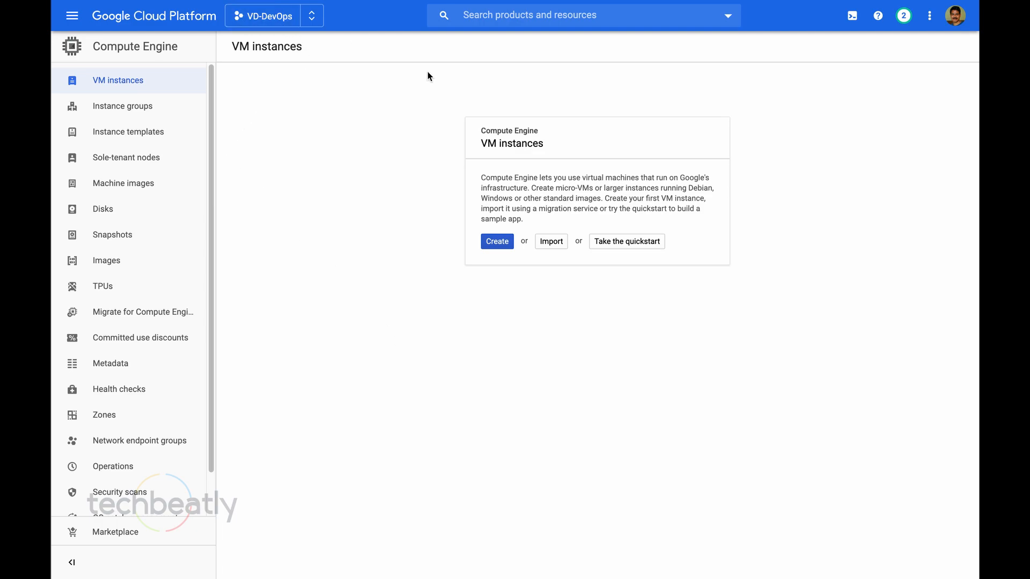
# Confirm Disks, Snapshots and Snapshot Schedules are all empty, then return to VM instances.
pyautogui.click(103, 209)
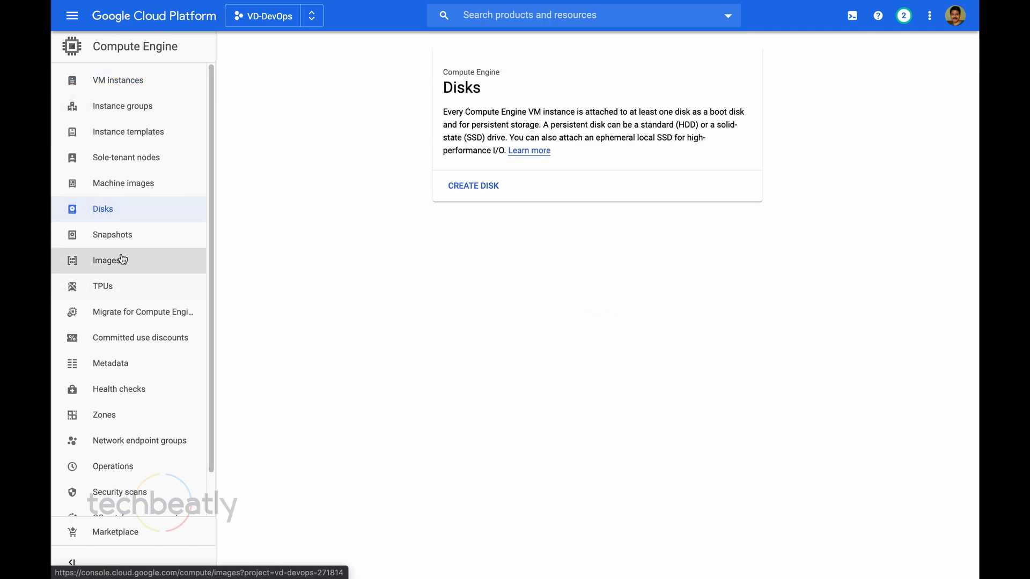
pyautogui.click(113, 235)
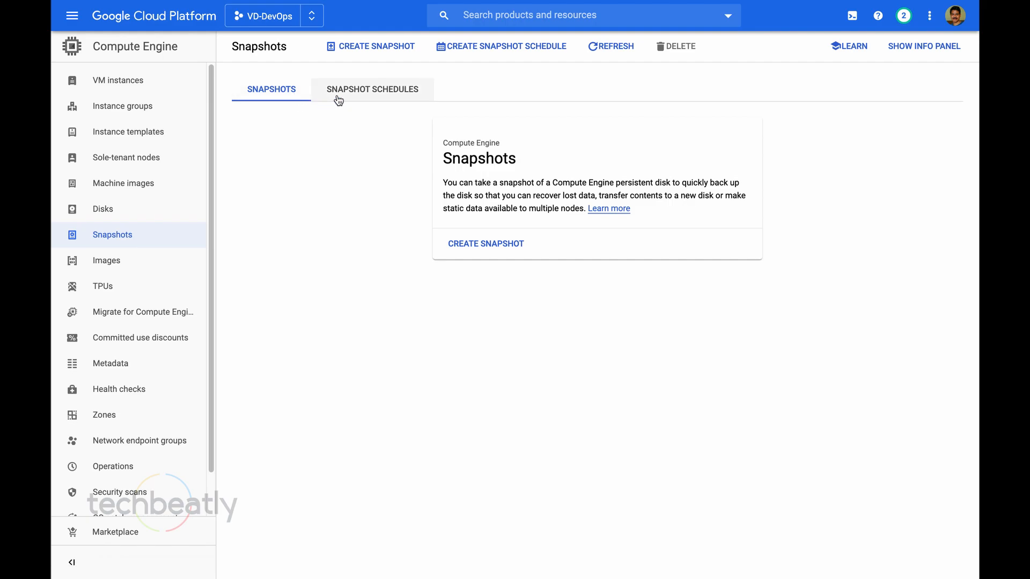
pyautogui.click(372, 90)
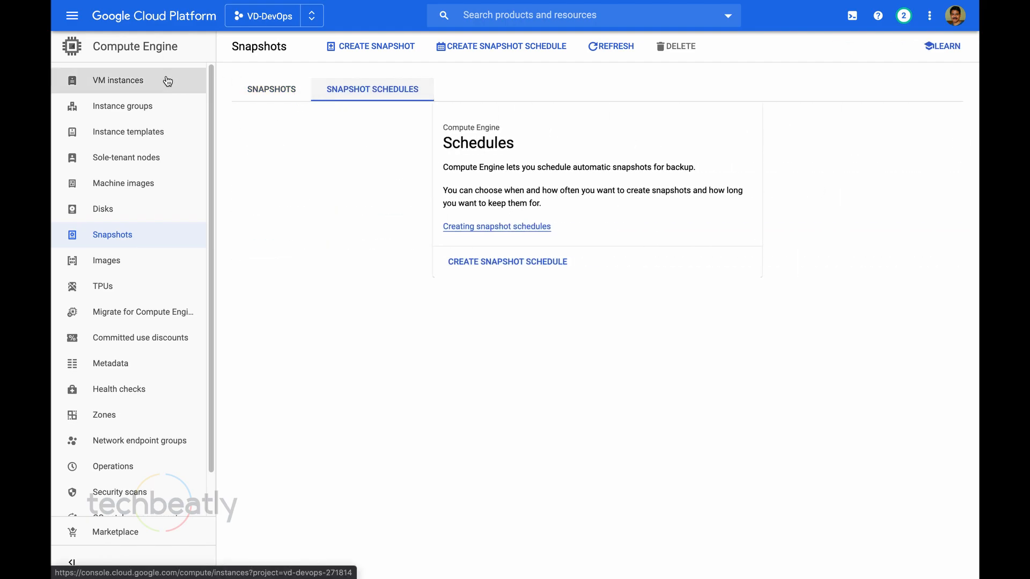
pyautogui.click(118, 80)
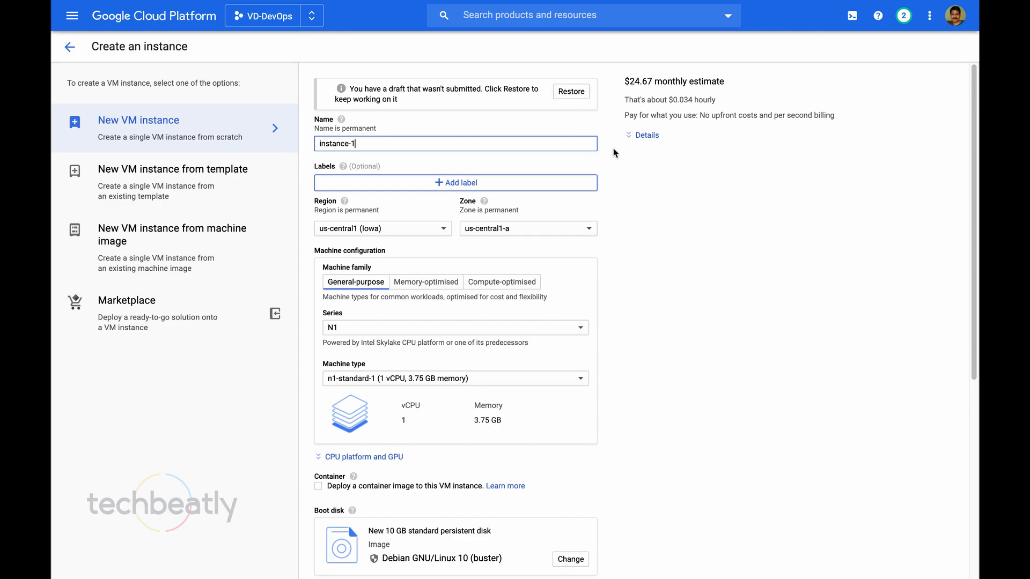
# Create instance-1 with its default settings and 10 GB Debian boot disk.
pyautogui.scroll(-3)
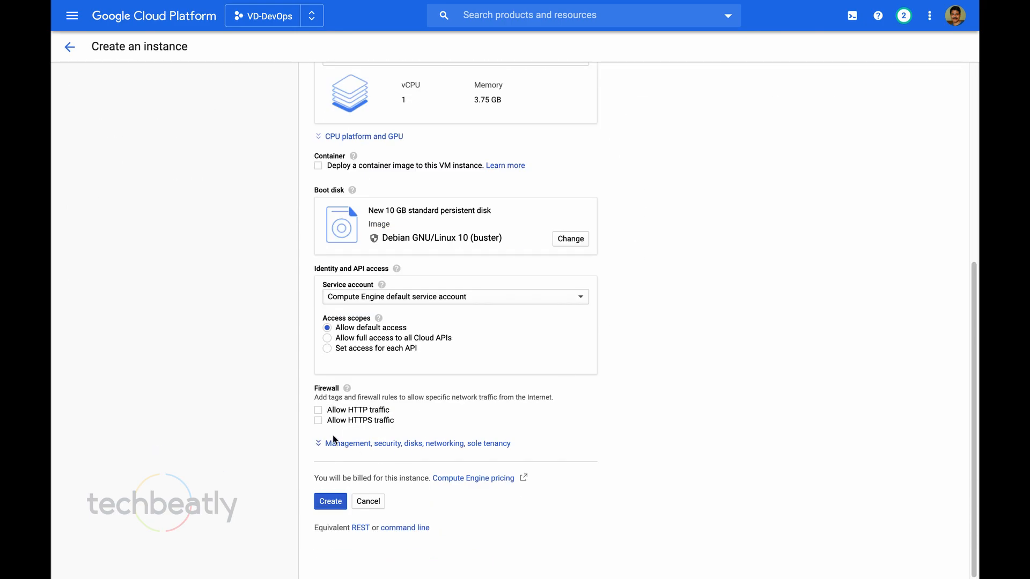
pyautogui.click(330, 501)
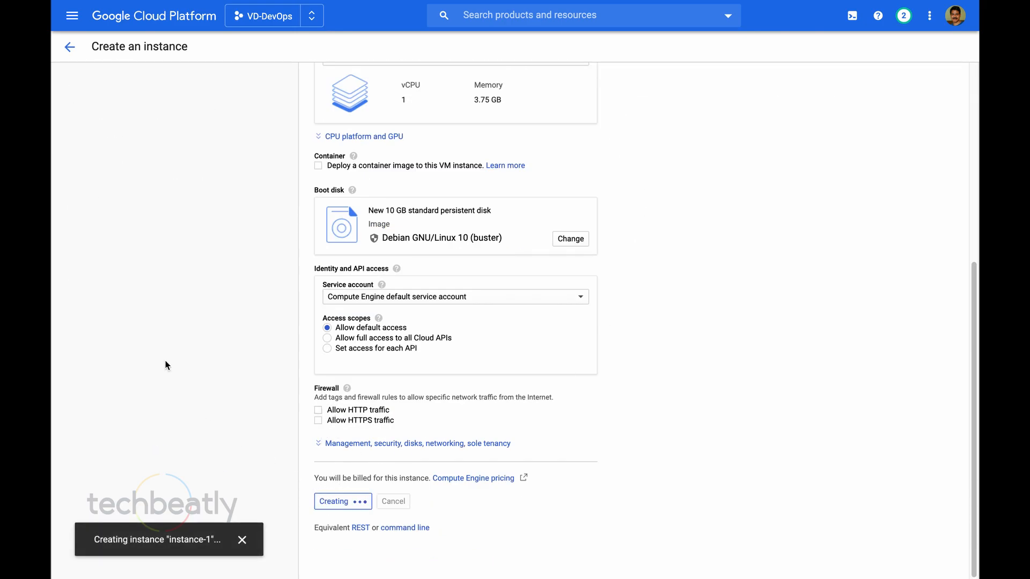
pyautogui.click(339, 501)
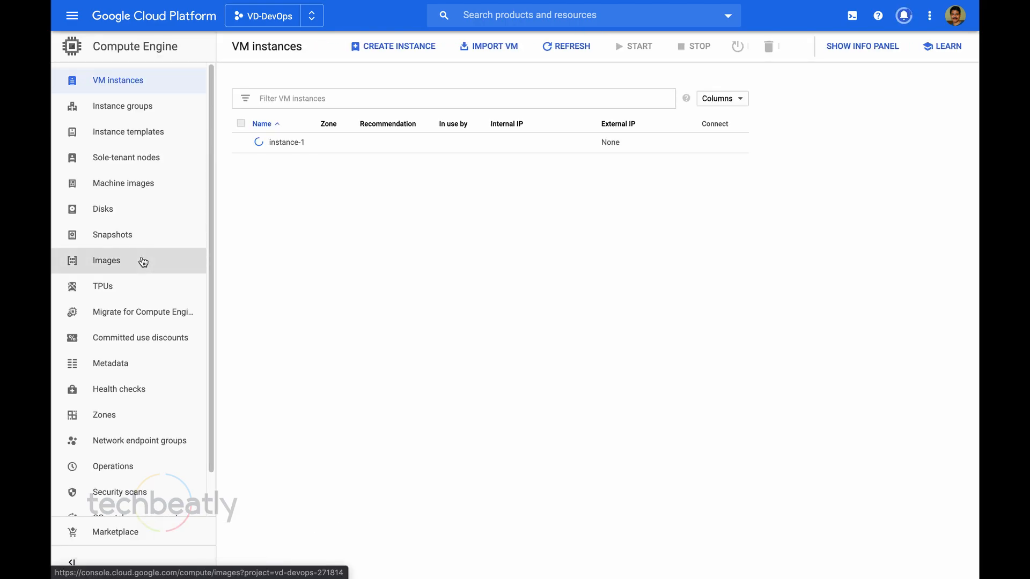
# Check the new disk under Disks, revisit VM instances, then go to Snapshots.
pyautogui.click(103, 210)
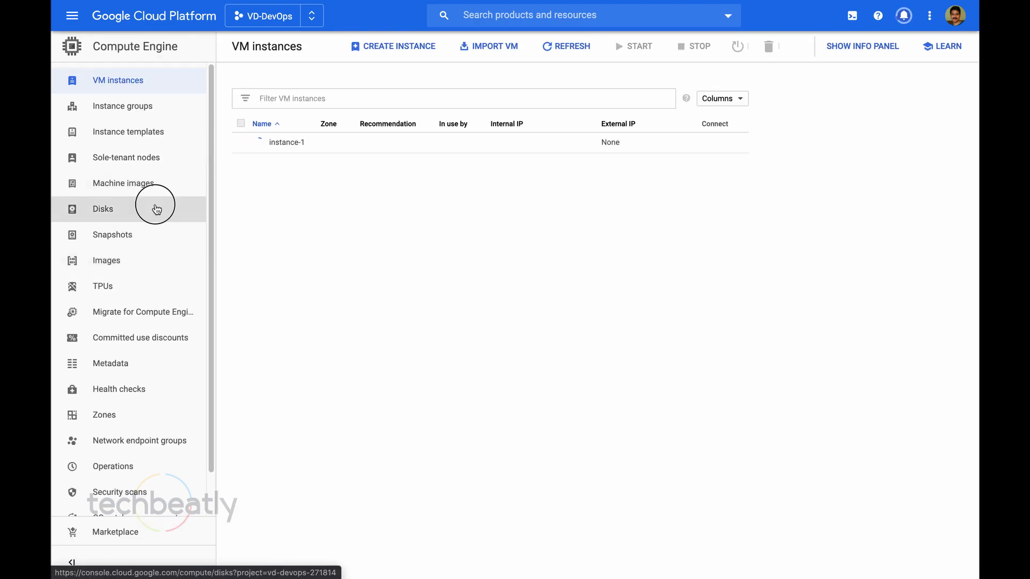
pyautogui.click(103, 209)
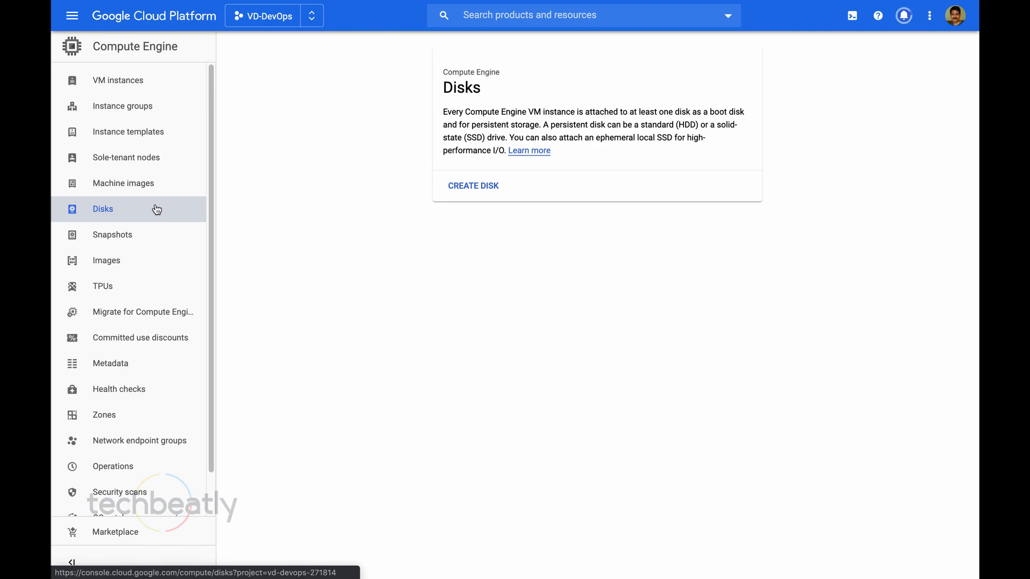
pyautogui.click(117, 81)
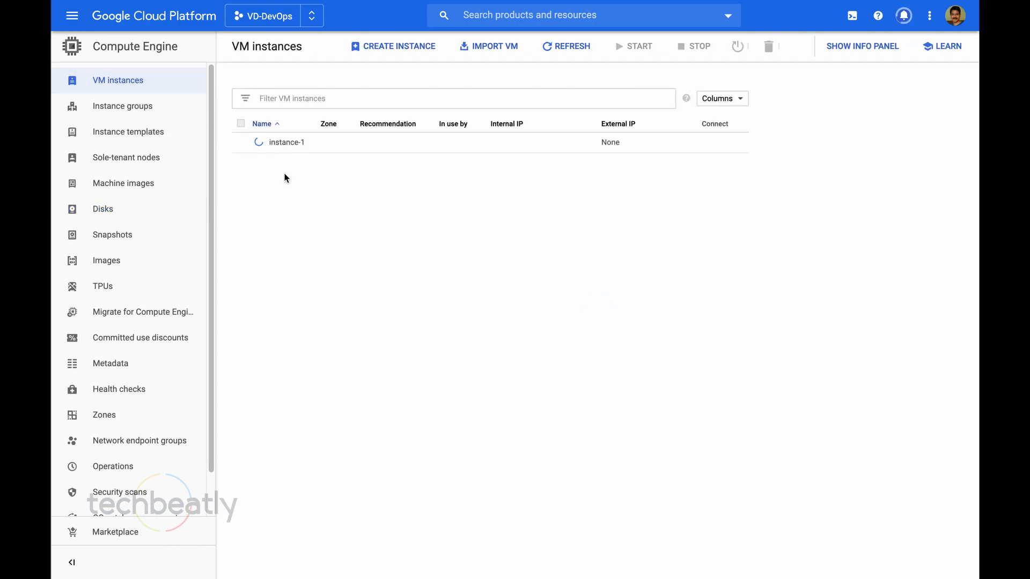
pyautogui.click(113, 235)
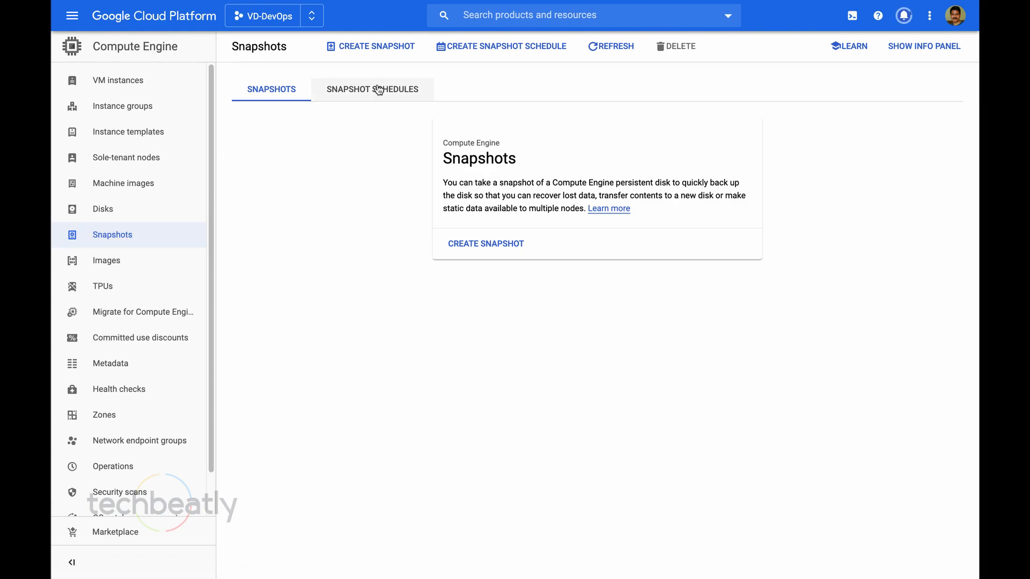
# Start a new snapshot schedule from the Snapshot Schedules list.
pyautogui.click(372, 89)
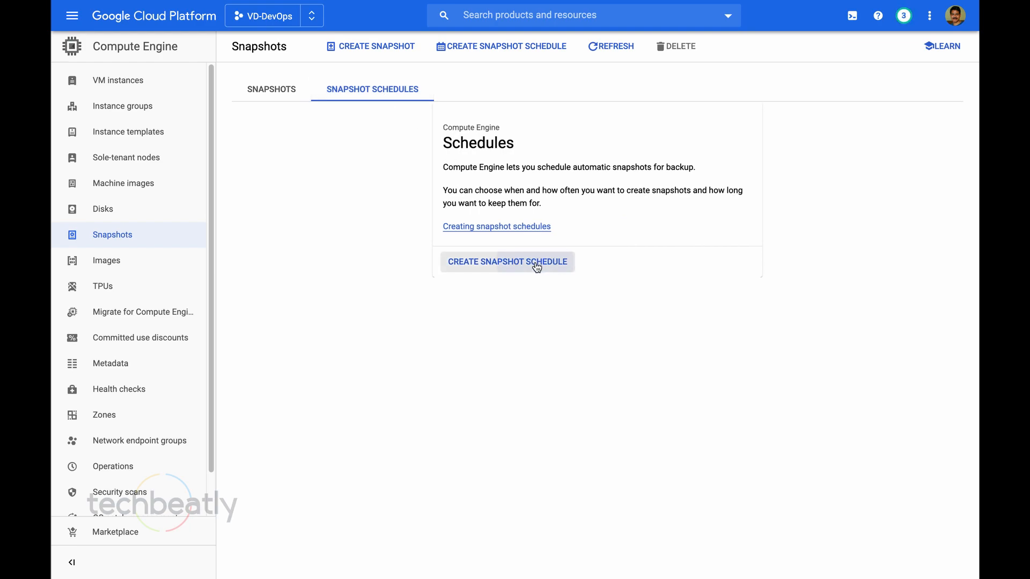
pyautogui.click(506, 262)
pyautogui.write('schedule-dai')
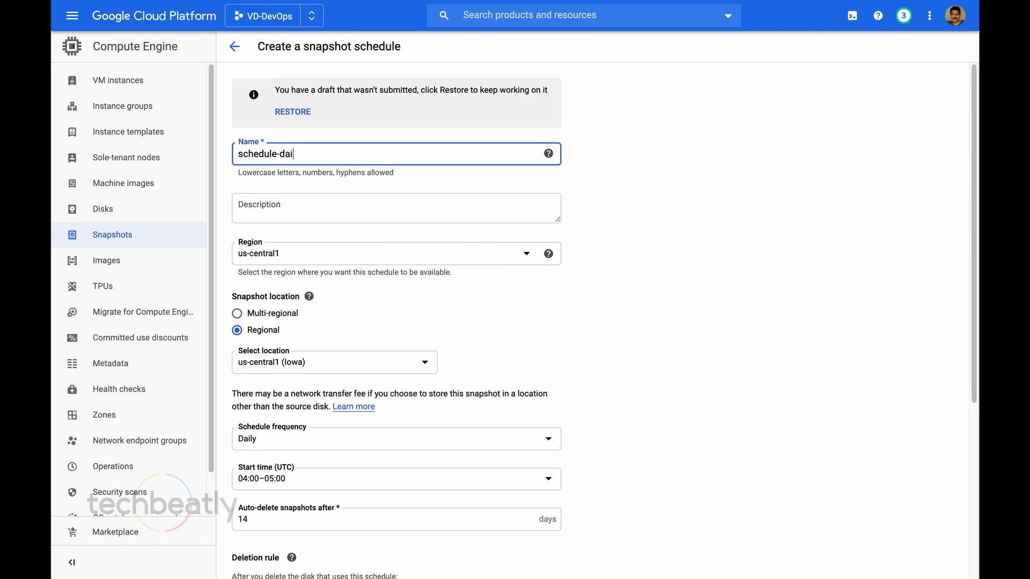
# Name the schedule schedule-daily-demo with description 'Demo Schedule for Daily Snapshot'.
pyautogui.write('ly-demo')
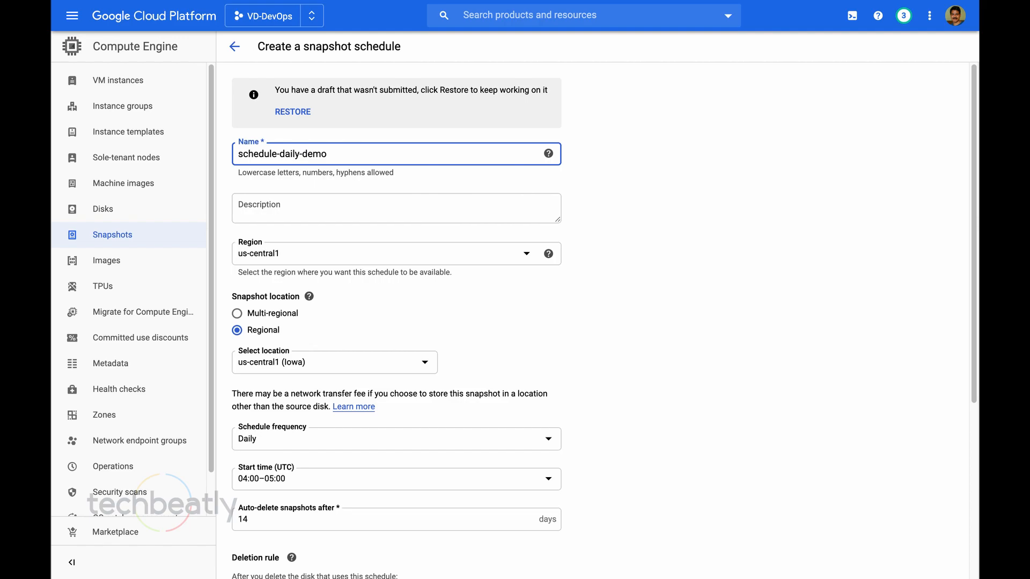
pyautogui.write('d')
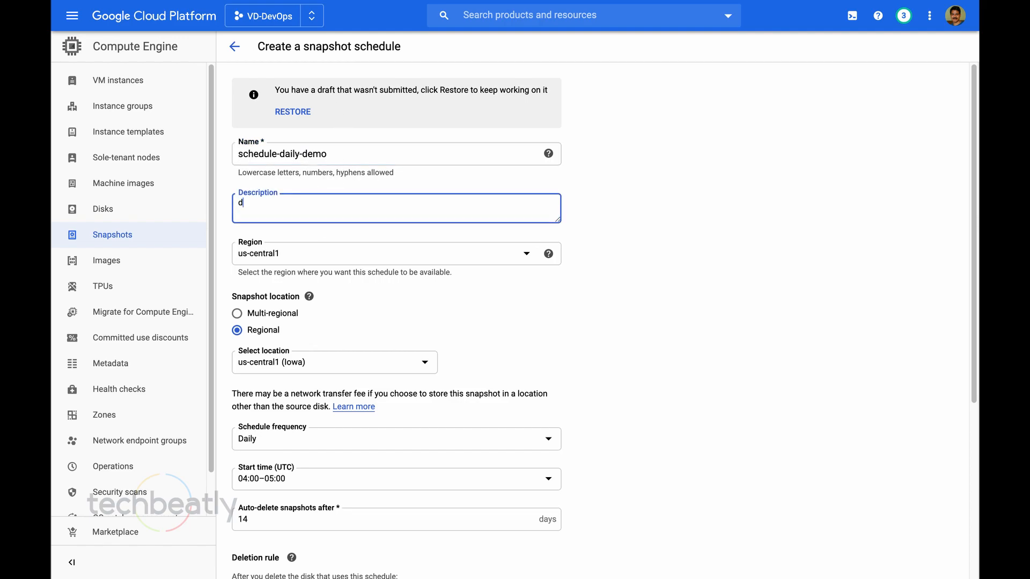
pyautogui.write('Demo Sch')
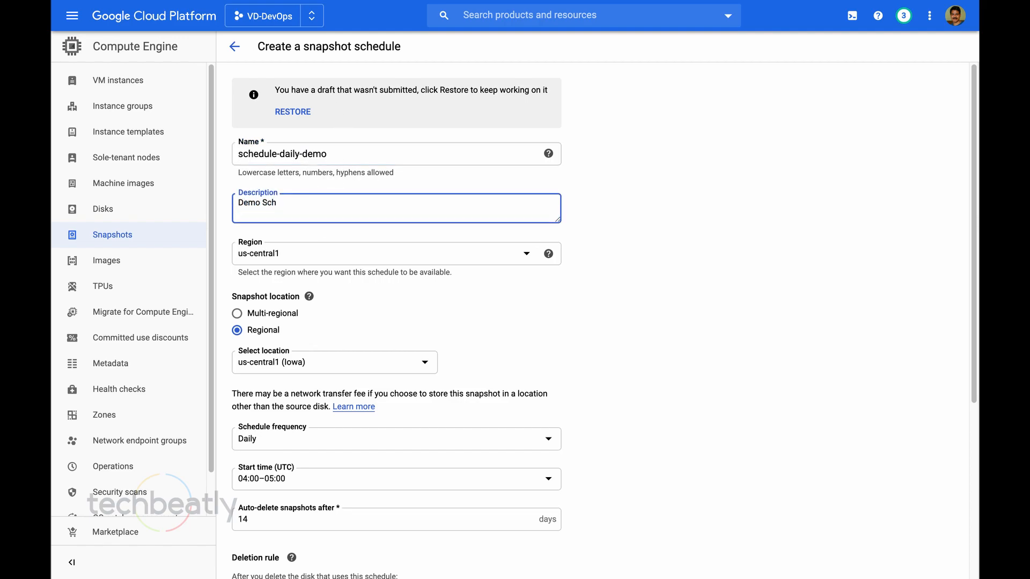
pyautogui.write('edule for')
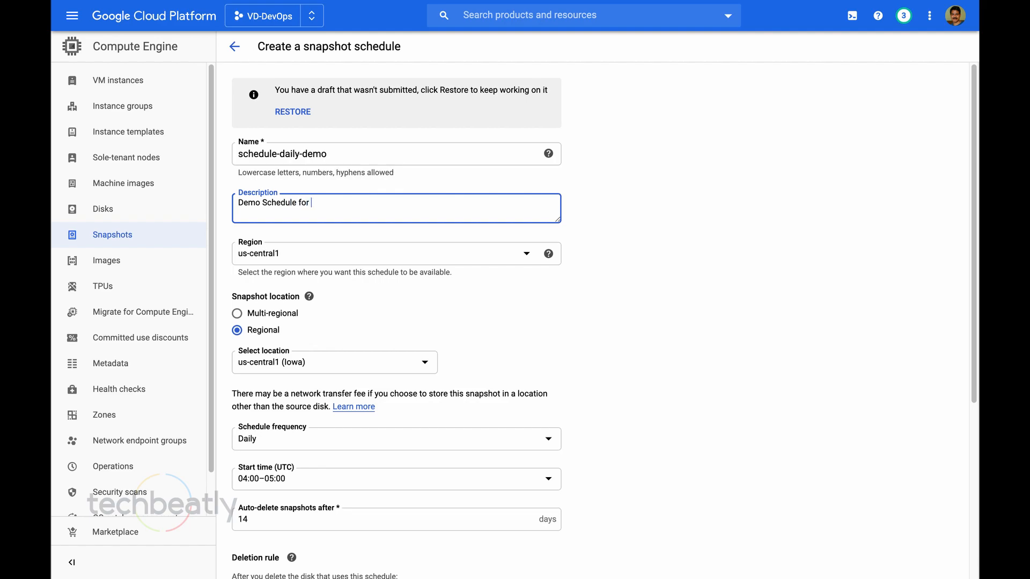
pyautogui.write('Daily Sa')
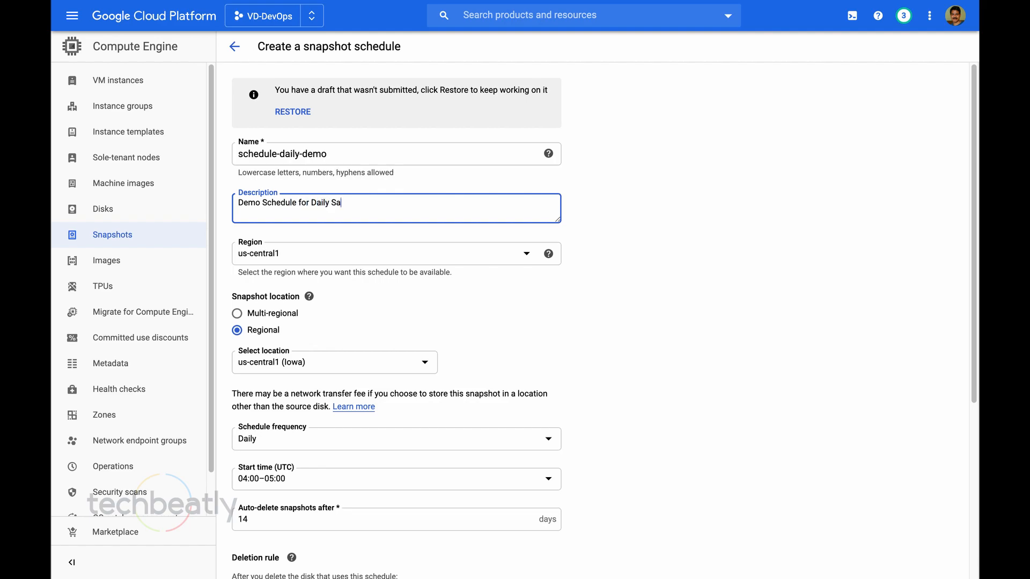
pyautogui.write('pshot')
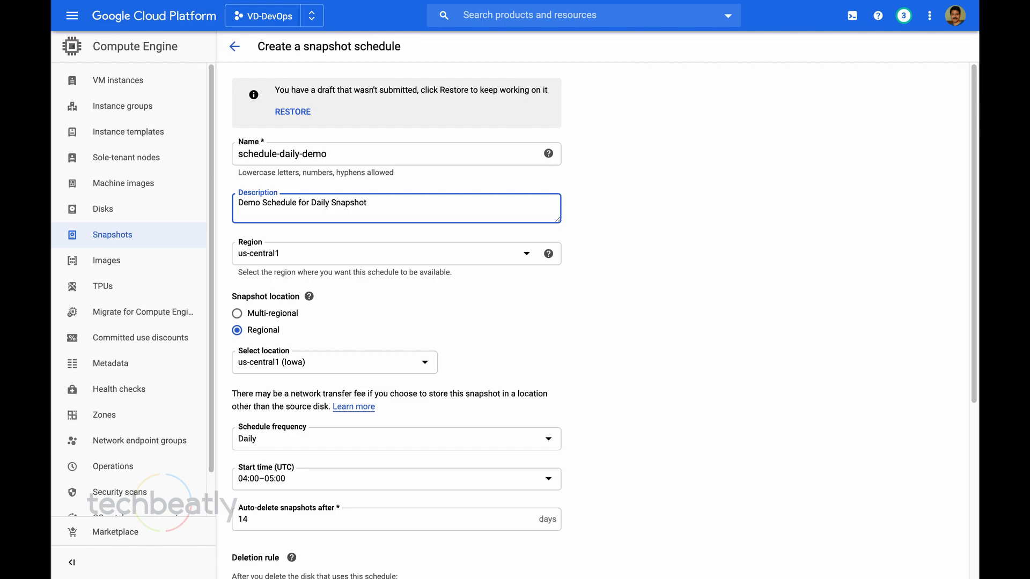
pyautogui.moveTo(543, 331)
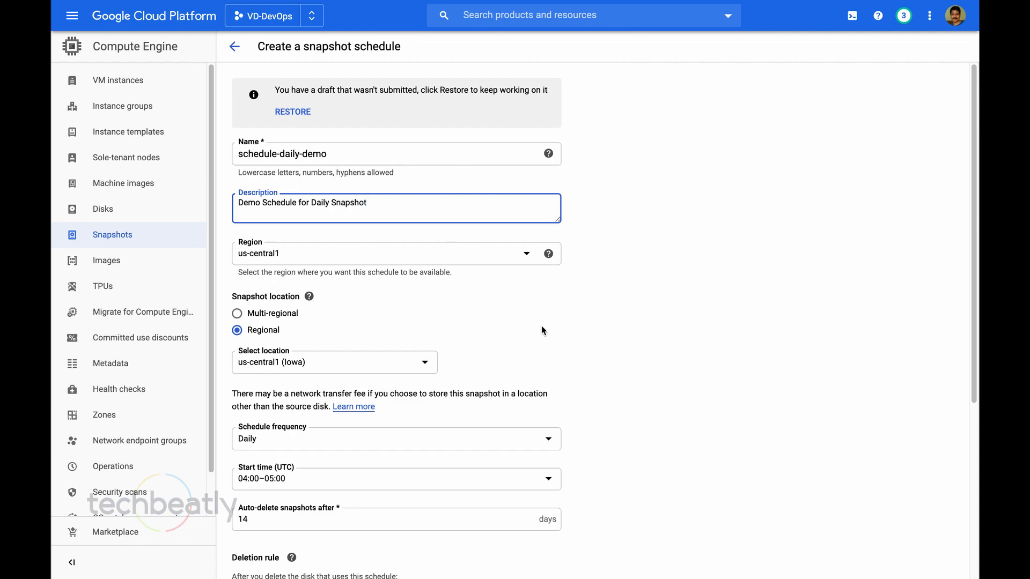
# Keep us-central1 as the schedule's region.
pyautogui.scroll(-3)
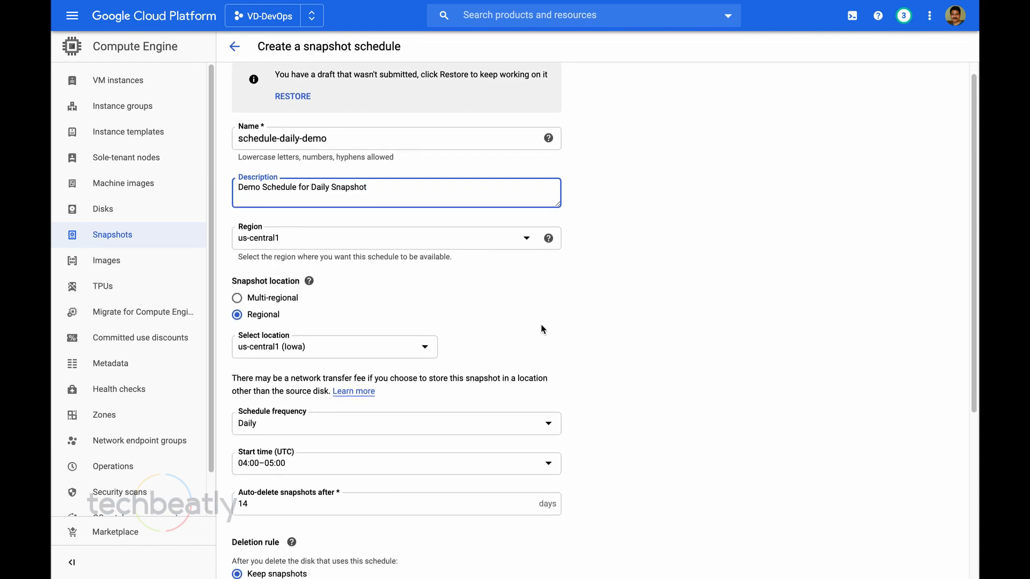
pyautogui.scroll(-3)
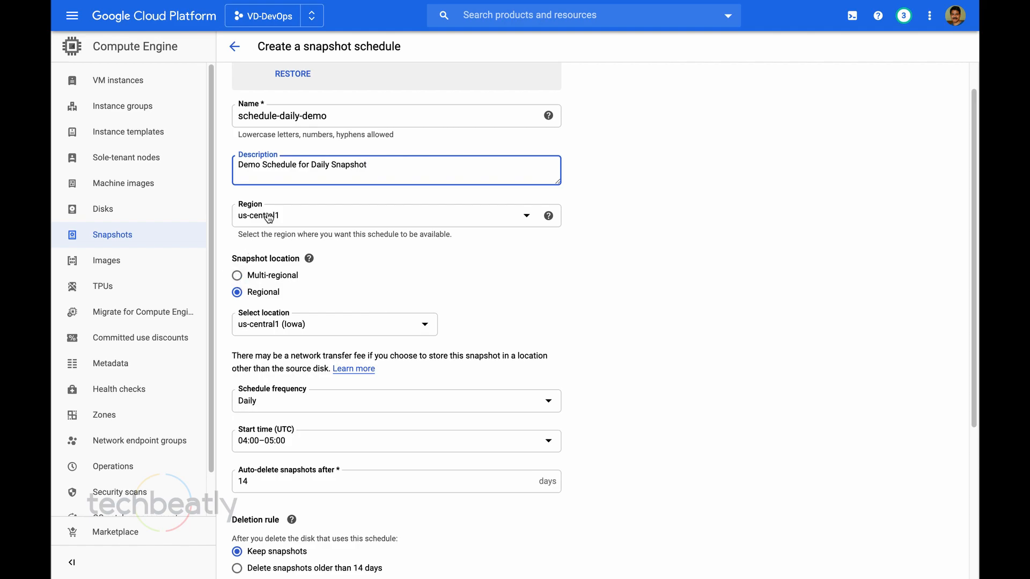
pyautogui.click(394, 215)
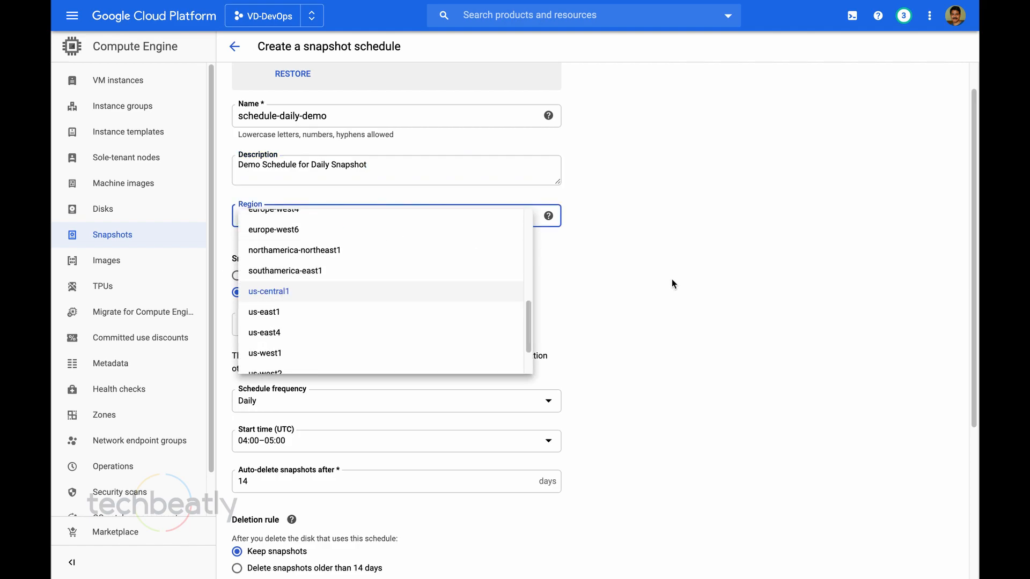
pyautogui.click(268, 291)
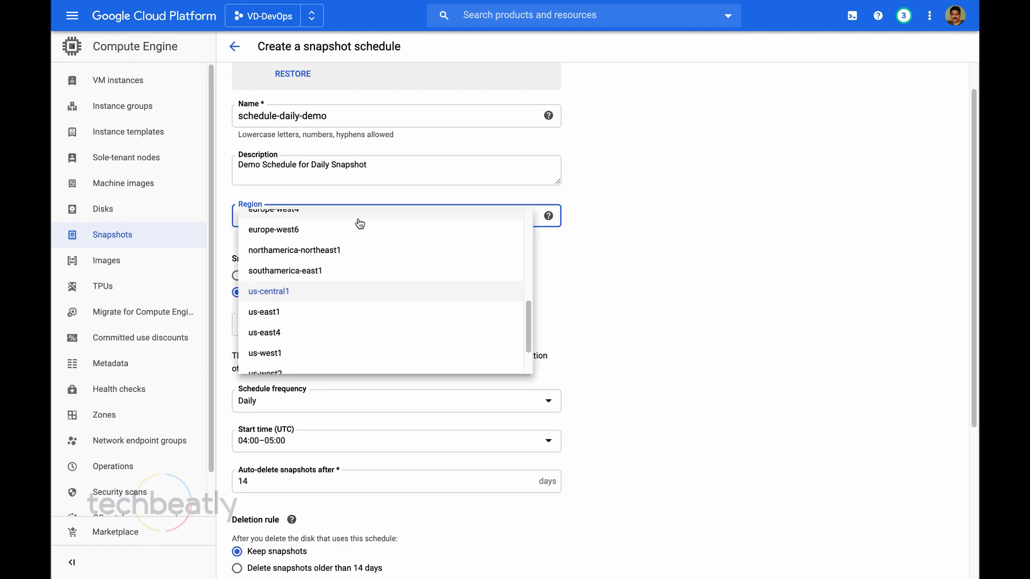
pyautogui.click(268, 291)
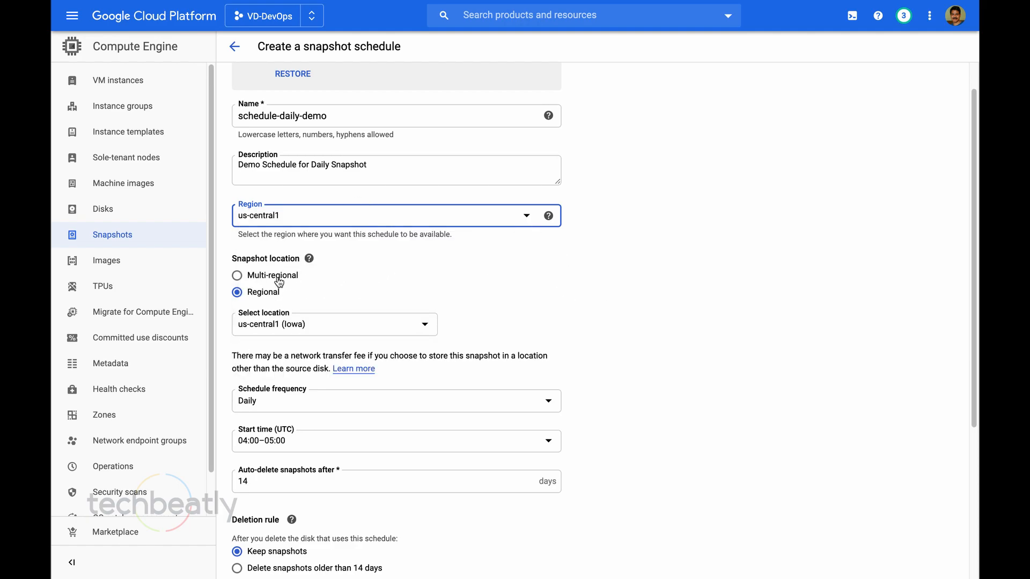
pyautogui.moveTo(298, 275)
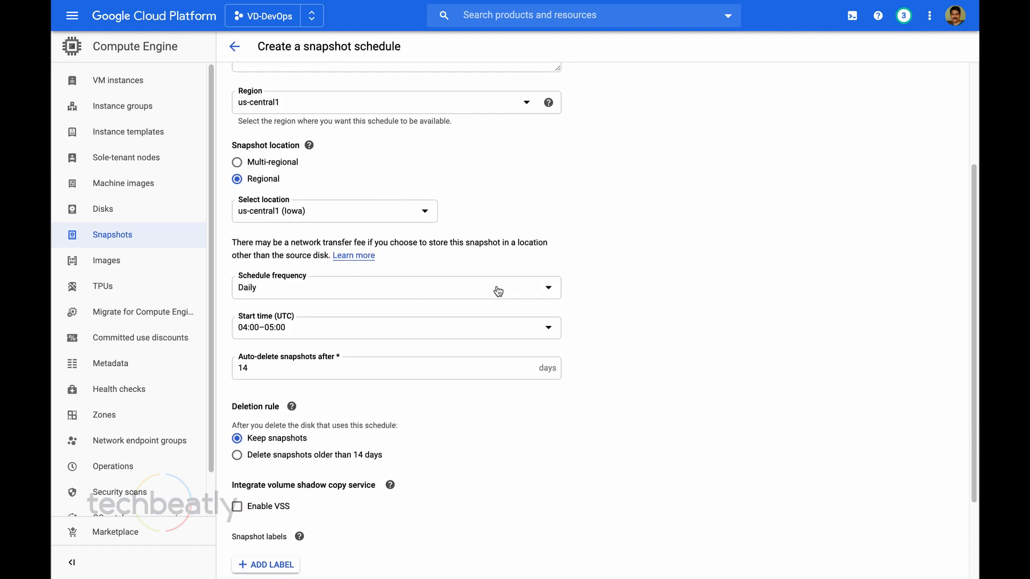
pyautogui.moveTo(532, 297)
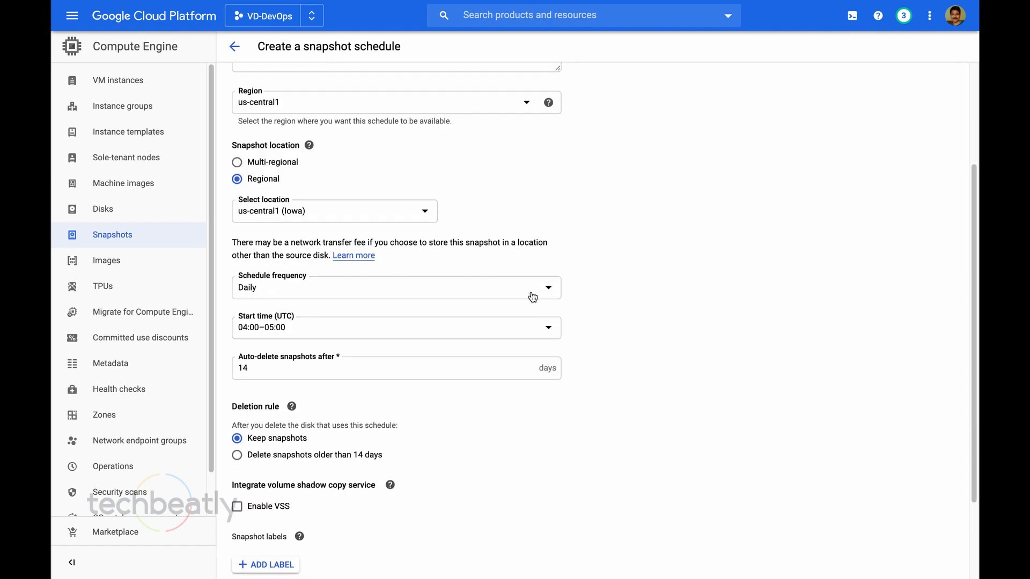
pyautogui.moveTo(405, 332)
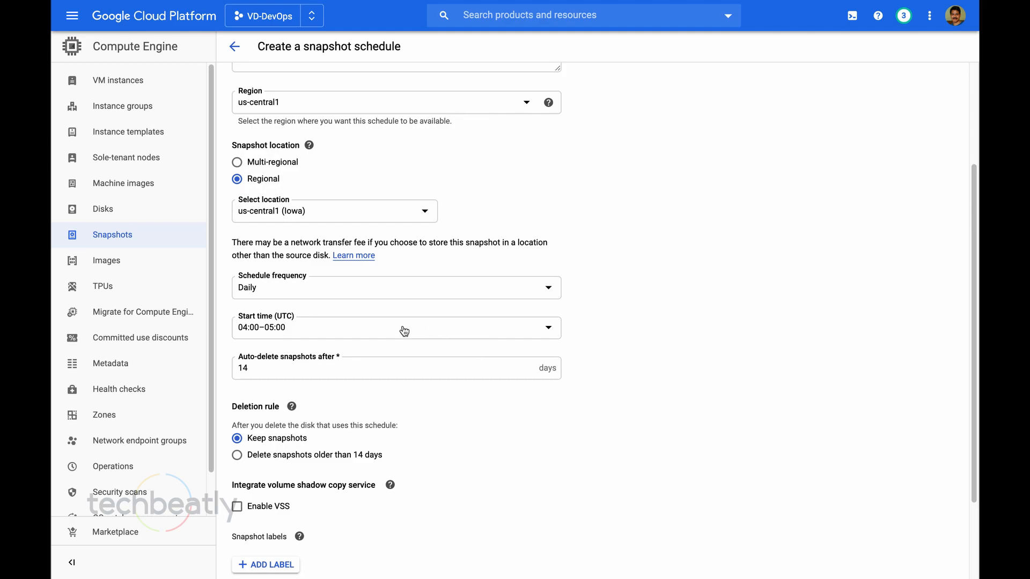
pyautogui.moveTo(416, 371)
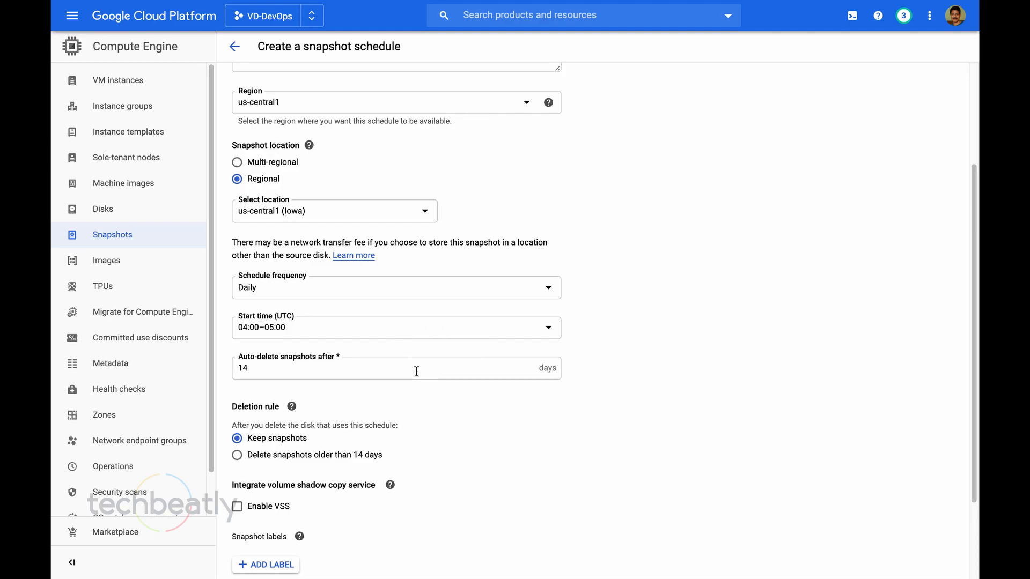
pyautogui.moveTo(602, 379)
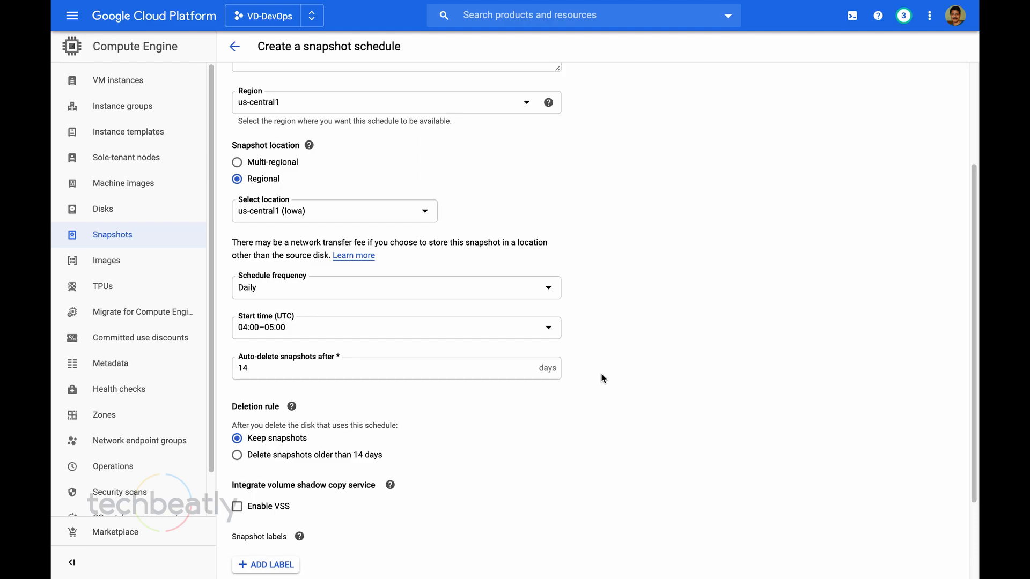
# Set 14-day auto-delete, delete old snapshots with the disk, and create the schedule.
pyautogui.click(394, 368)
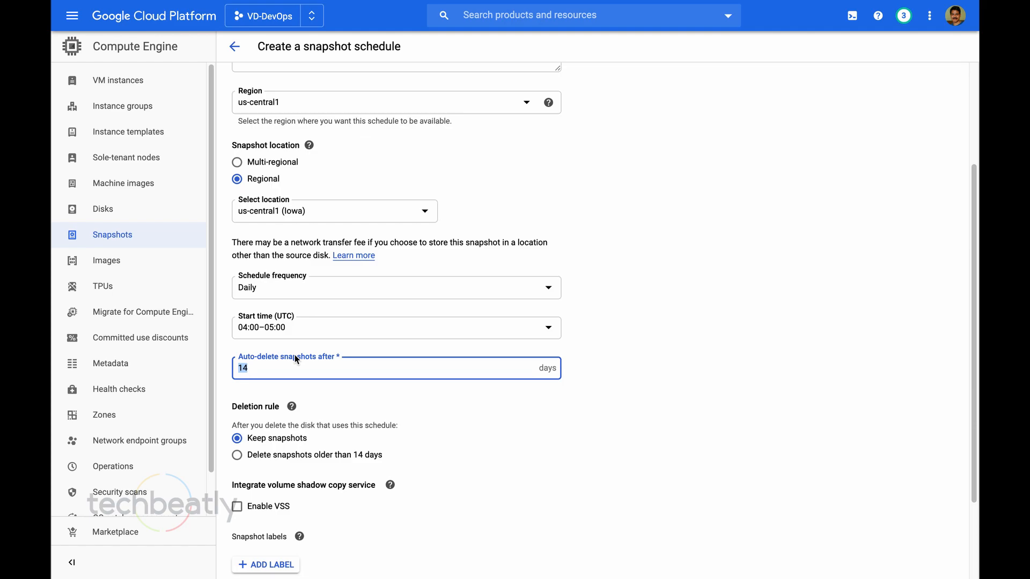
pyautogui.moveTo(258, 464)
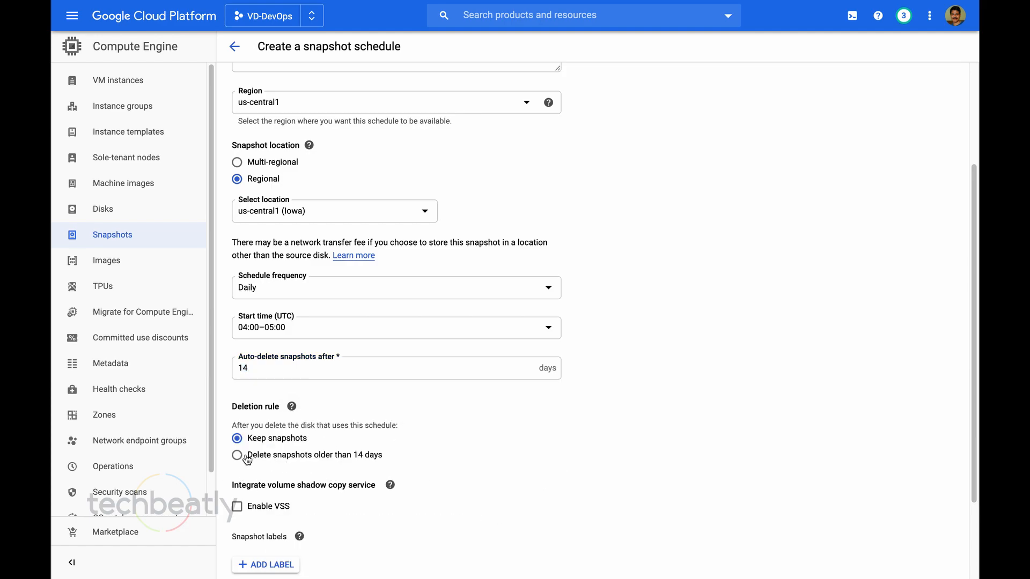
pyautogui.click(236, 455)
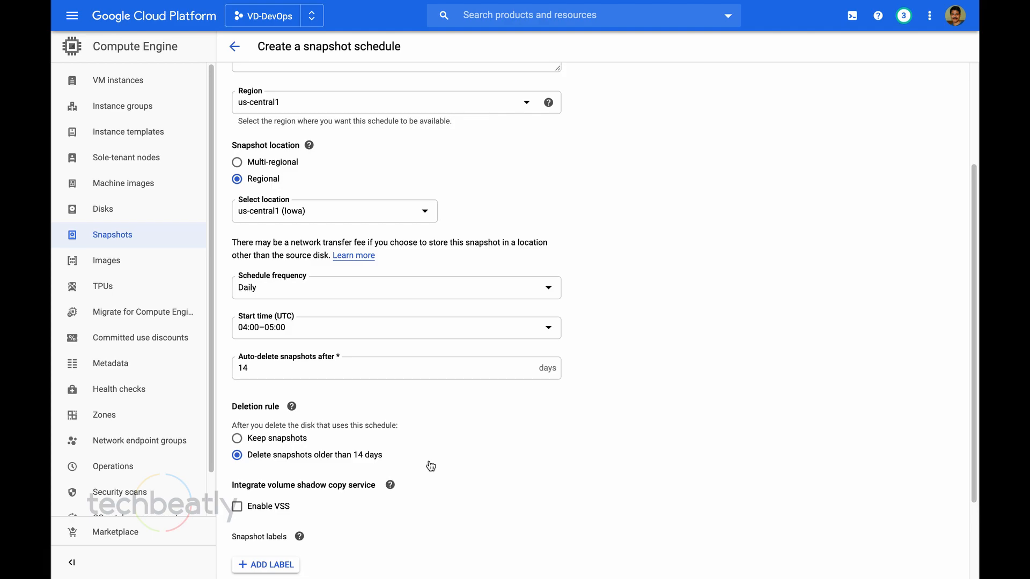
pyautogui.scroll(-3)
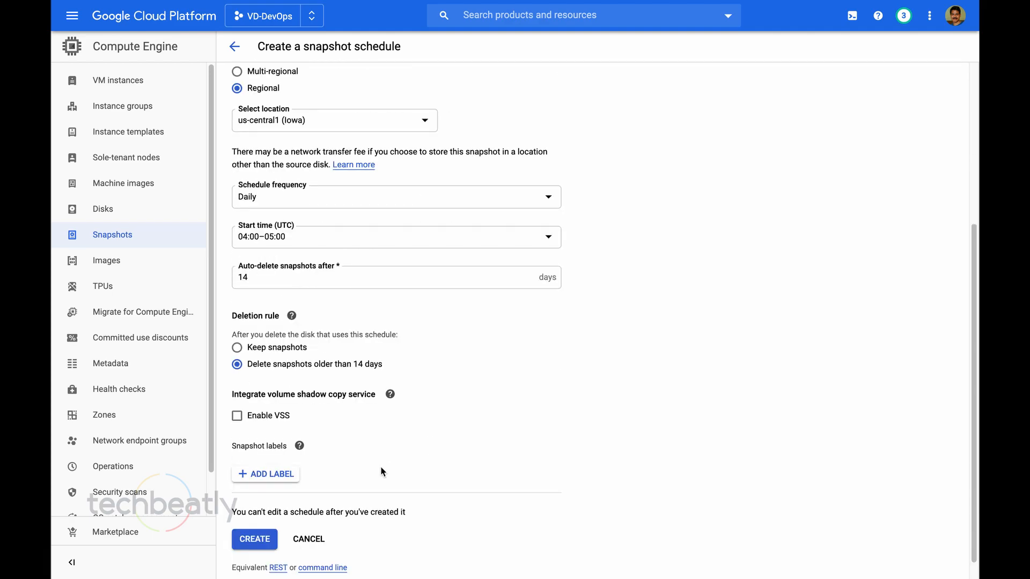
pyautogui.click(390, 394)
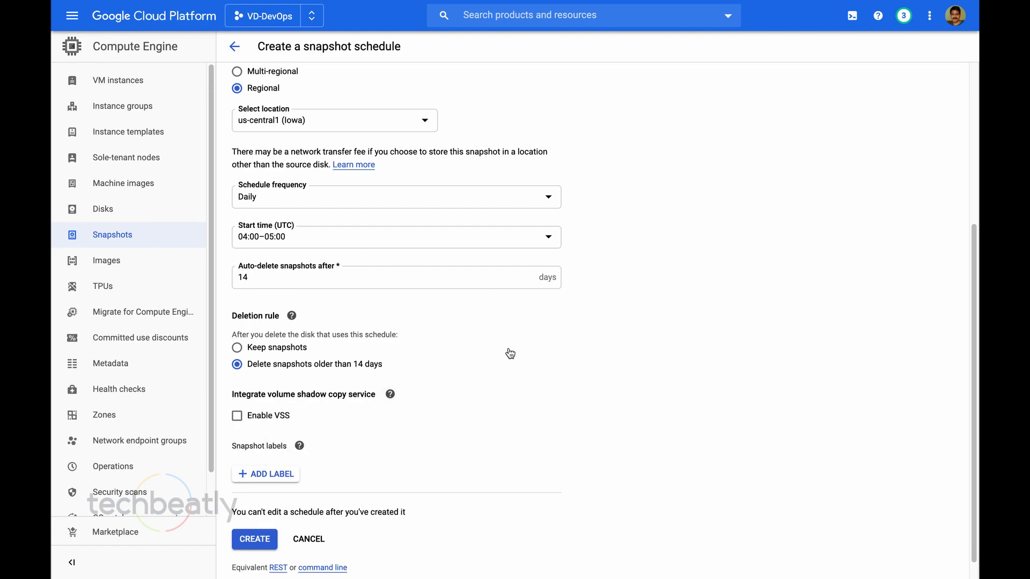
pyautogui.moveTo(272, 475)
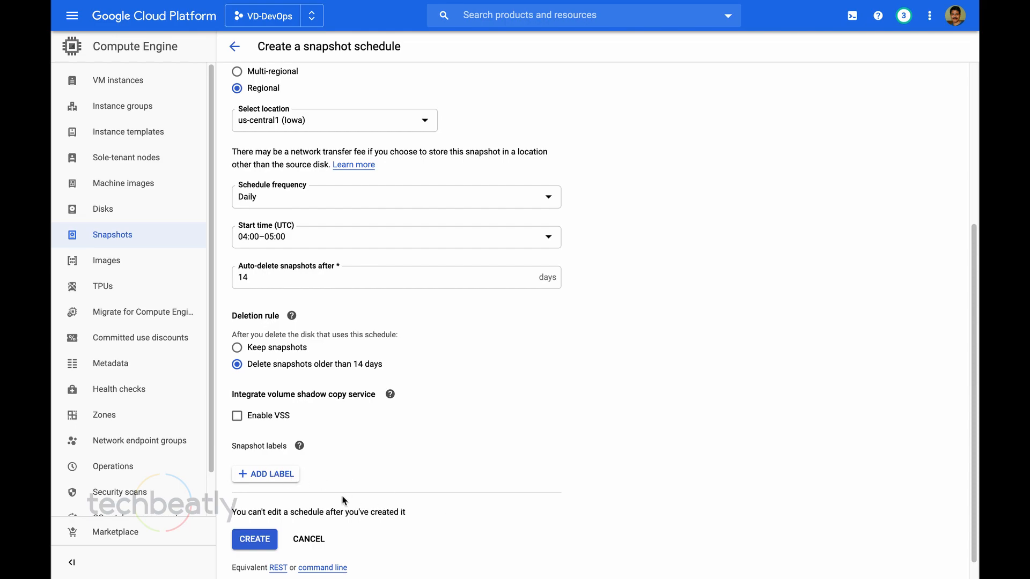
pyautogui.moveTo(289, 553)
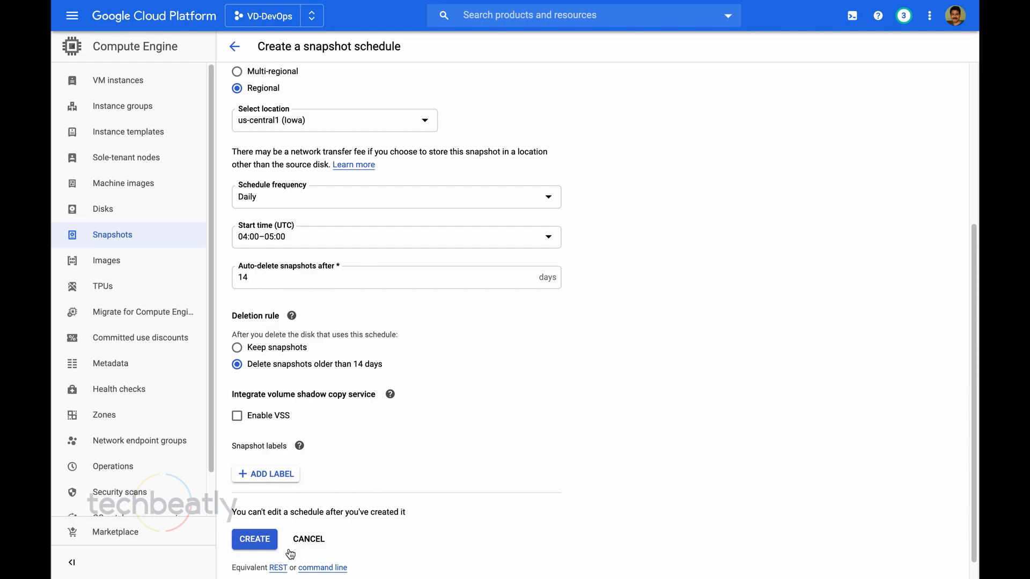
pyautogui.click(254, 539)
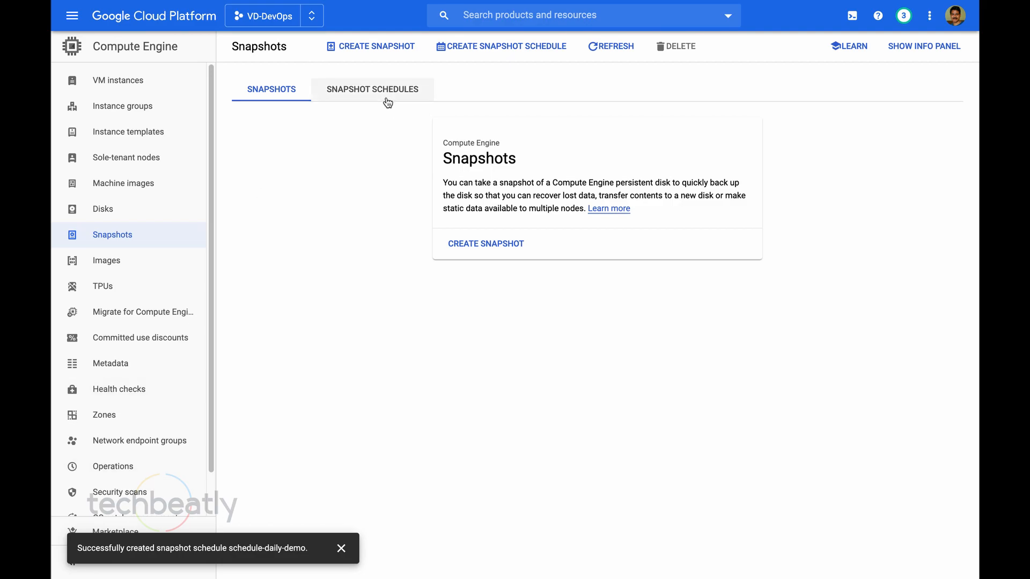
# View schedule-daily-demo in the schedules list, then return to VM instances.
pyautogui.click(373, 89)
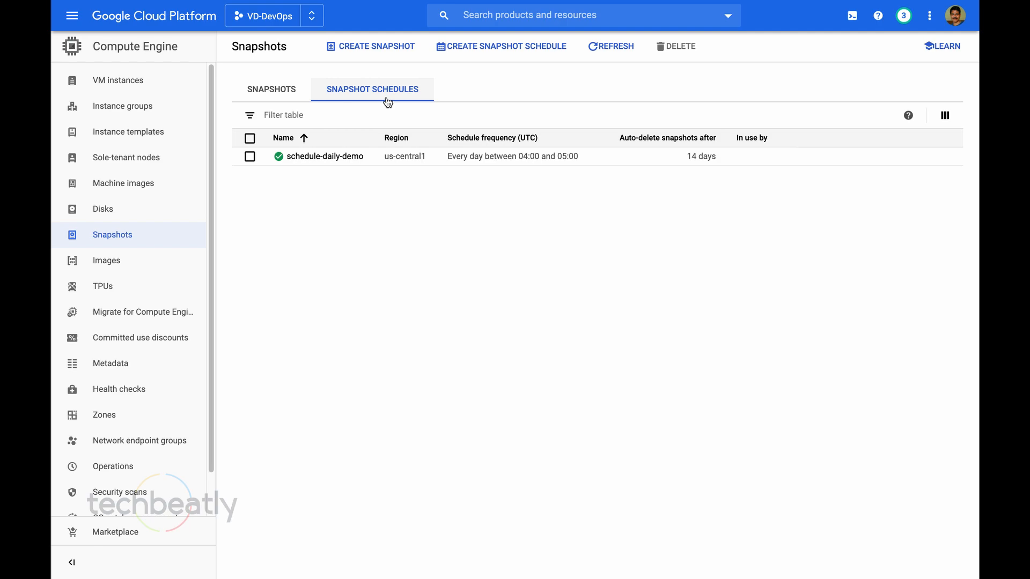
pyautogui.moveTo(167, 109)
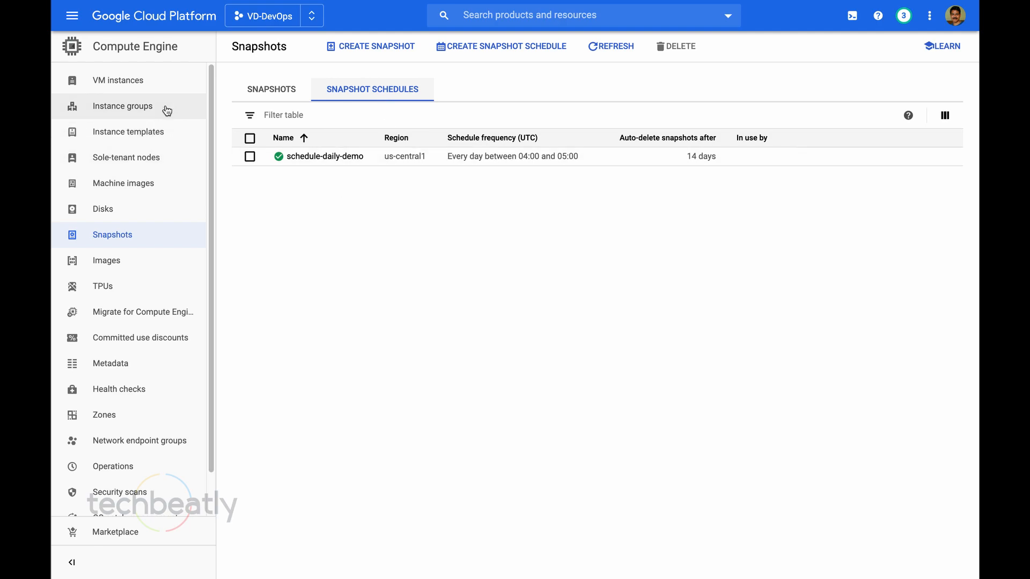
pyautogui.click(118, 80)
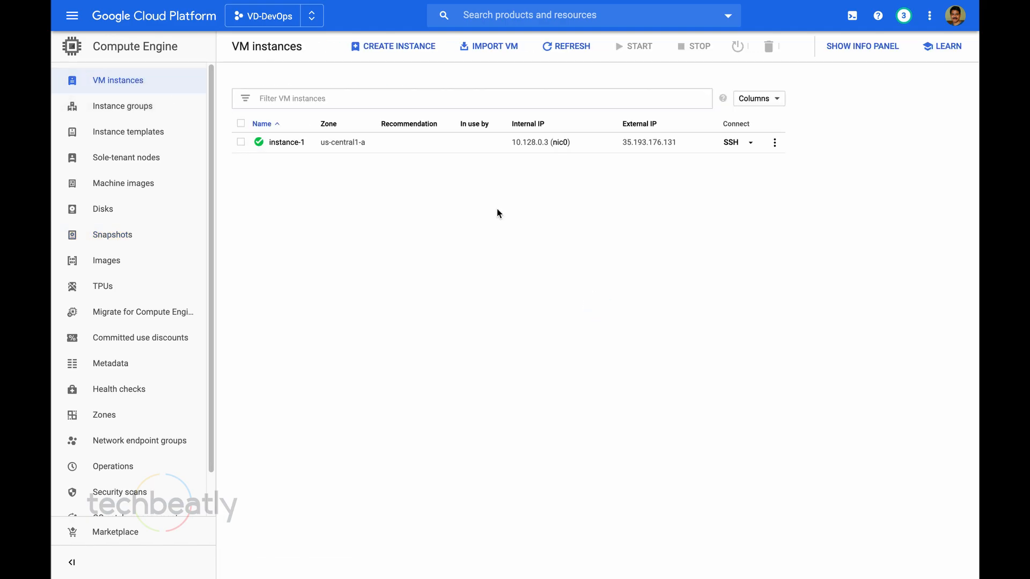
# Browse Disks and Snapshots, ending on the disks list.
pyautogui.click(103, 209)
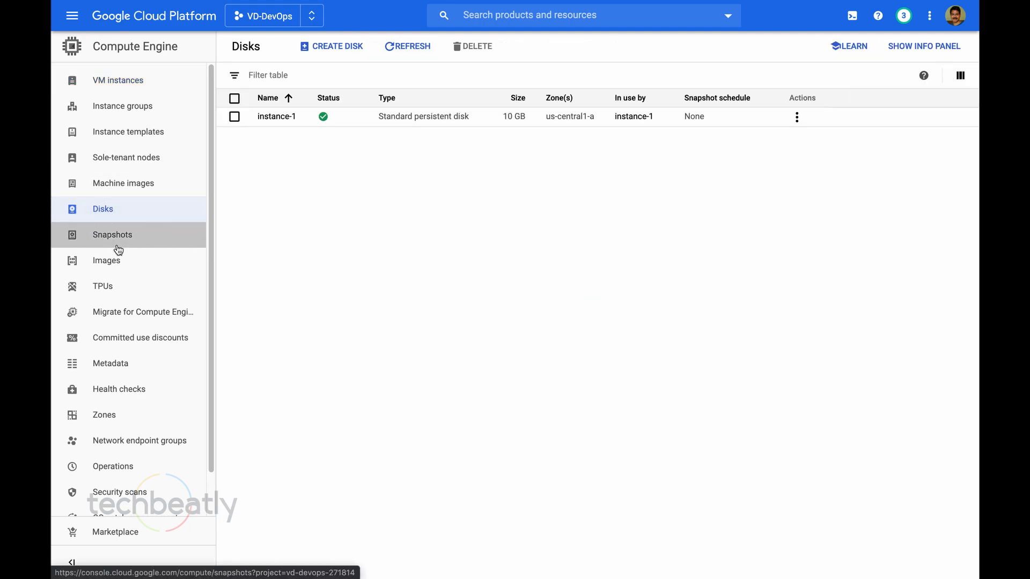
pyautogui.click(111, 235)
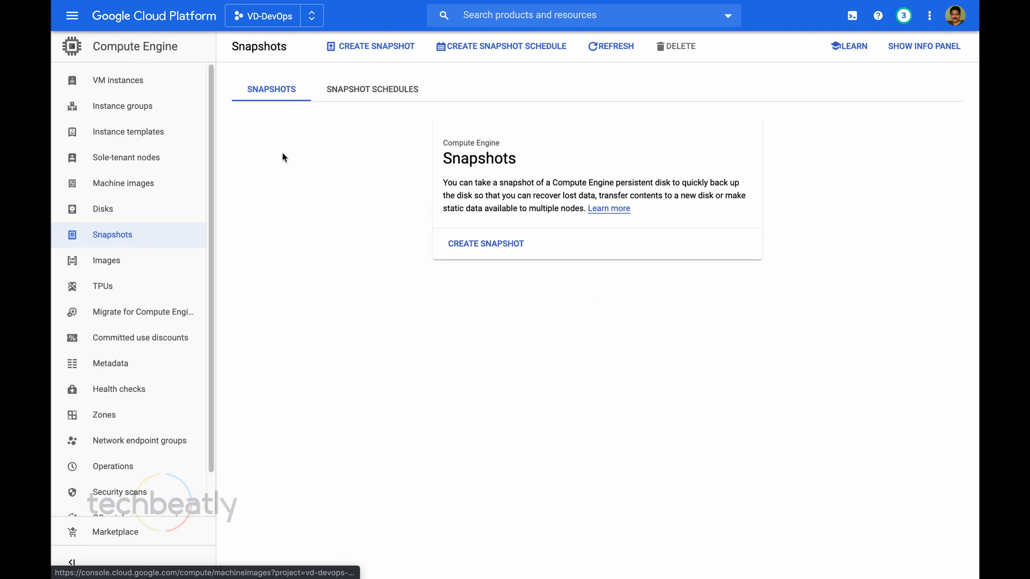
pyautogui.click(103, 210)
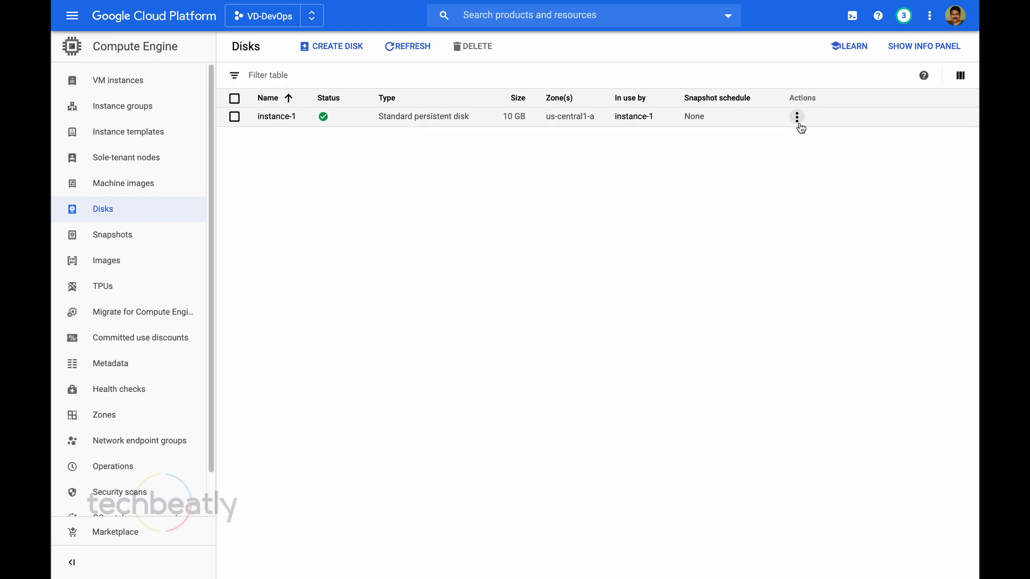
pyautogui.moveTo(735, 125)
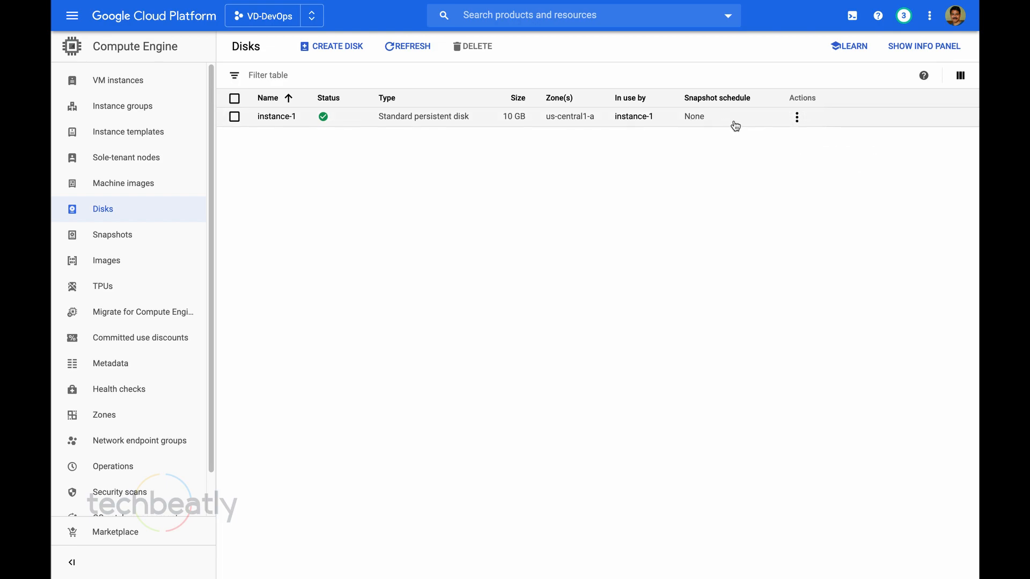
# Open the instance-1 disk's details and start editing it.
pyautogui.click(796, 117)
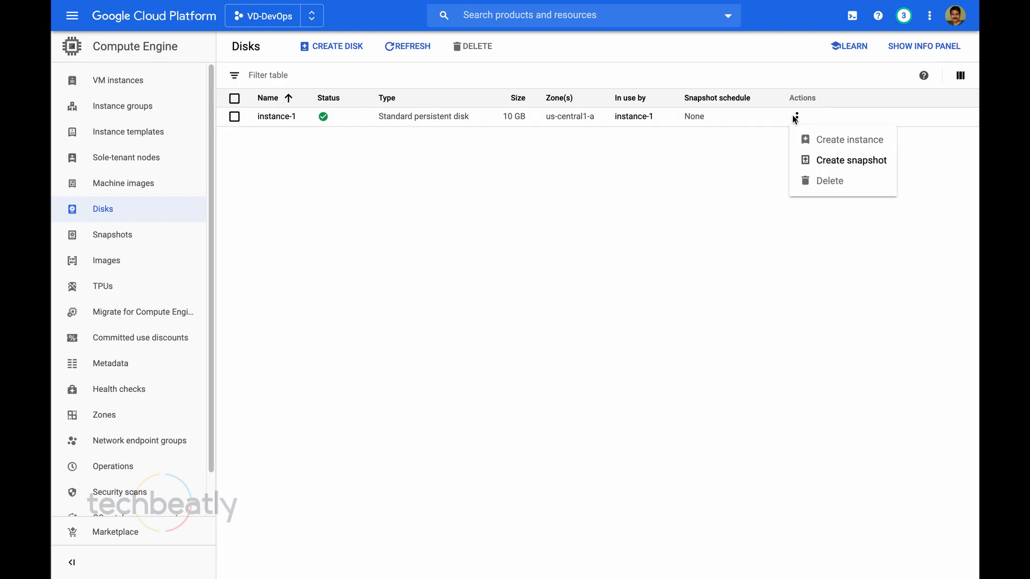
pyautogui.moveTo(282, 124)
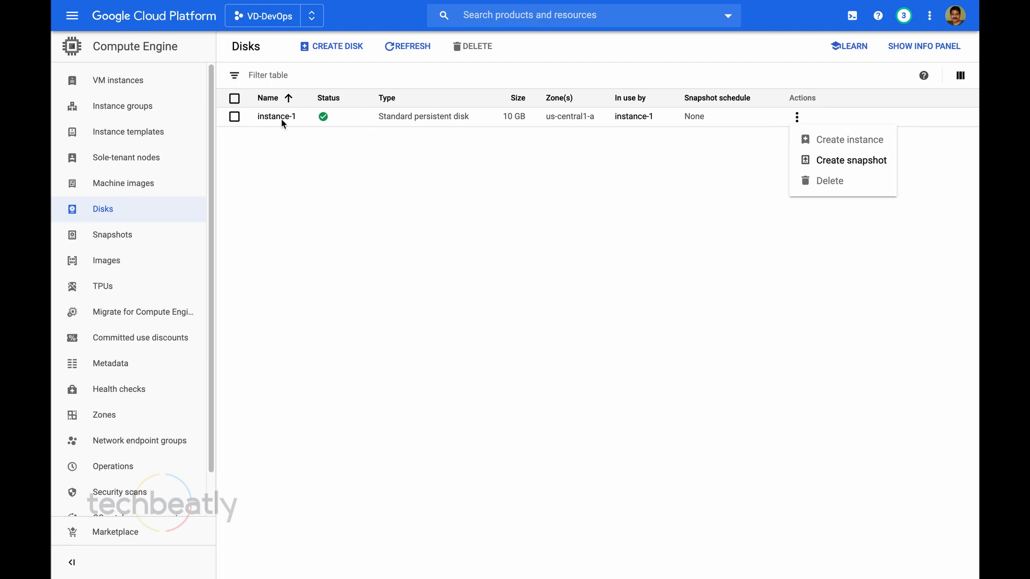
pyautogui.click(855, 160)
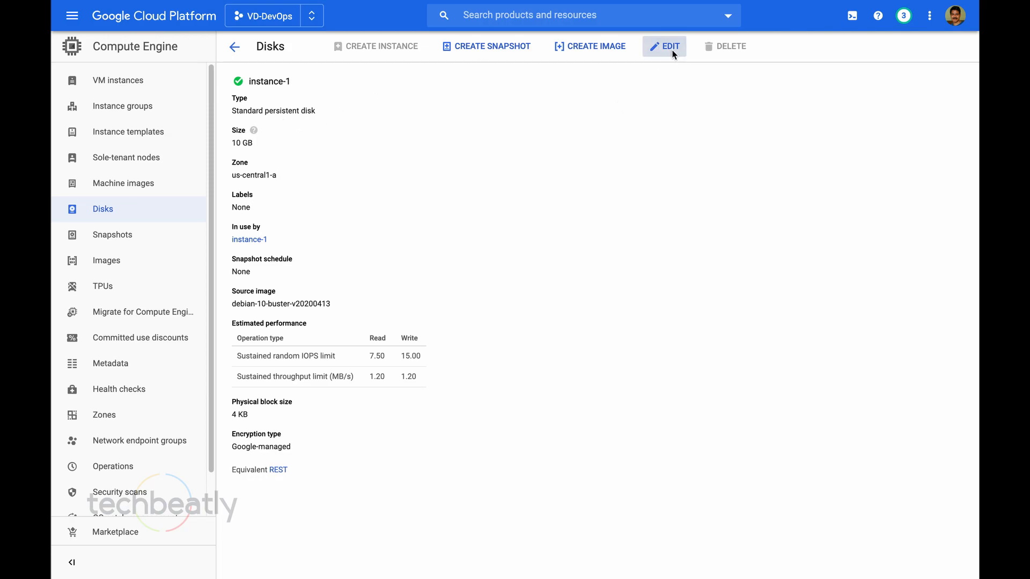
pyautogui.click(664, 46)
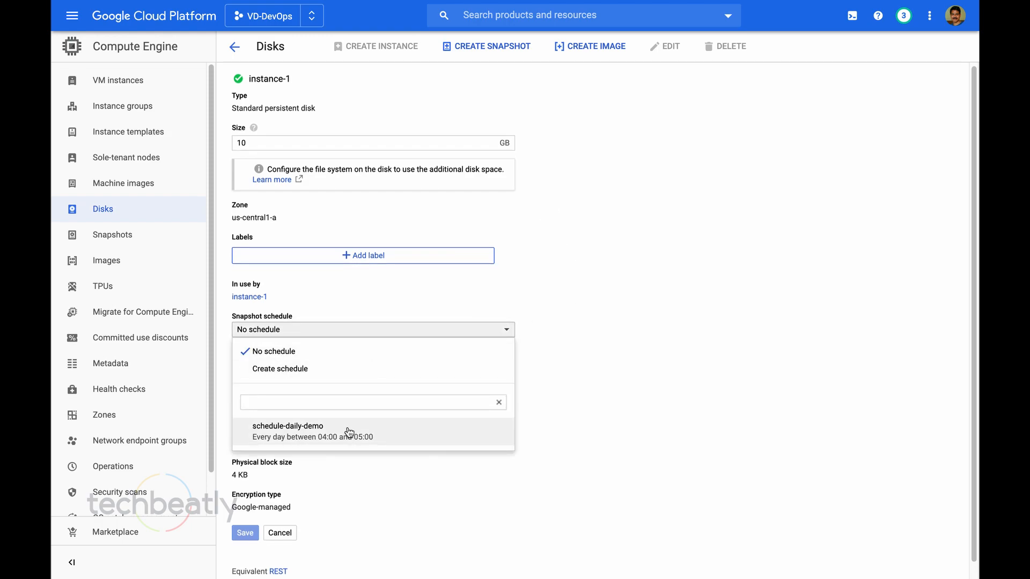
pyautogui.moveTo(313, 420)
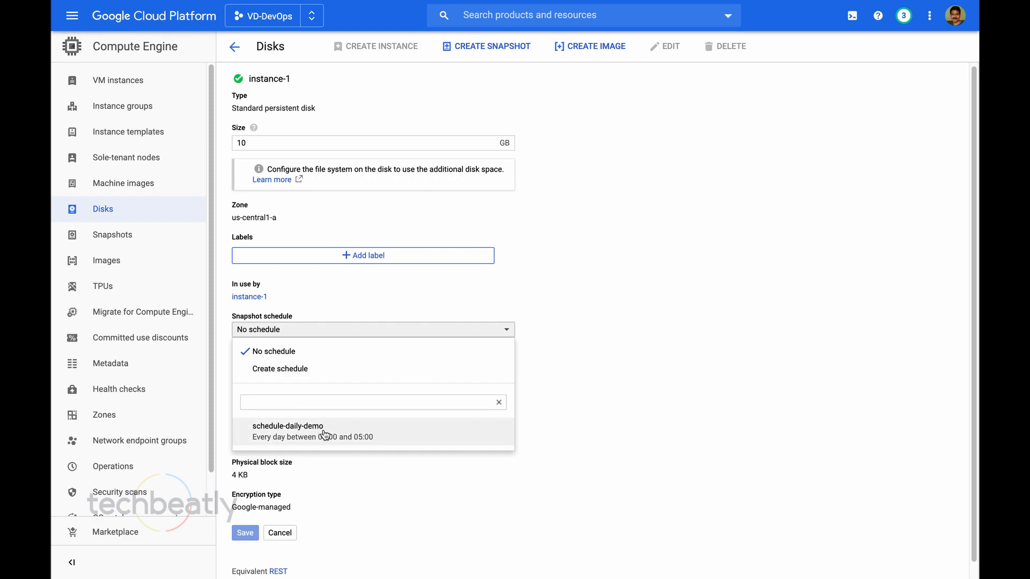
# Select schedule-daily-demo for the instance-1 disk, save, and return to Disks.
pyautogui.click(288, 431)
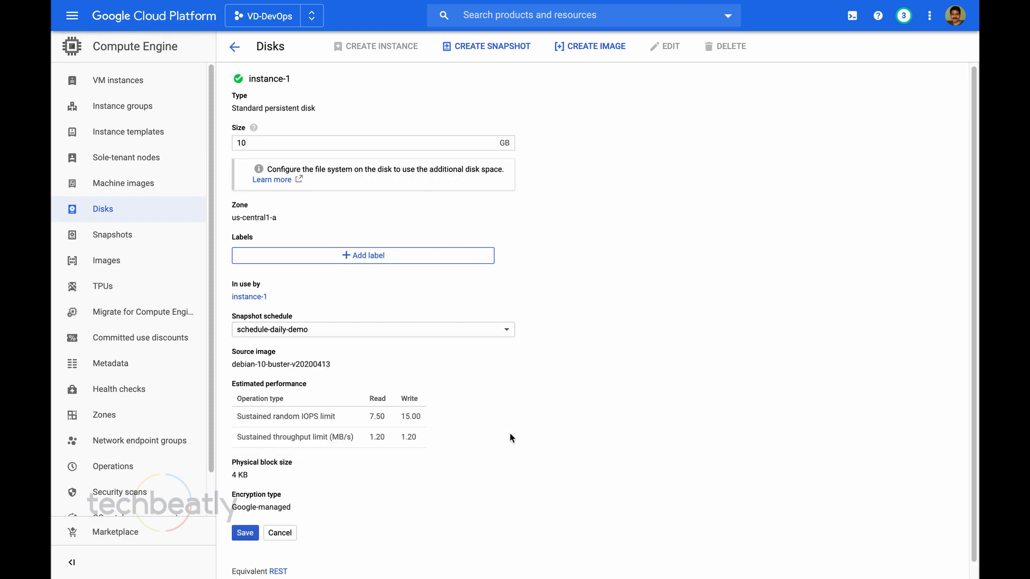
pyautogui.moveTo(324, 431)
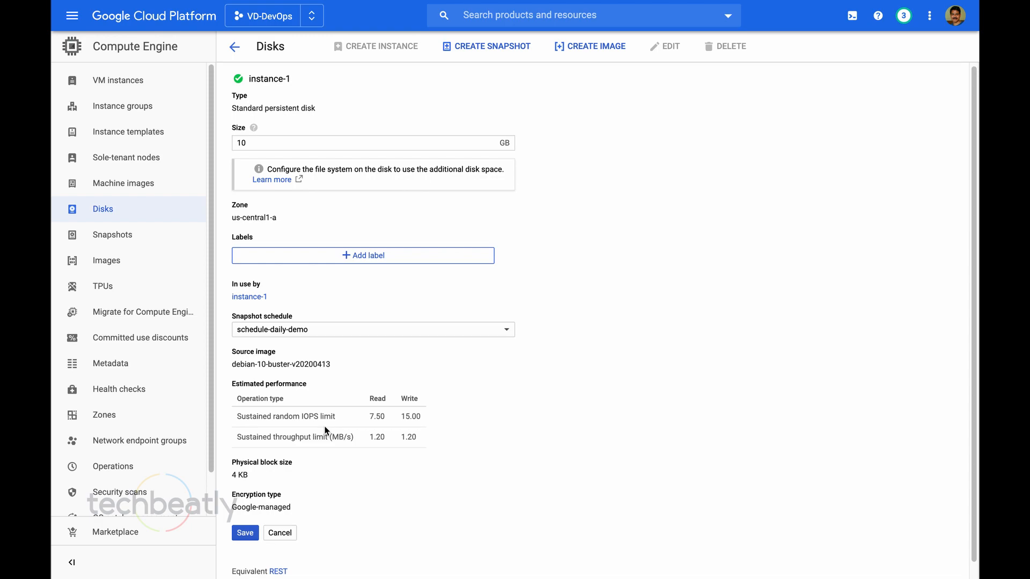
pyautogui.moveTo(378, 394)
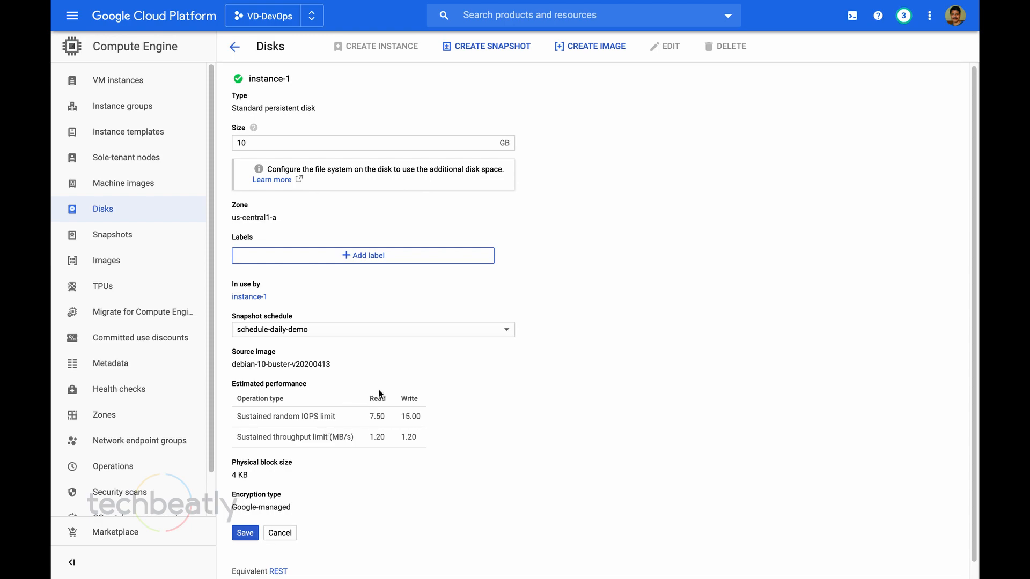
pyautogui.moveTo(294, 426)
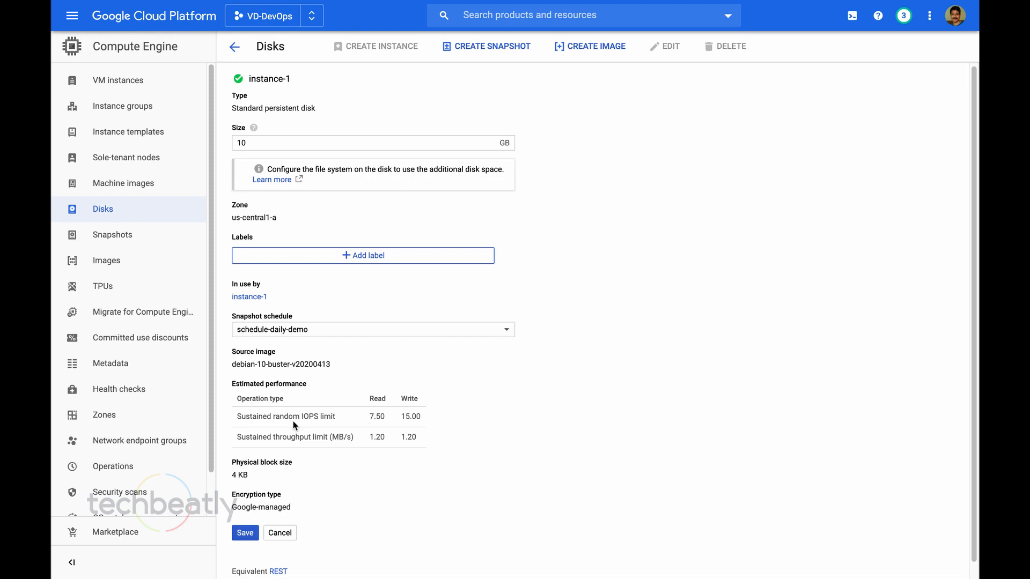
pyautogui.moveTo(301, 528)
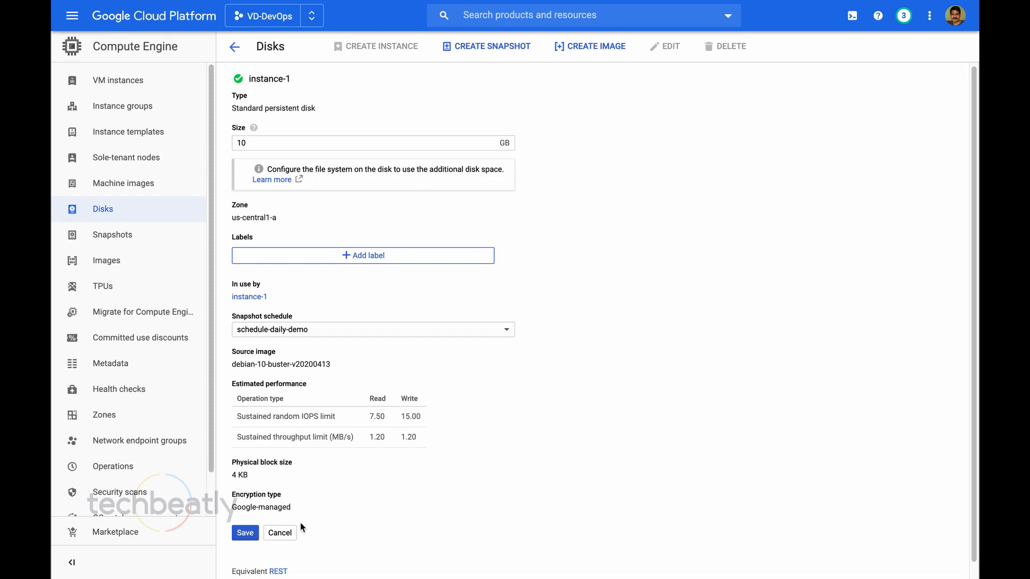
pyautogui.moveTo(226, 504)
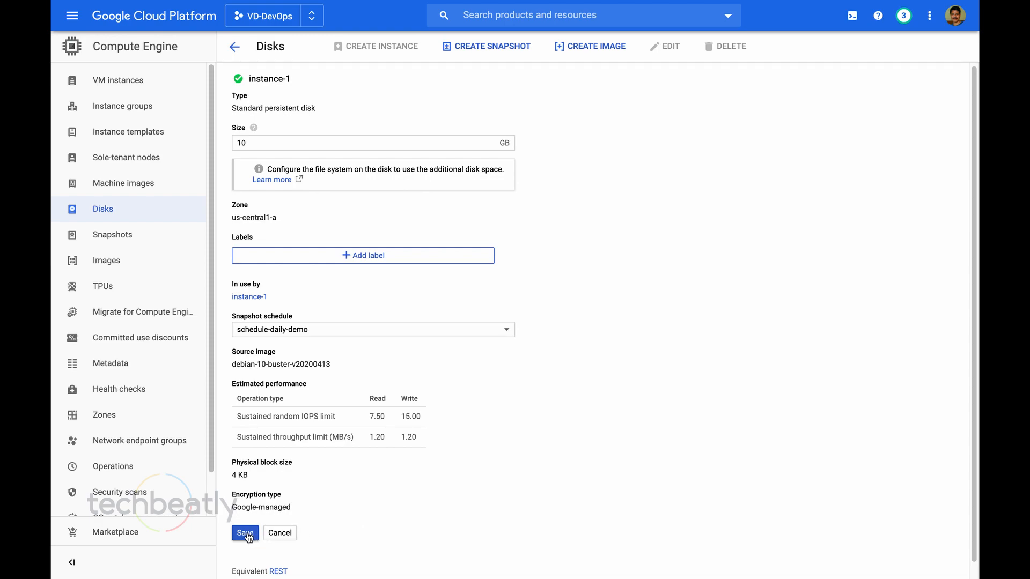
pyautogui.click(245, 533)
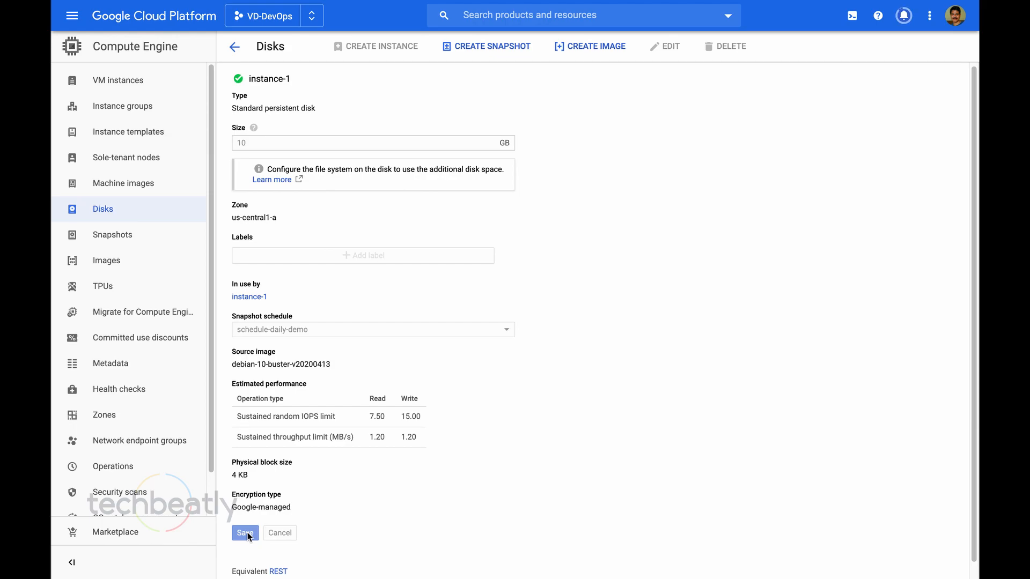
pyautogui.click(245, 533)
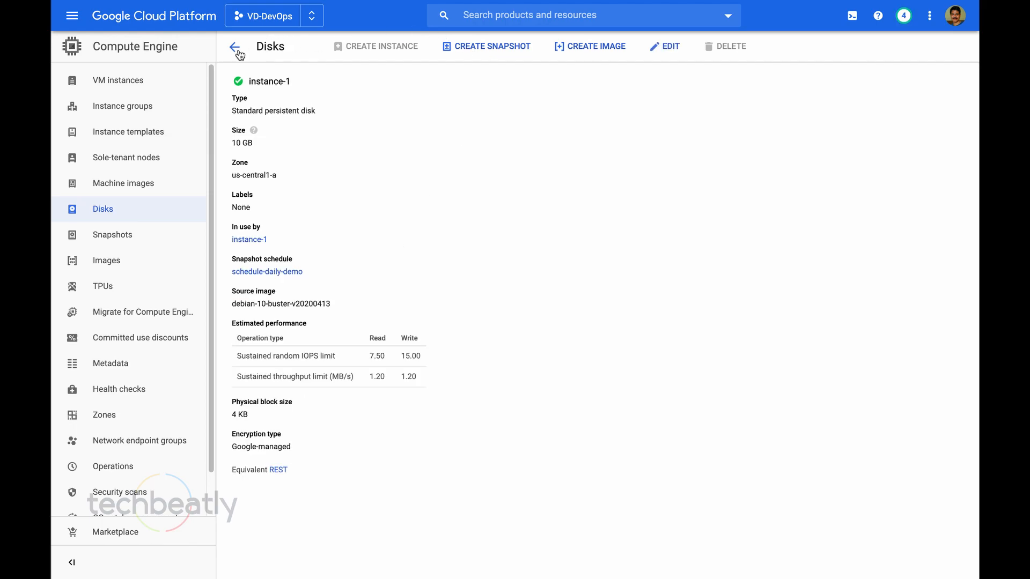
pyautogui.click(235, 46)
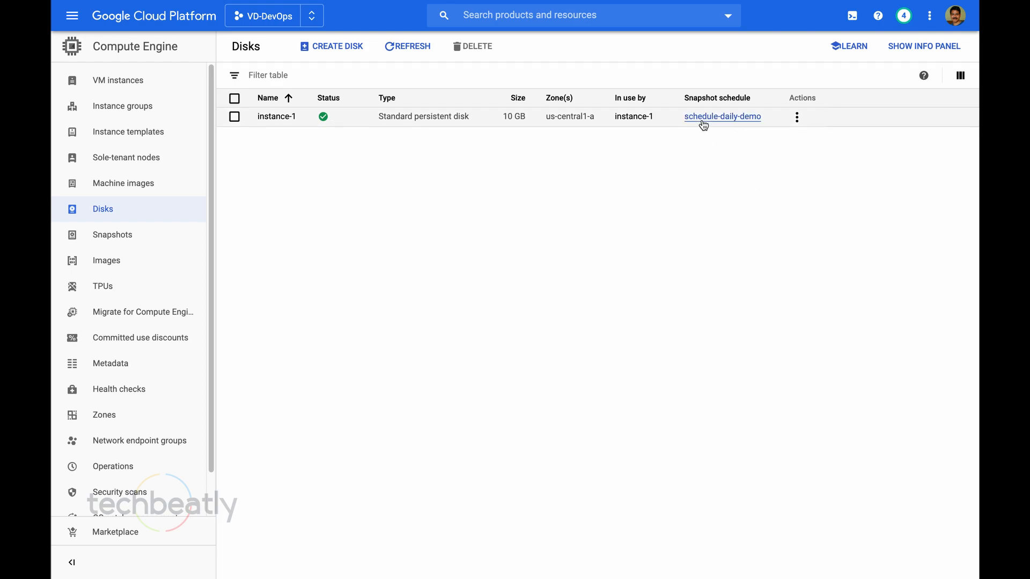
pyautogui.moveTo(733, 127)
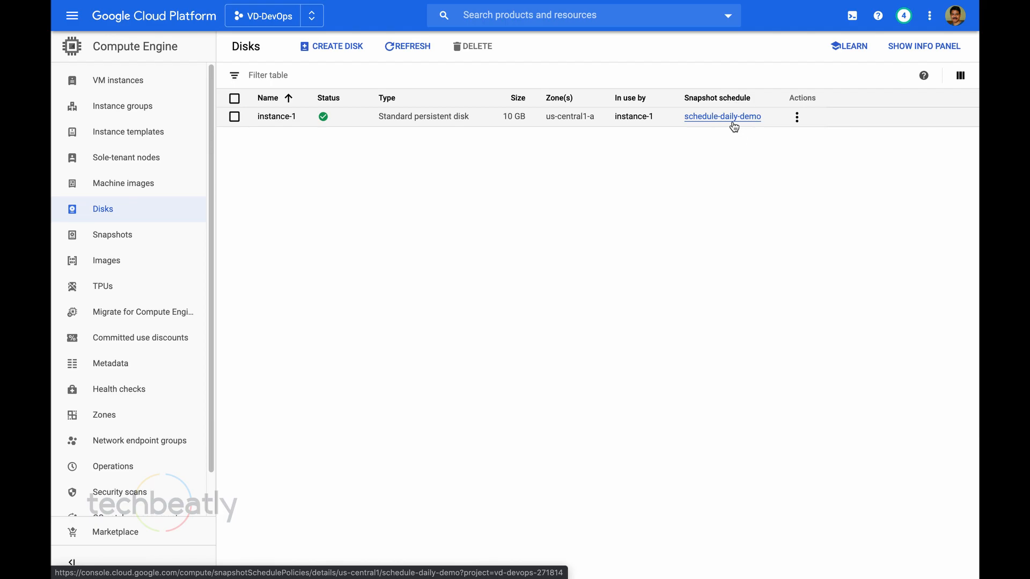
# View schedule-daily-demo's details showing instance-1 using it, then go to Snapshots.
pyautogui.click(722, 116)
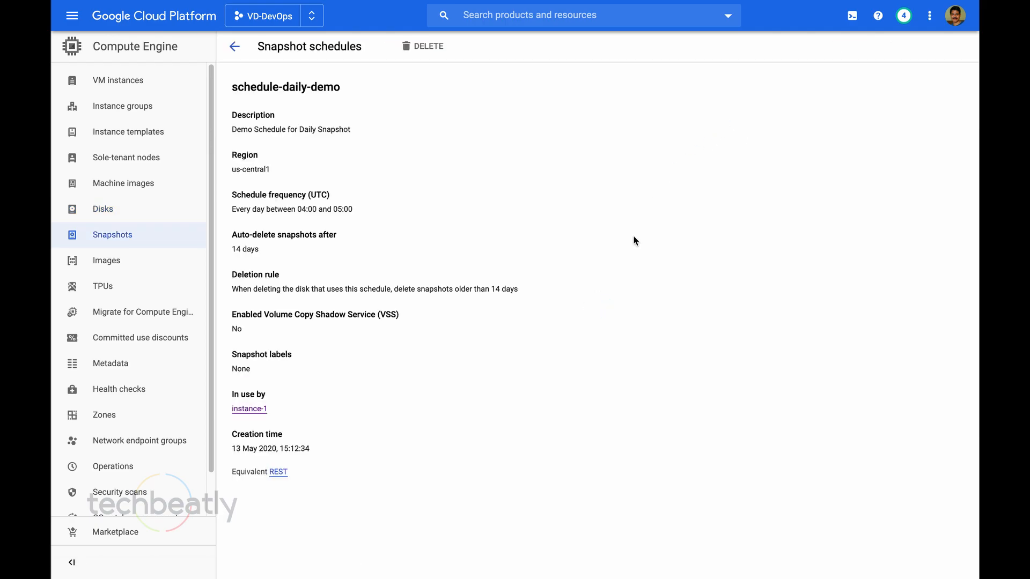
pyautogui.moveTo(514, 250)
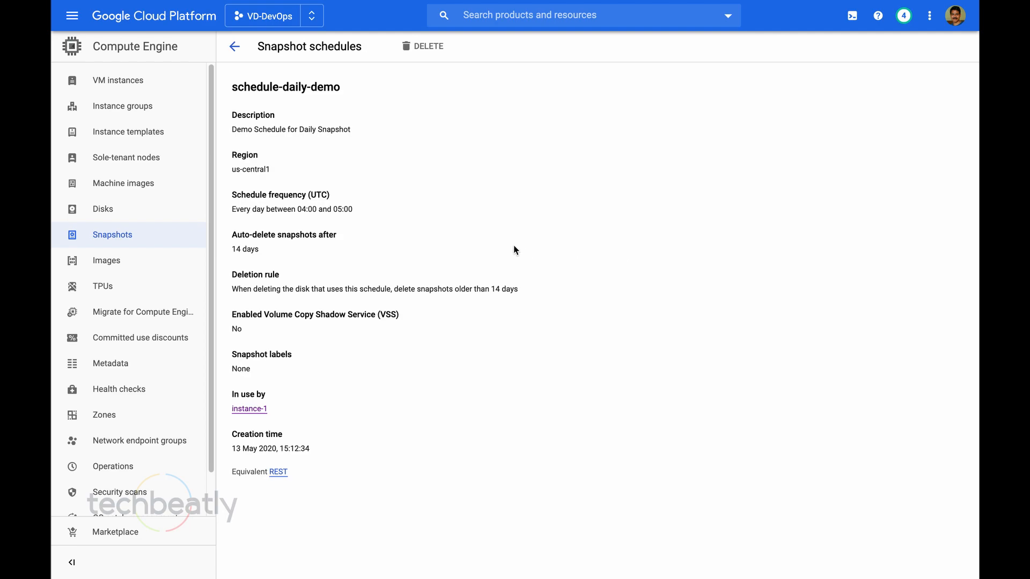
pyautogui.moveTo(234, 46)
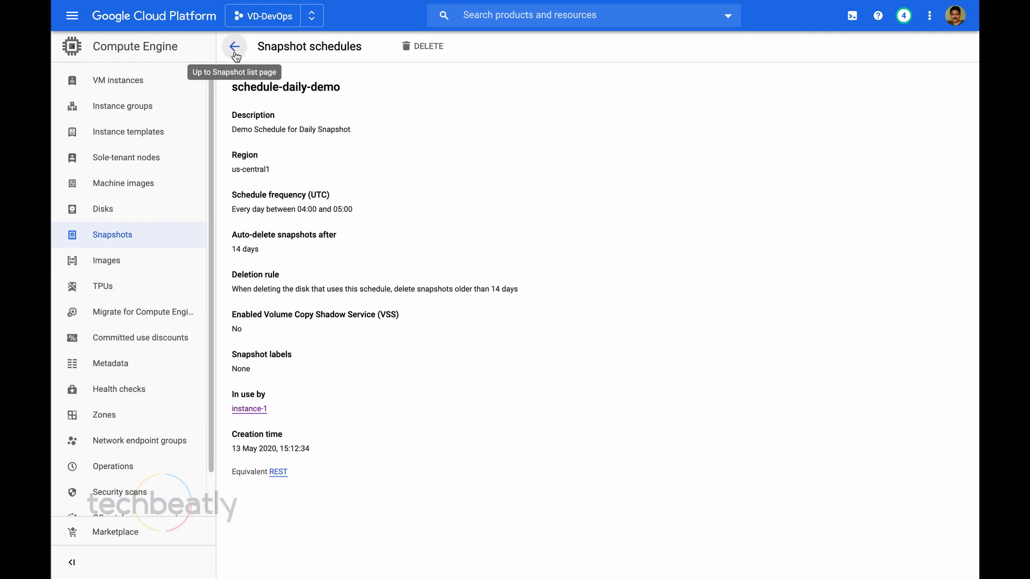
pyautogui.moveTo(234, 46)
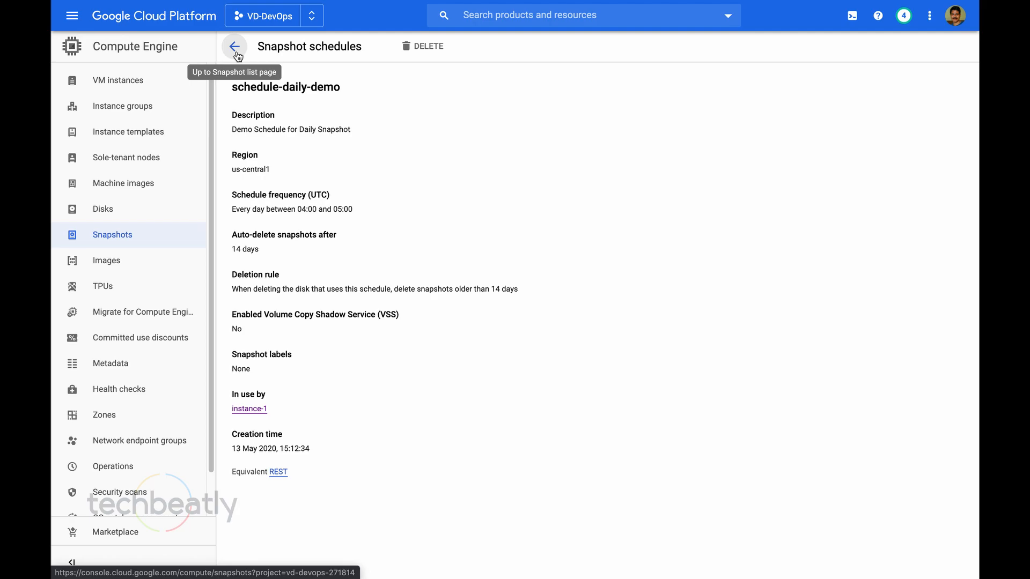
pyautogui.click(234, 47)
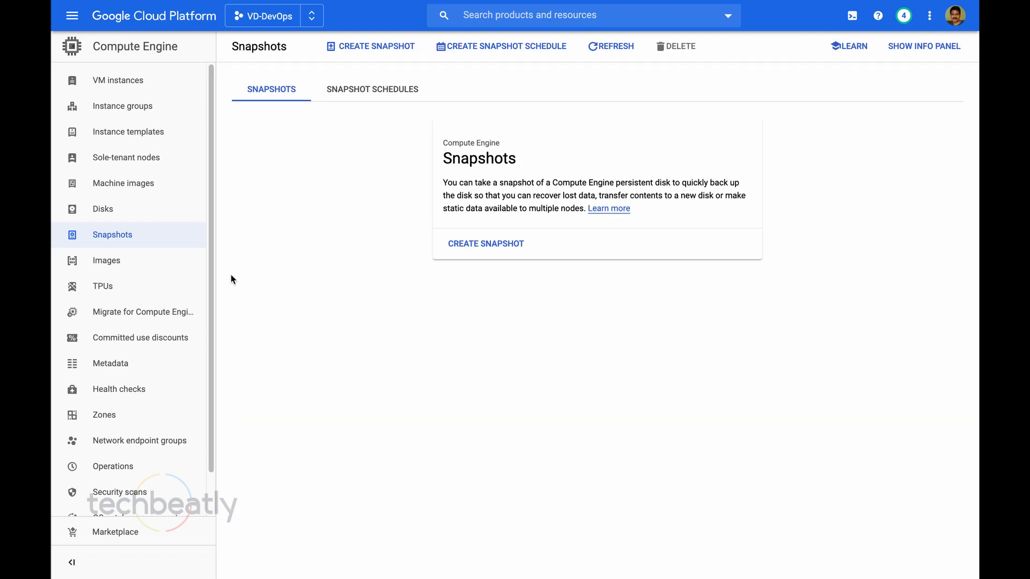
# Open schedule-daily-demo, see it cannot be deleted while in use, and return to the schedules list.
pyautogui.click(372, 89)
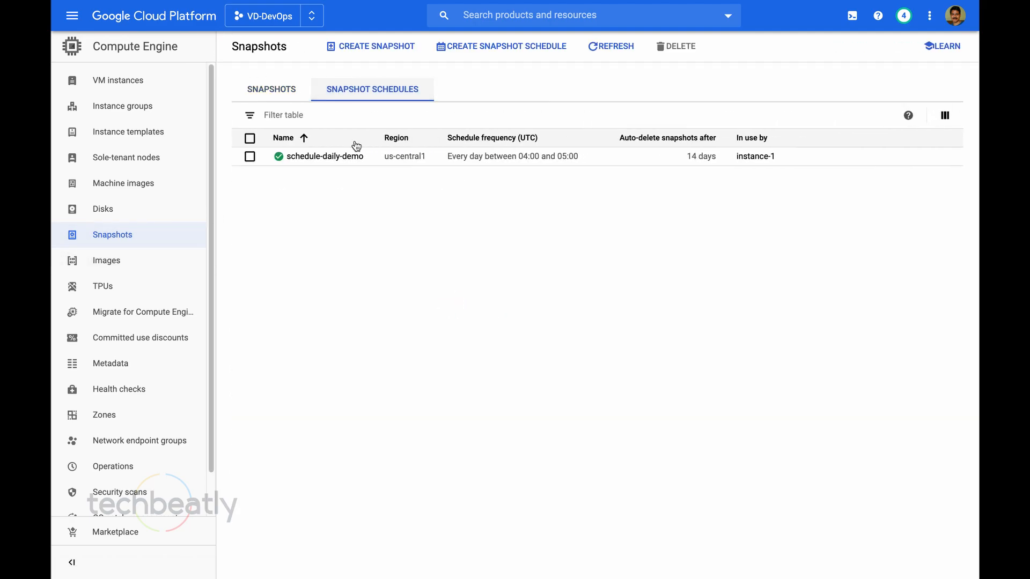
pyautogui.click(325, 156)
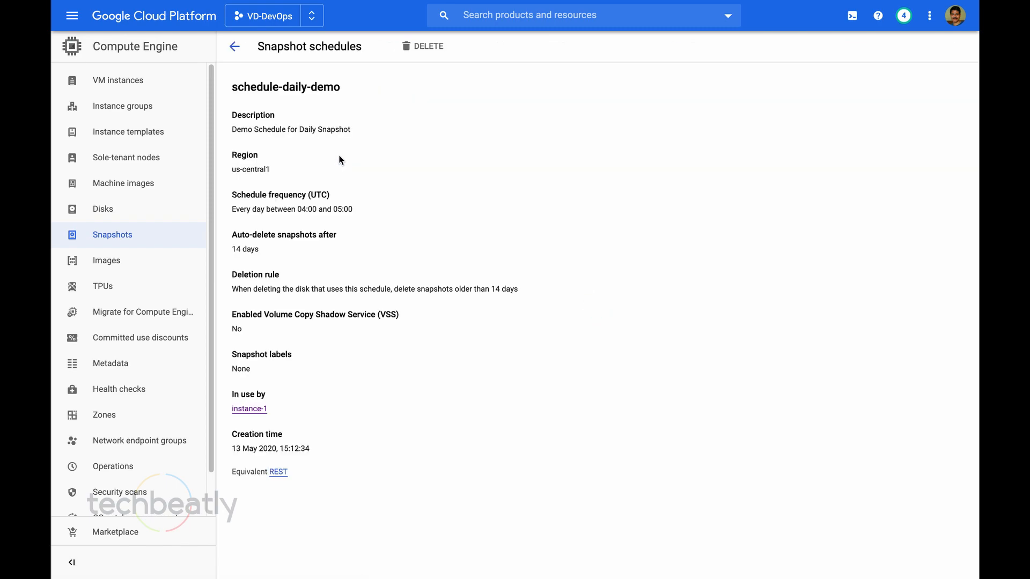
pyautogui.moveTo(406, 46)
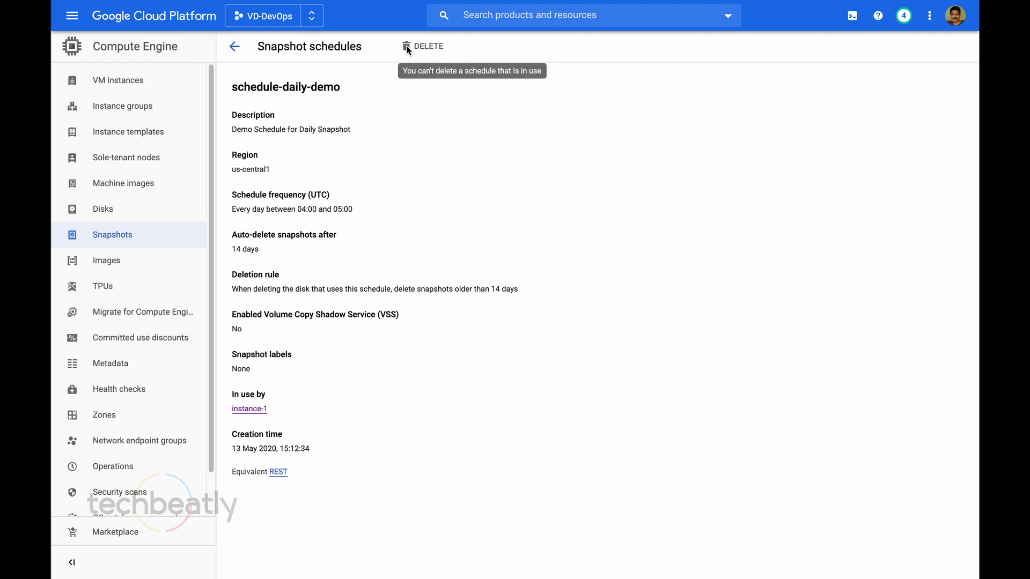
pyautogui.moveTo(312, 39)
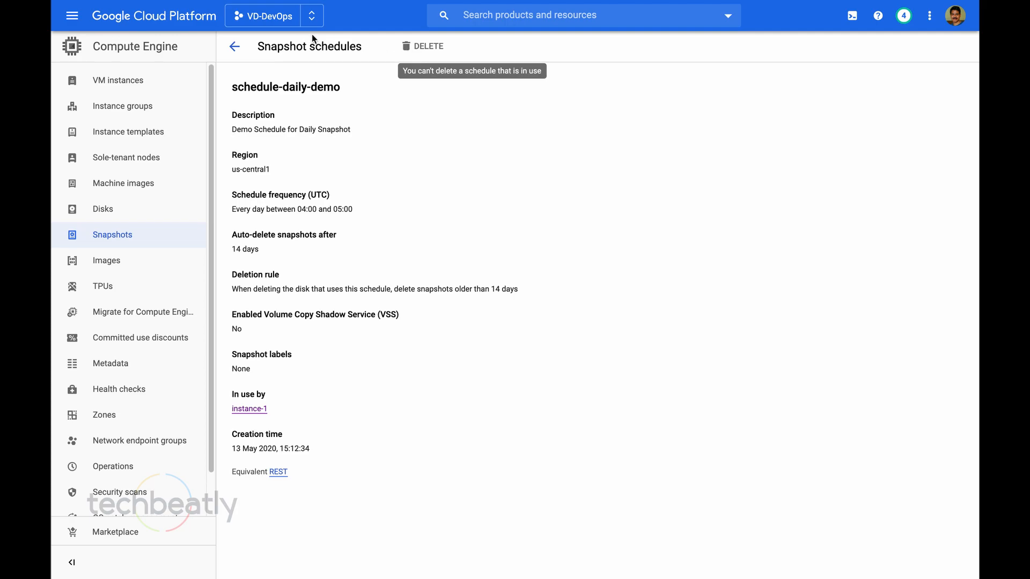
pyautogui.click(235, 46)
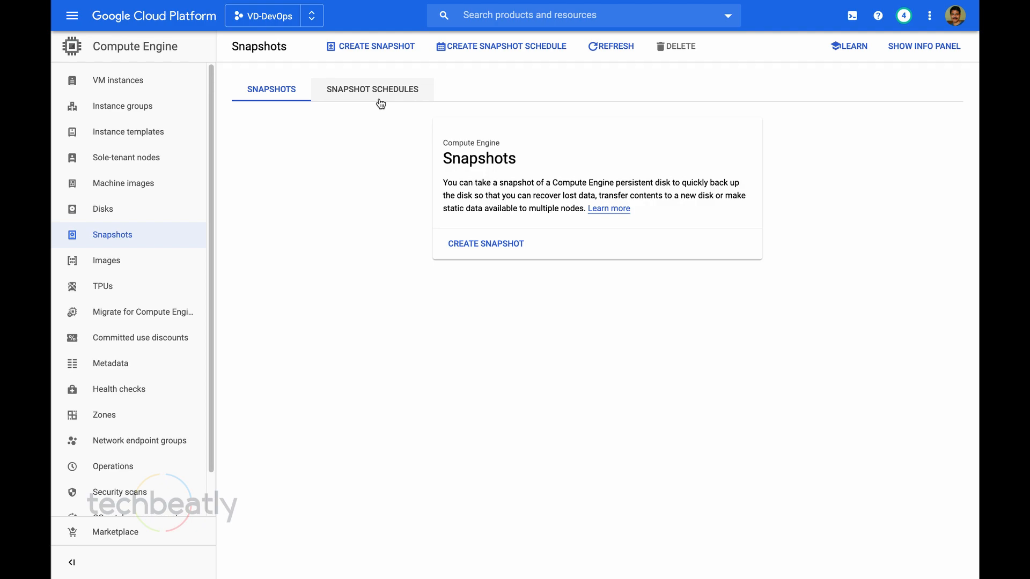
pyautogui.click(372, 89)
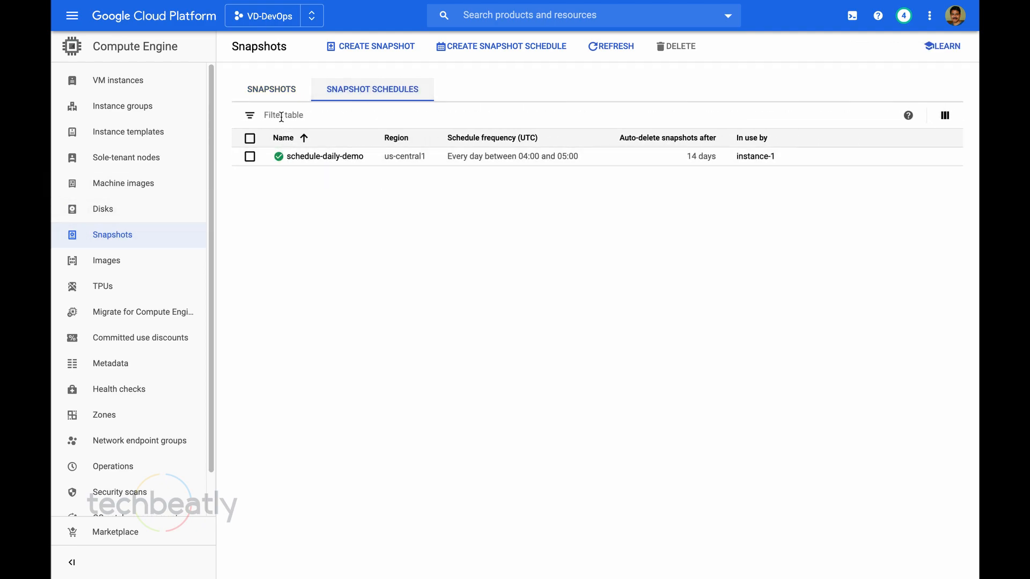
pyautogui.moveTo(573, 170)
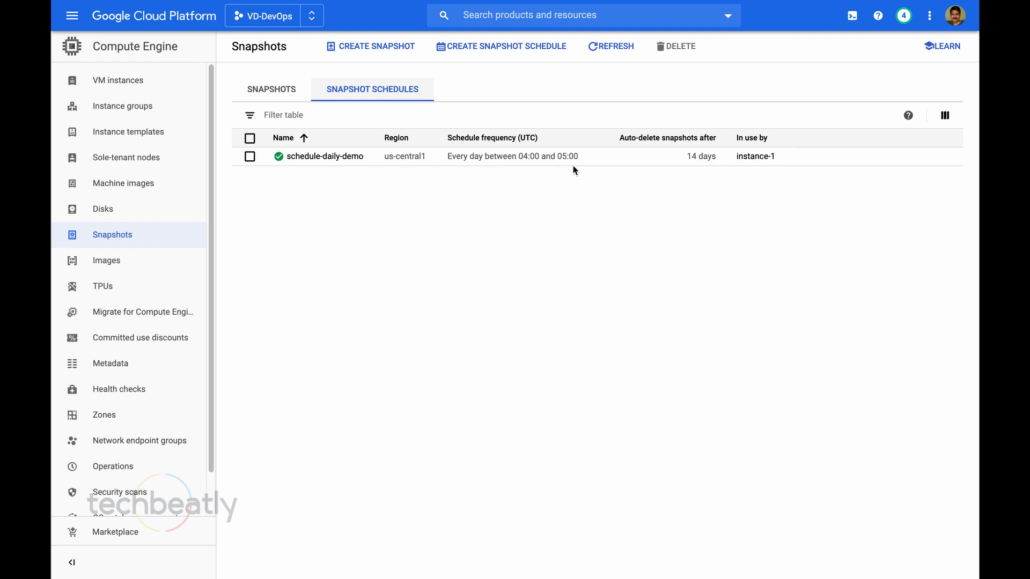
pyautogui.moveTo(162, 191)
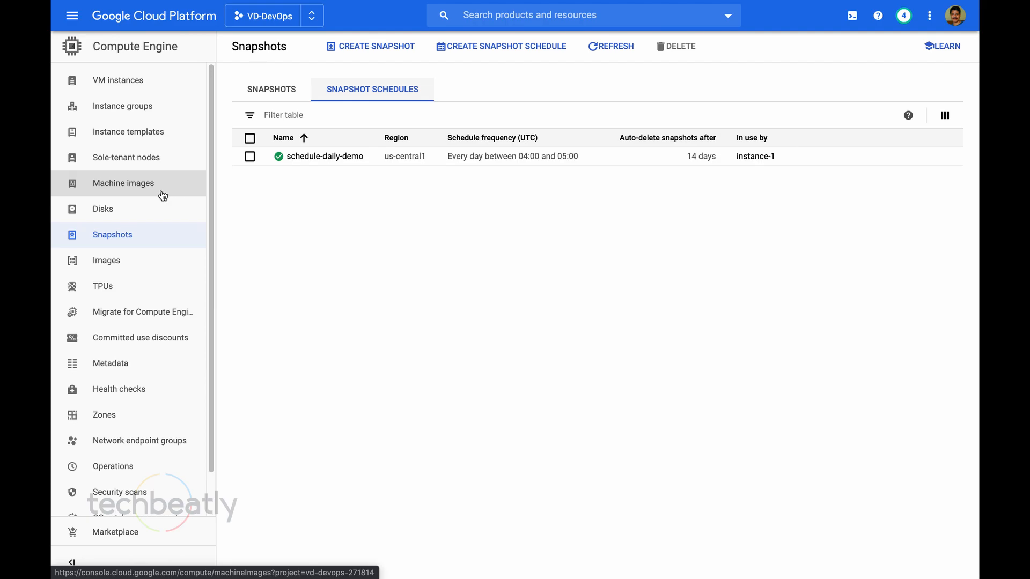
pyautogui.moveTo(121, 106)
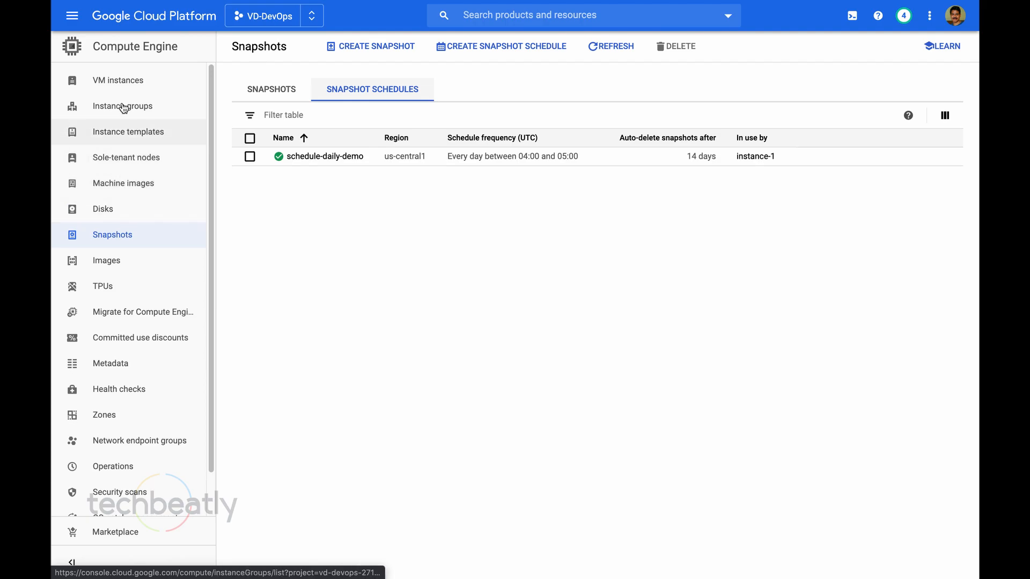
# SSH into instance-1, run 'date' showing 07:15 UTC, then 'exit' to return to VM instances.
pyautogui.click(118, 81)
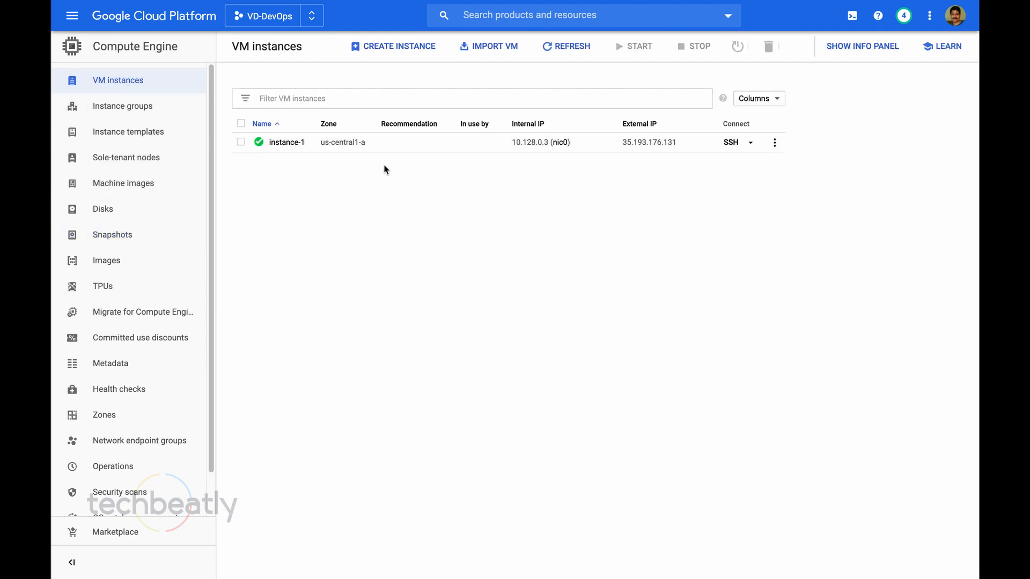
pyautogui.click(730, 141)
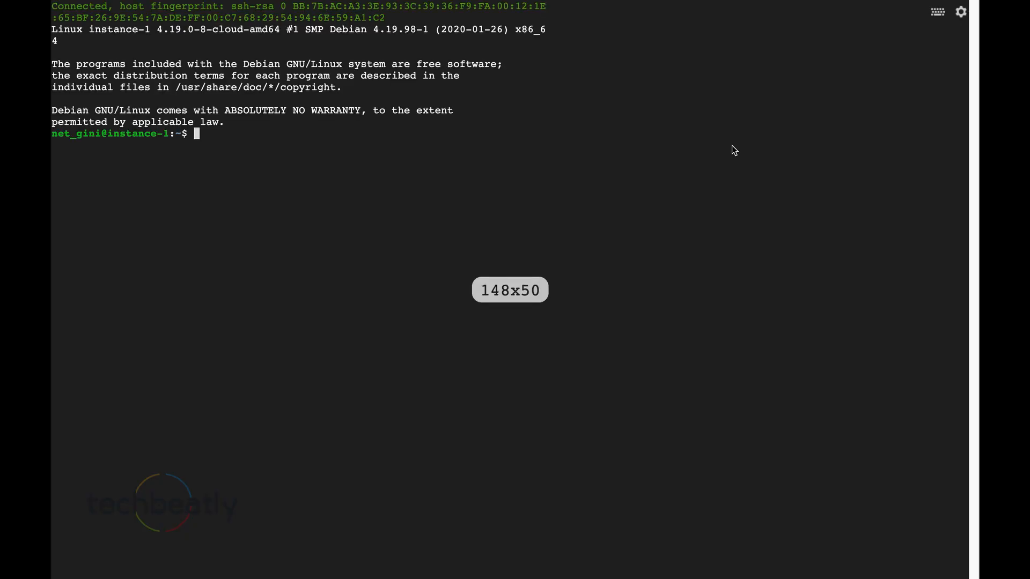
pyautogui.write('da')
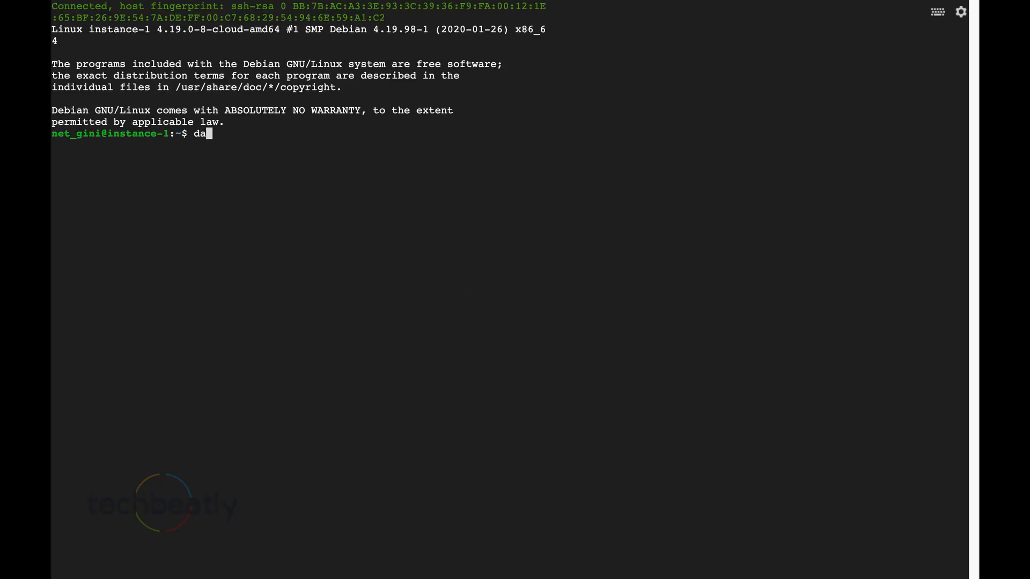
pyautogui.press('Backspace')
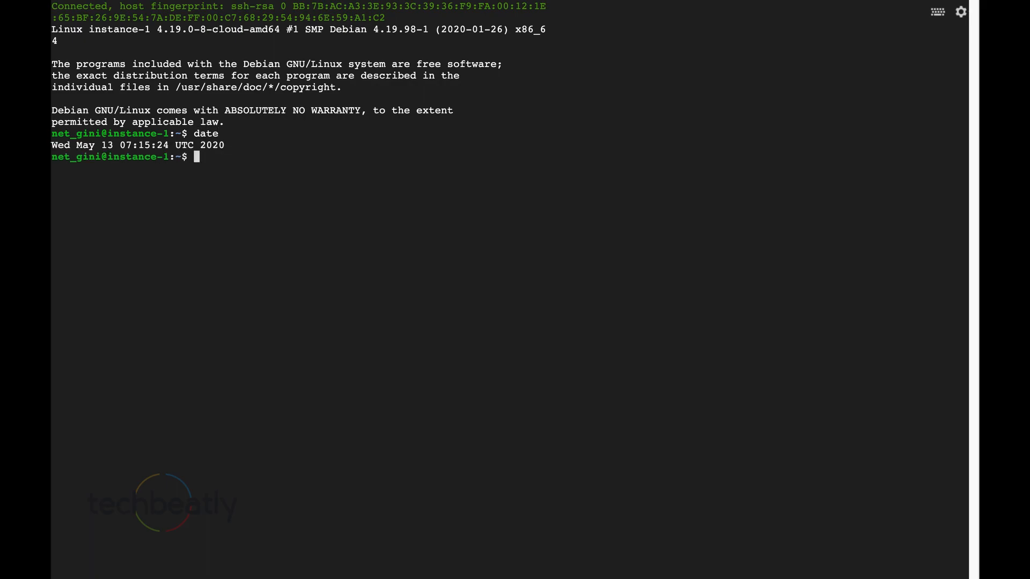
pyautogui.write('exi')
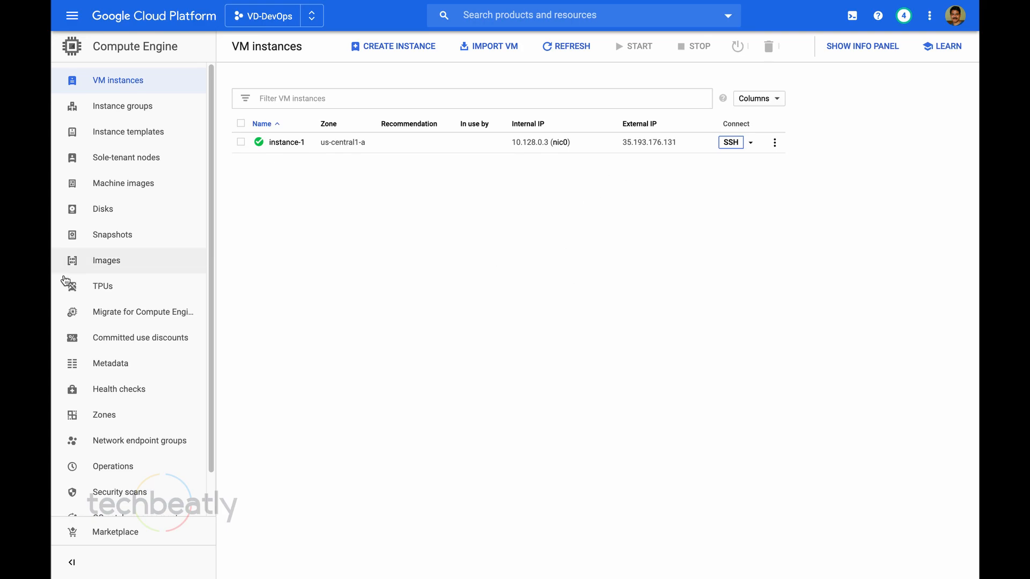
# Start a new snapshot schedule named schedule-daily2.
pyautogui.click(112, 235)
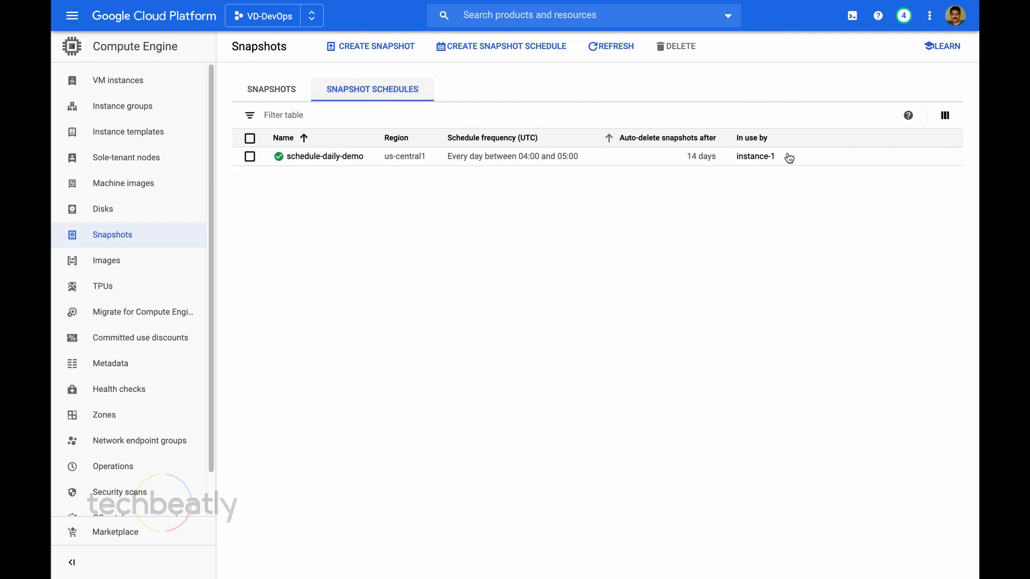
pyautogui.click(501, 46)
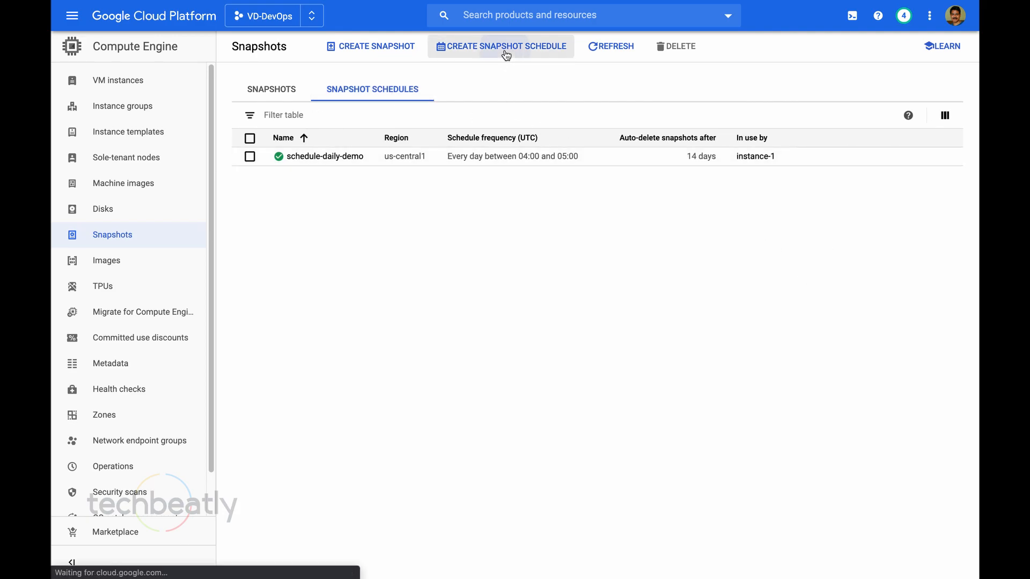
pyautogui.click(501, 46)
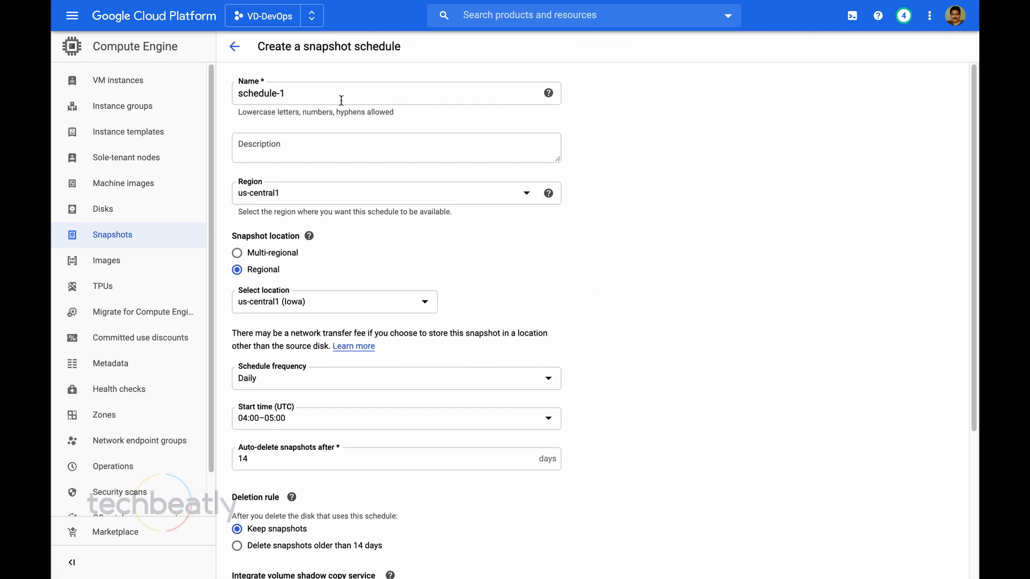
pyautogui.write('schedule-da')
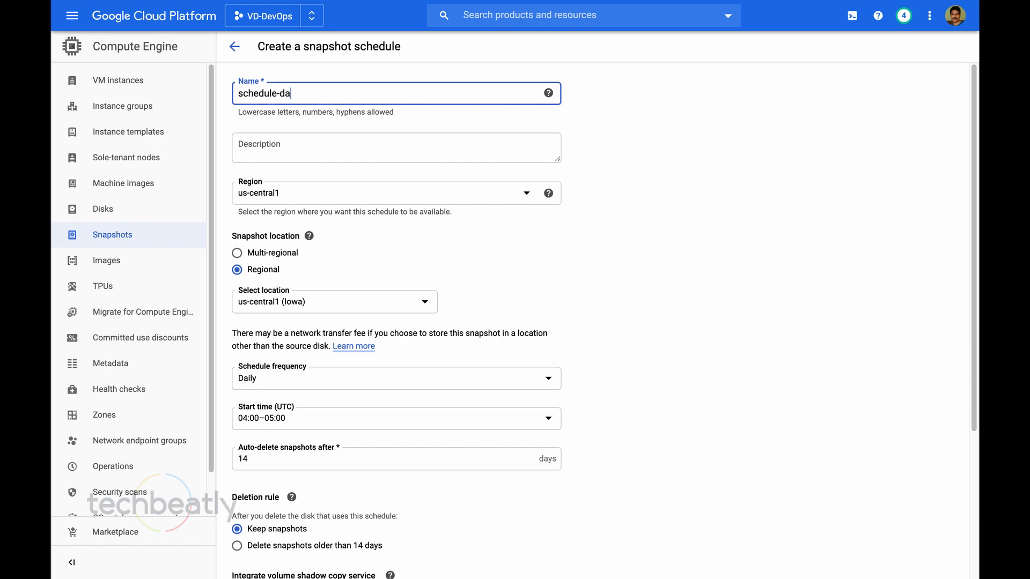
pyautogui.write('il')
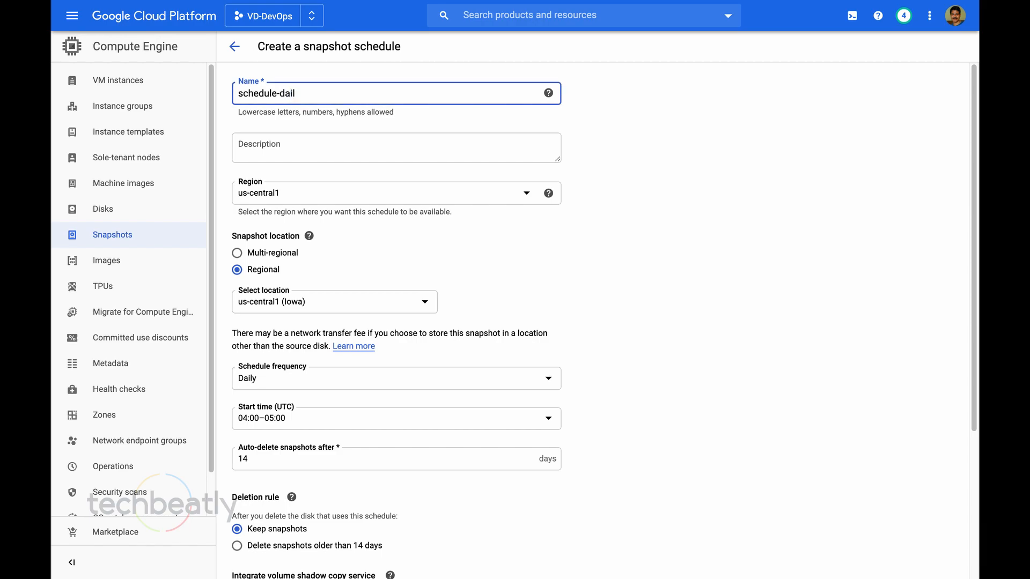
pyautogui.write('y2')
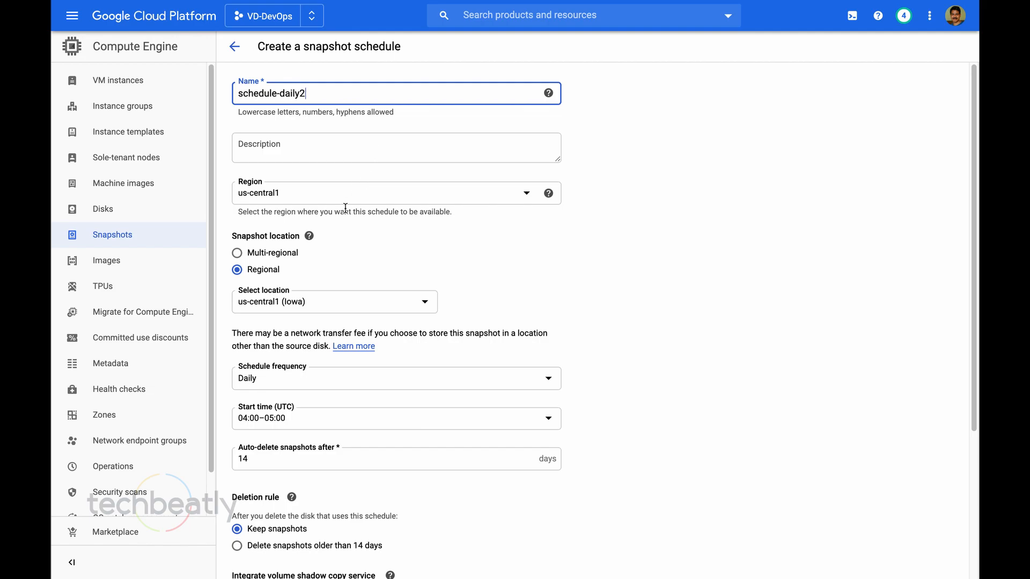
# Set start time 07:00–08:00 UTC, delete snapshots older than 14 days, and create it.
pyautogui.scroll(-3)
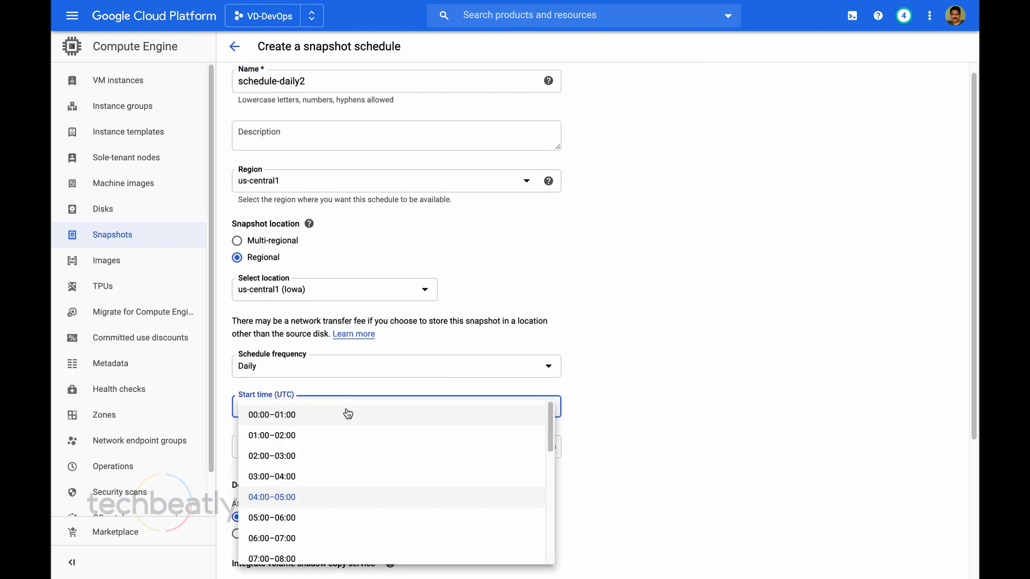
pyautogui.click(271, 558)
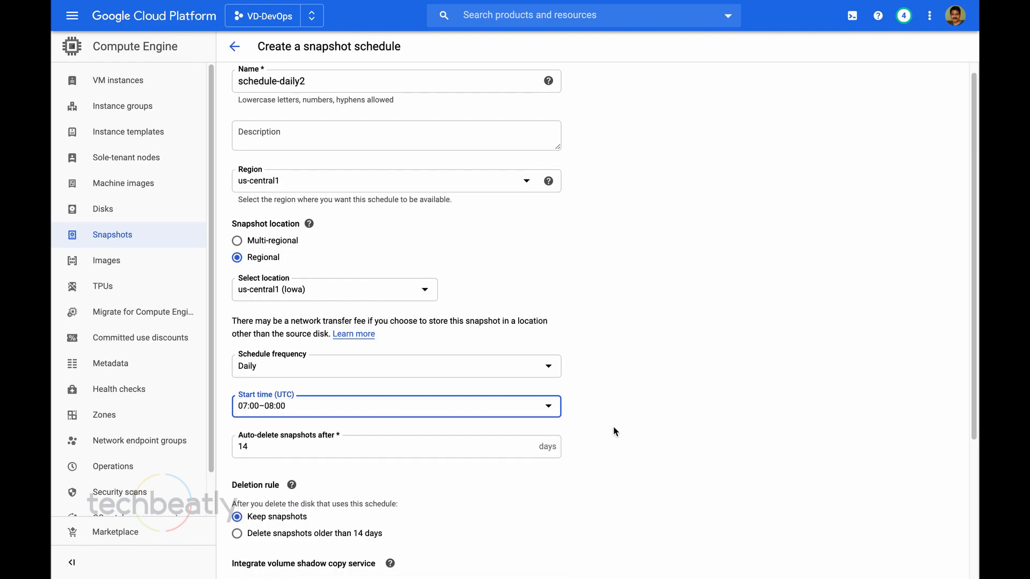
pyautogui.scroll(-3)
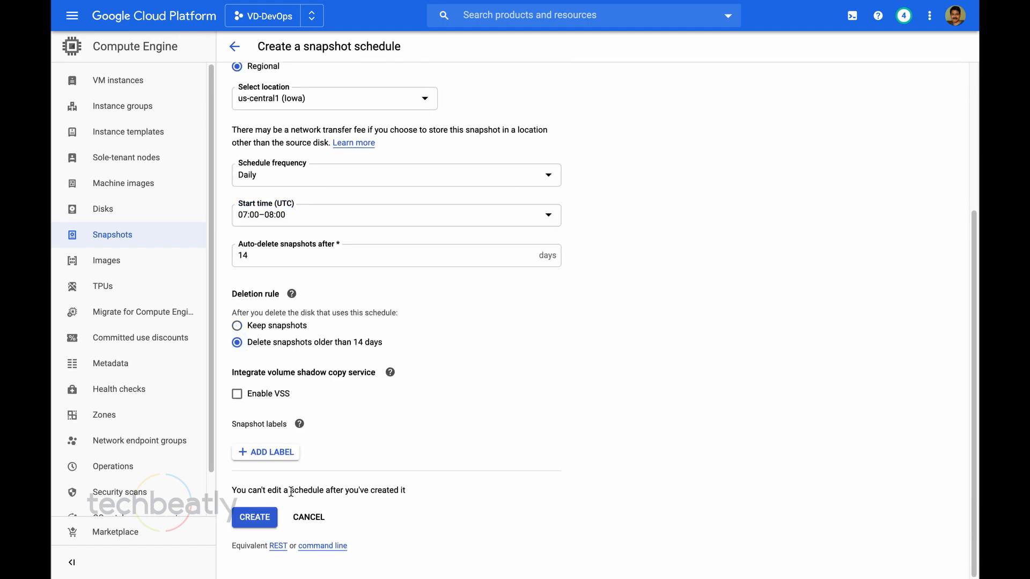
pyautogui.click(254, 517)
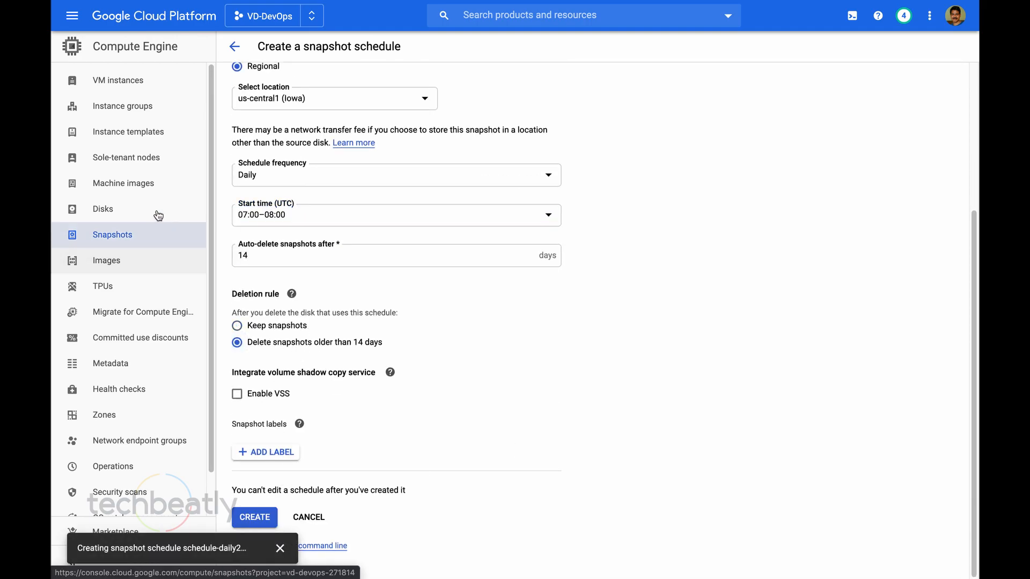
pyautogui.click(253, 517)
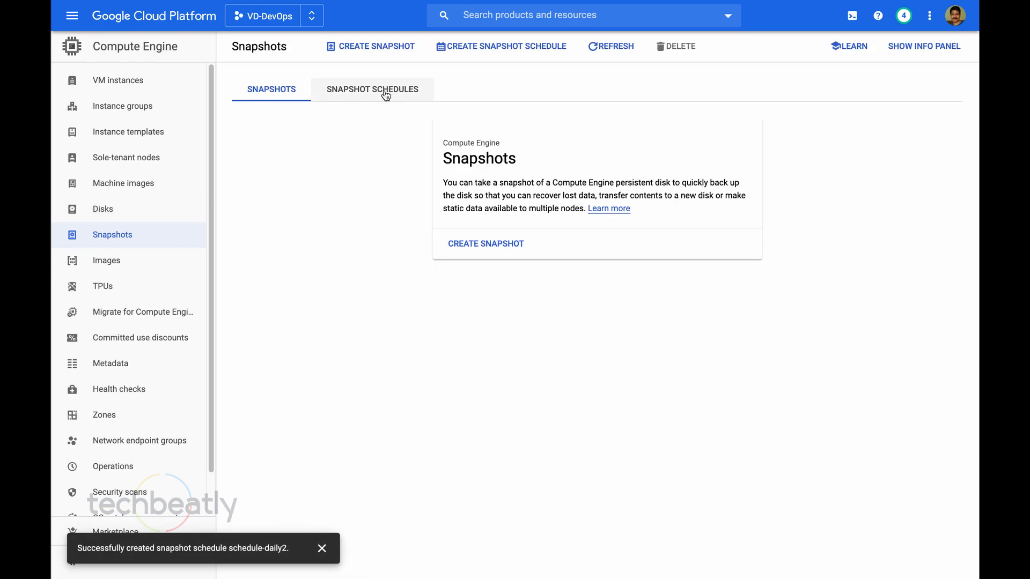
# Edit the instance-1 disk and choose schedule-daily2 as its snapshot schedule.
pyautogui.click(372, 89)
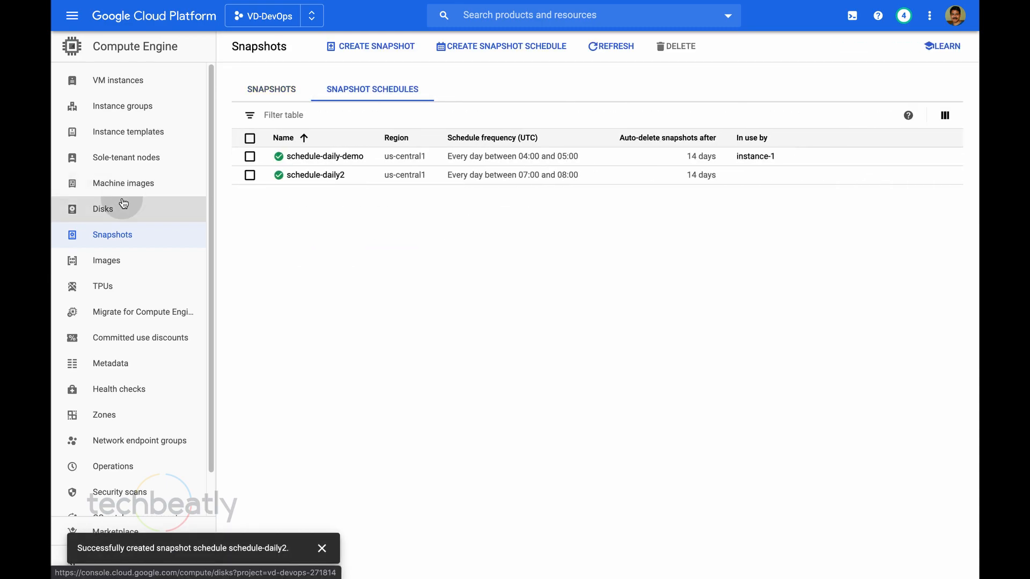
pyautogui.click(103, 209)
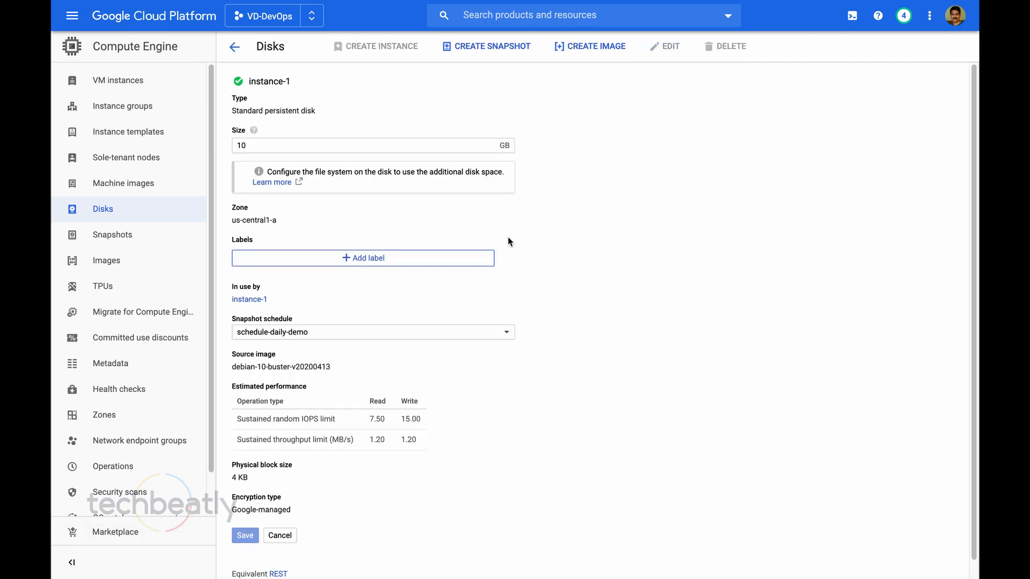
pyautogui.click(373, 332)
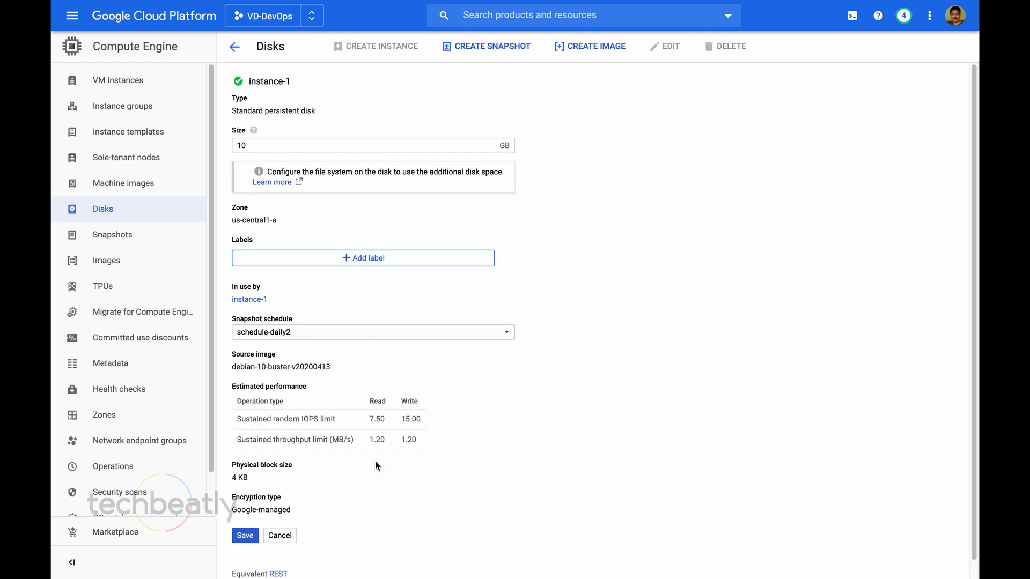
pyautogui.click(244, 535)
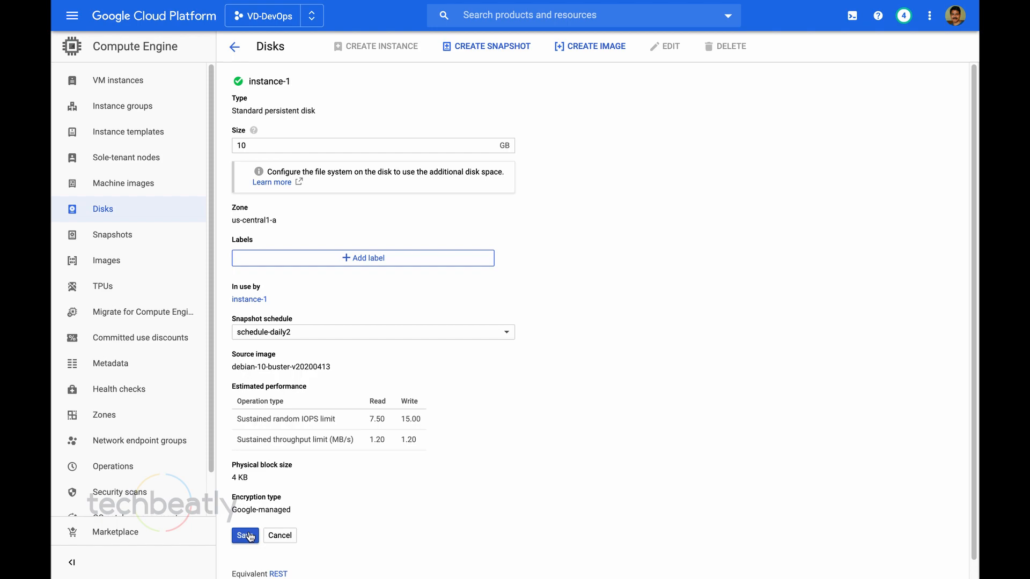
# Save the disk's new snapshot schedule and return to the disks list.
pyautogui.click(244, 535)
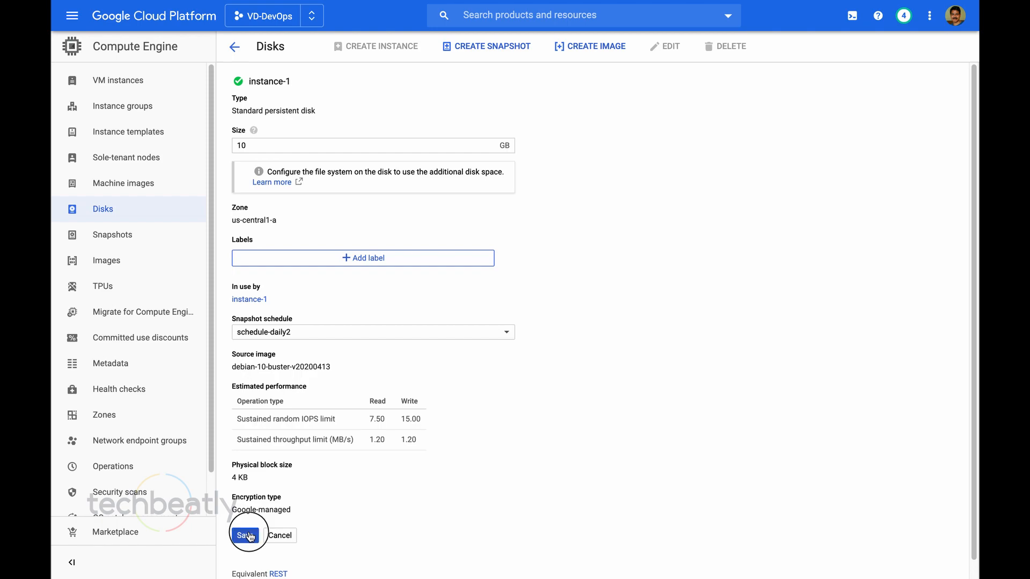
pyautogui.click(247, 535)
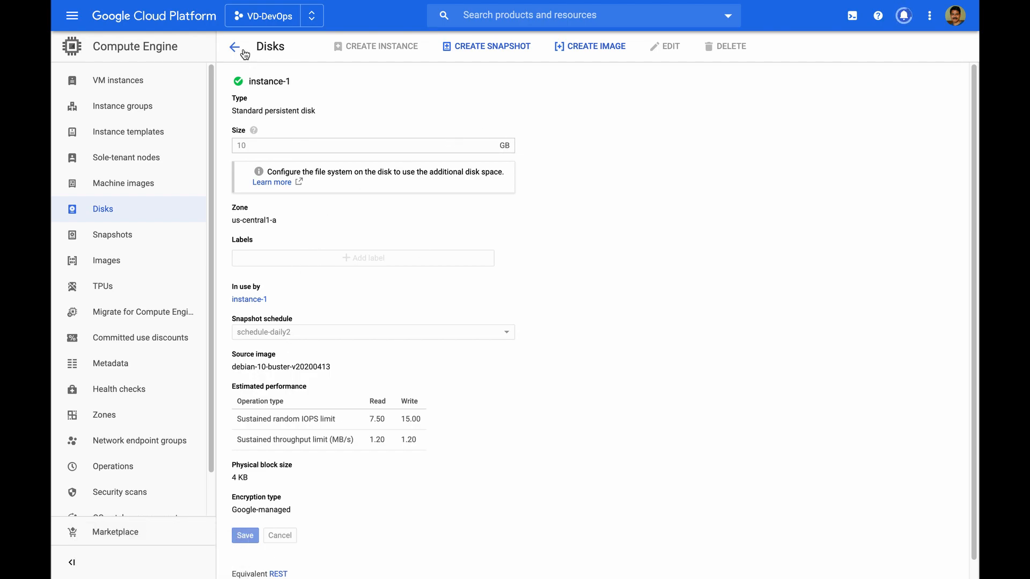
pyautogui.click(235, 46)
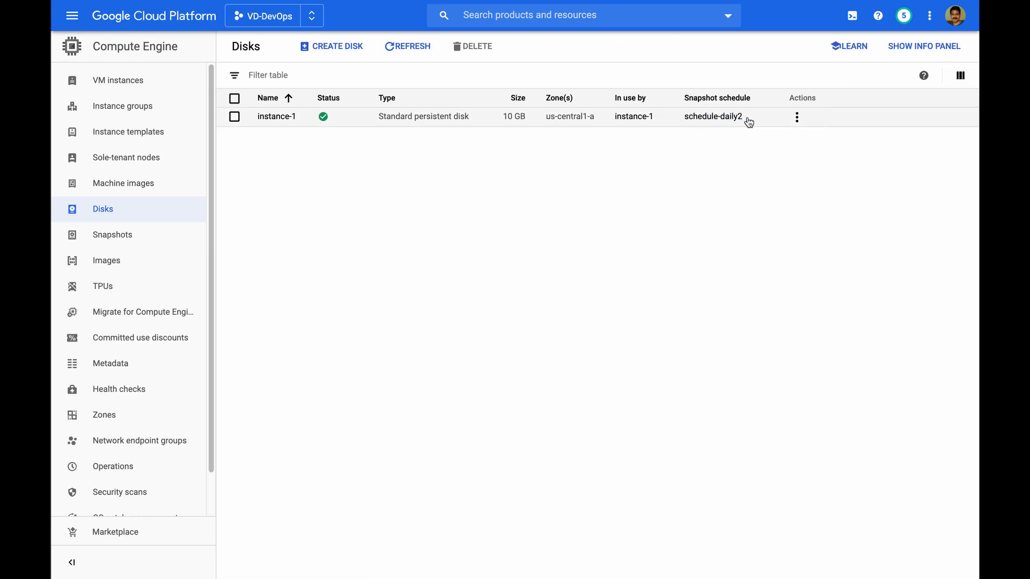
pyautogui.moveTo(508, 249)
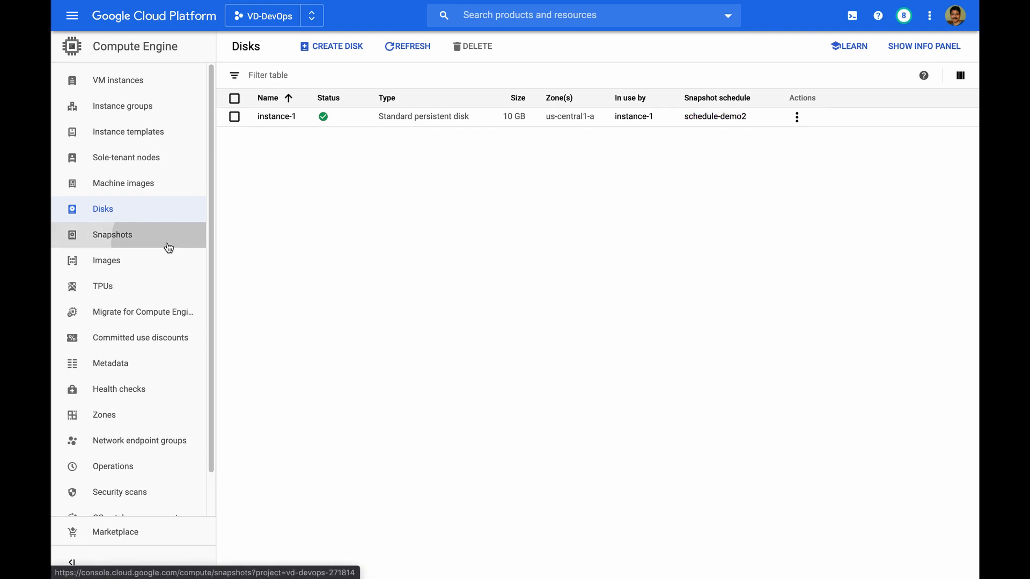
# Show the Snapshots list with the scheduled instance-1 snapshot beside manual snapshot-1, checking Snapshot schedules along the way.
pyautogui.click(113, 235)
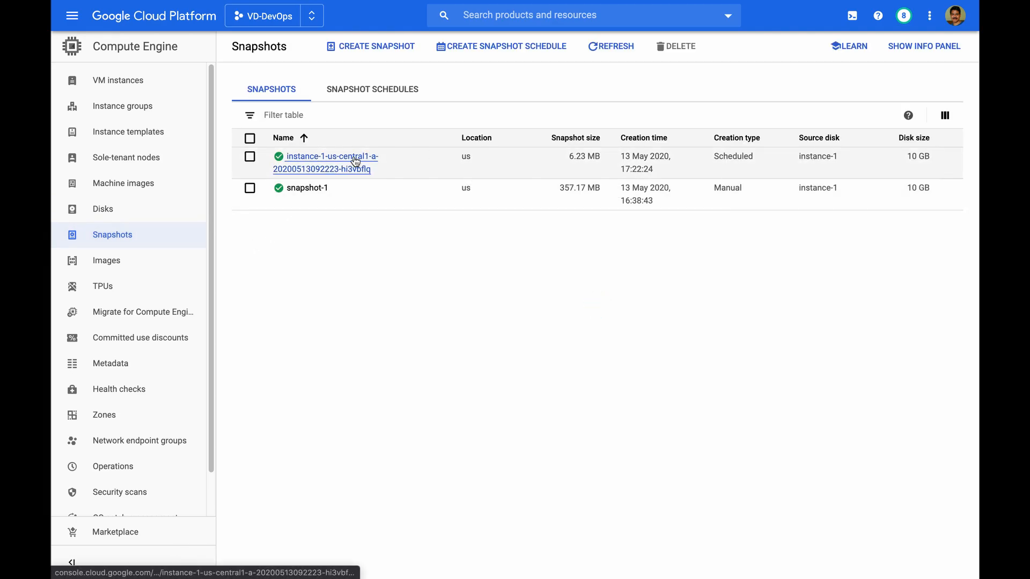
pyautogui.moveTo(323, 201)
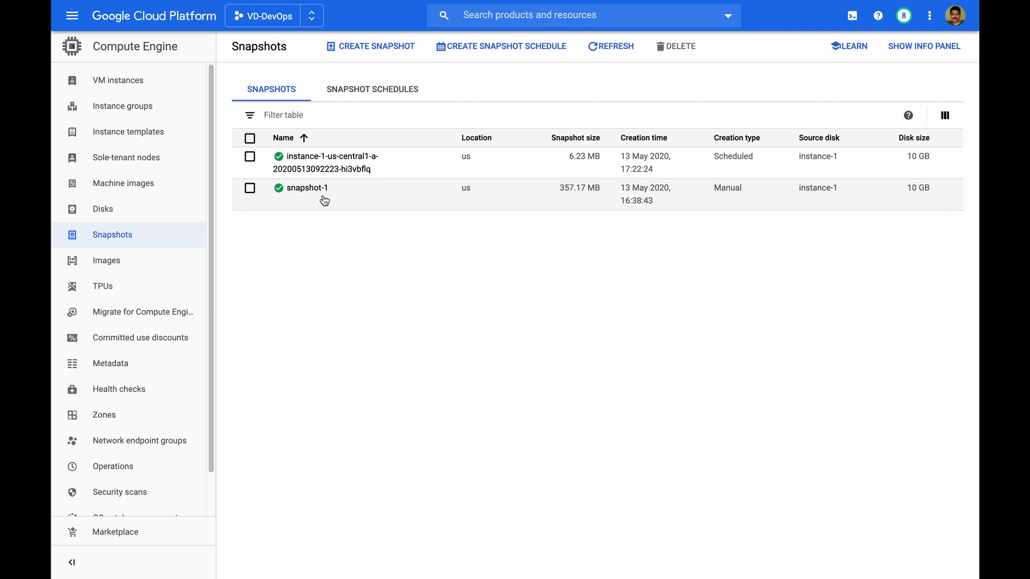
pyautogui.moveTo(354, 200)
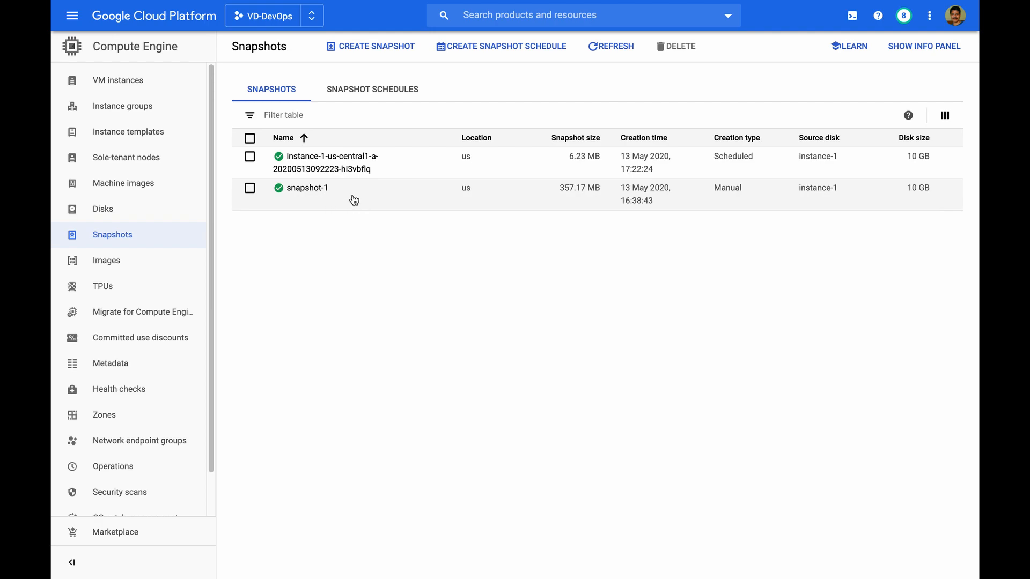
pyautogui.moveTo(380, 167)
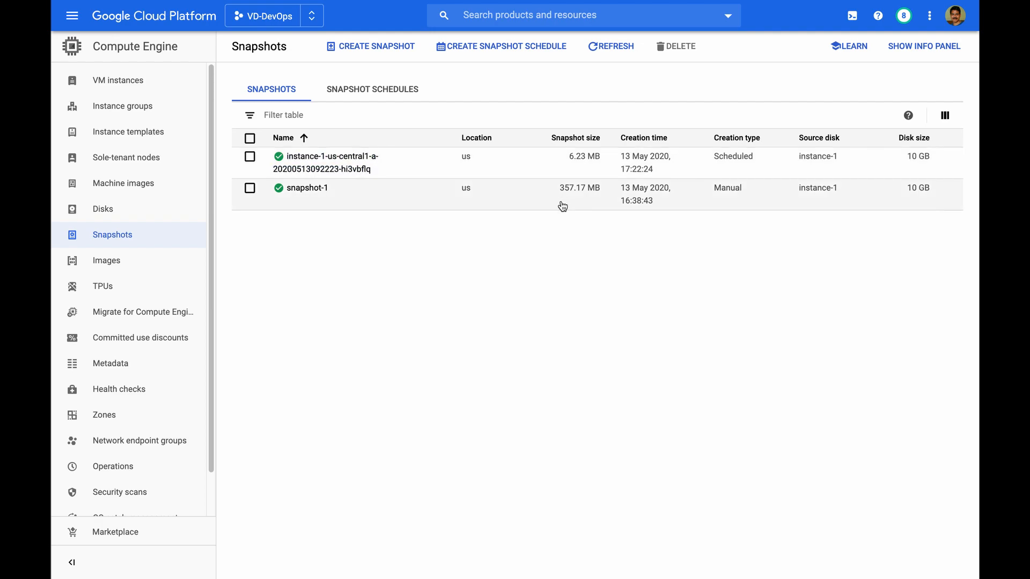
pyautogui.moveTo(374, 169)
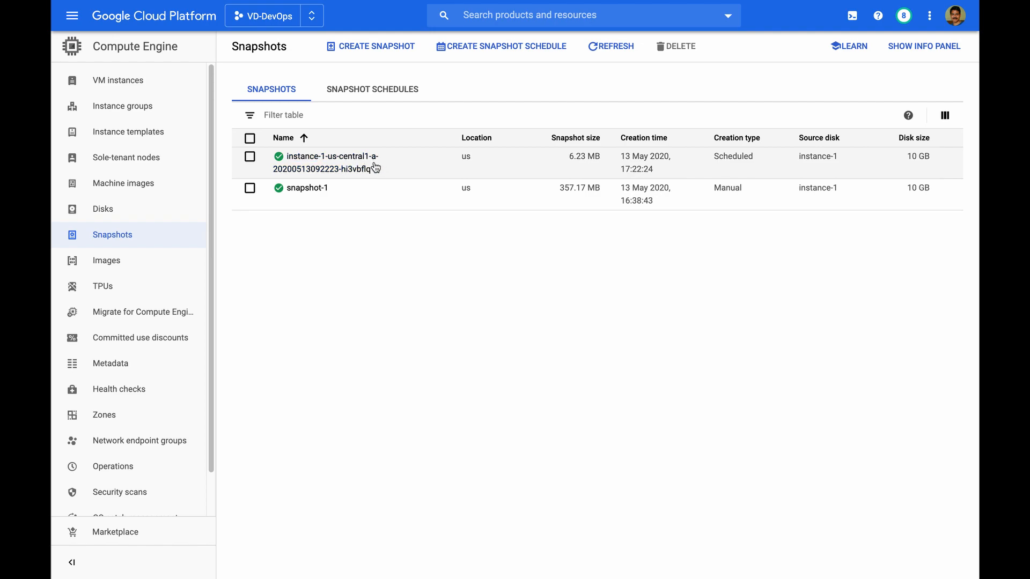
pyautogui.moveTo(764, 216)
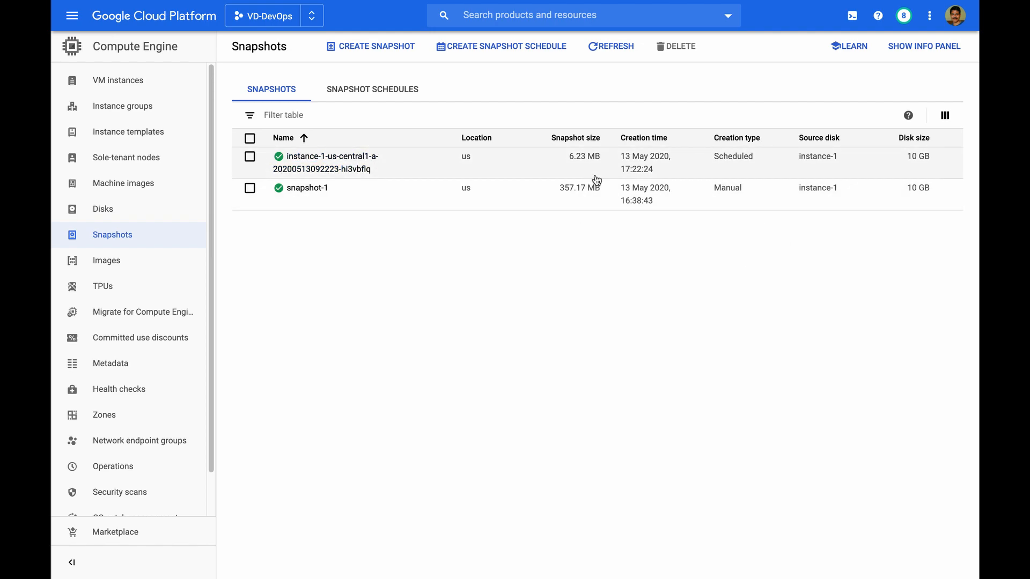
pyautogui.moveTo(634, 175)
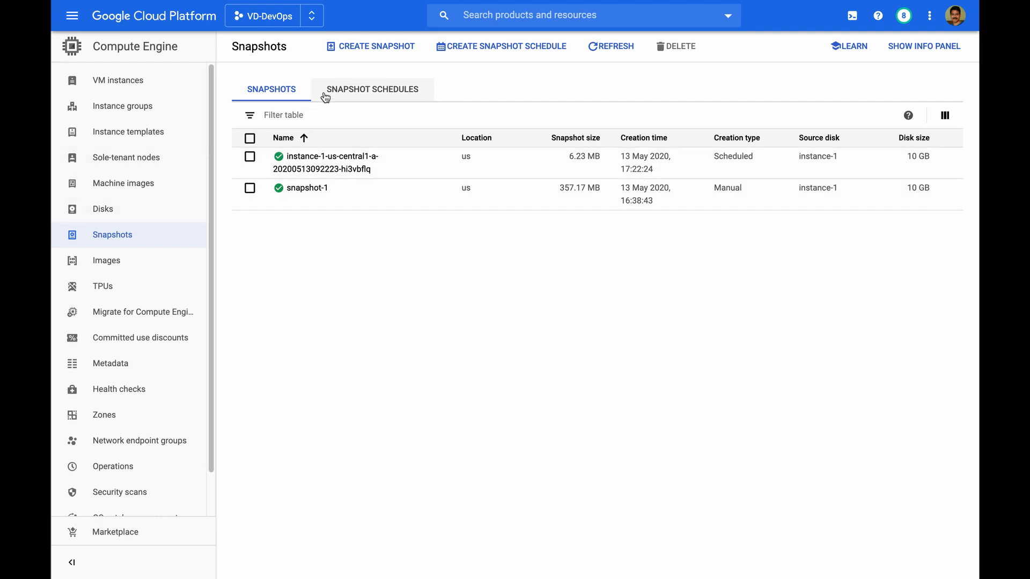
pyautogui.click(373, 89)
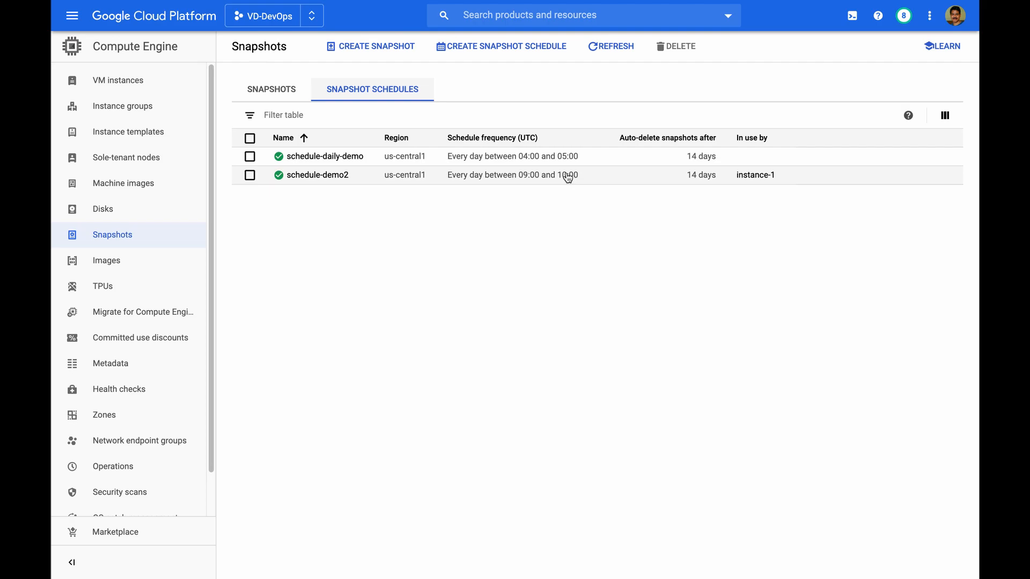
pyautogui.moveTo(587, 185)
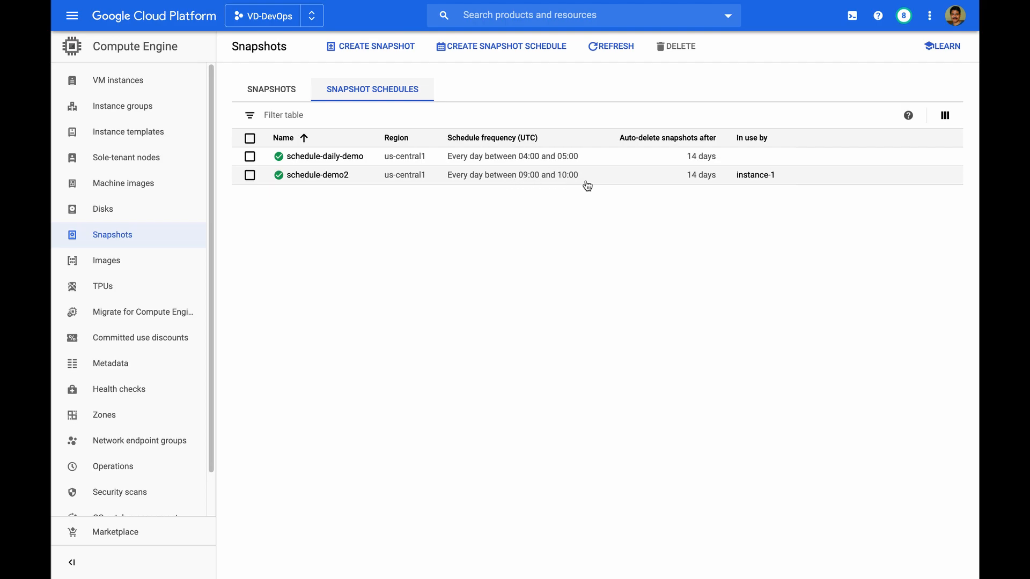
pyautogui.click(272, 89)
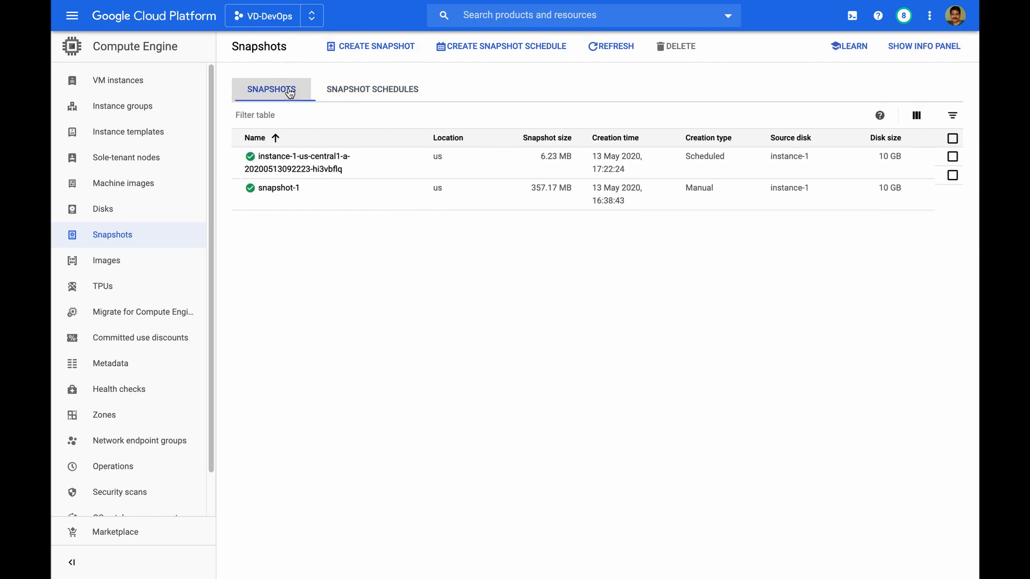